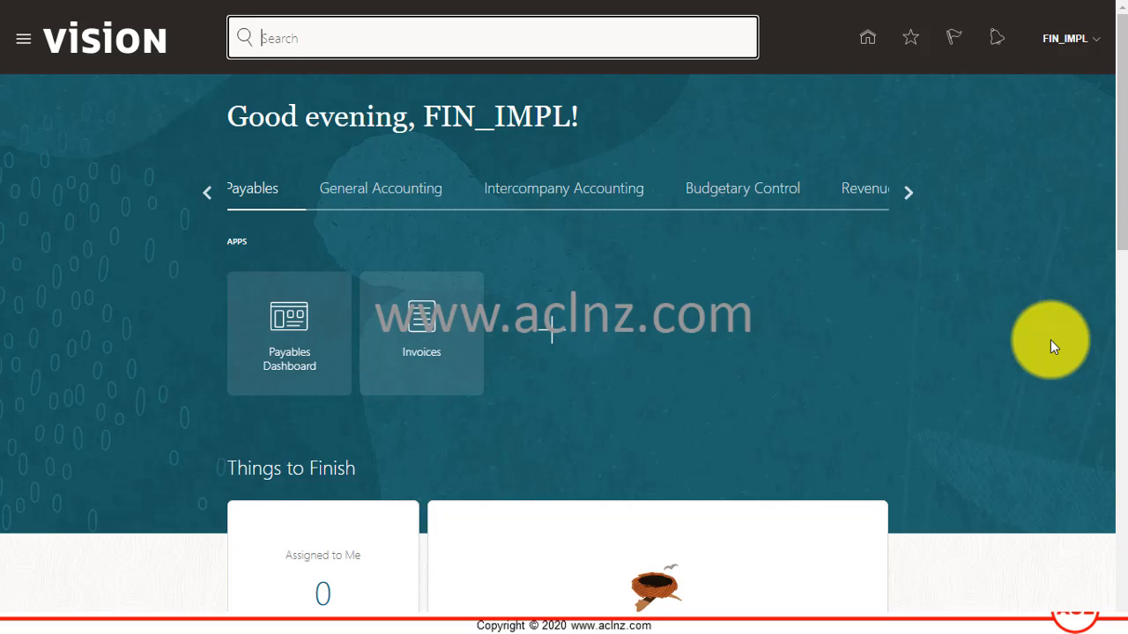
mouse_move(1075, 315)
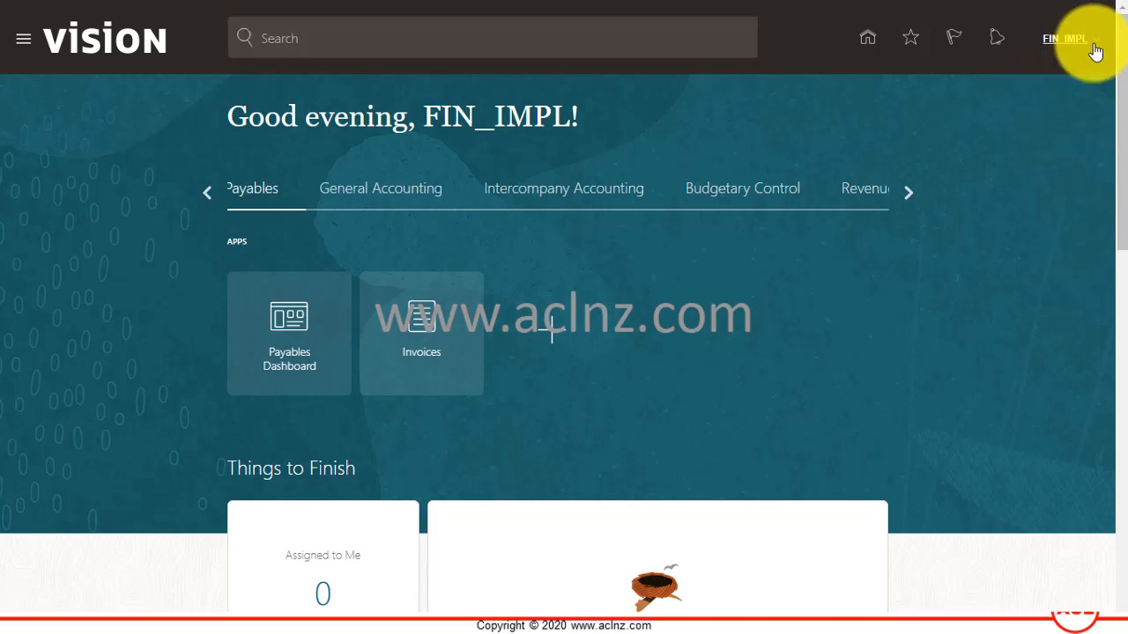
- View the application version information from the user menu and dismiss it
click(1064, 39)
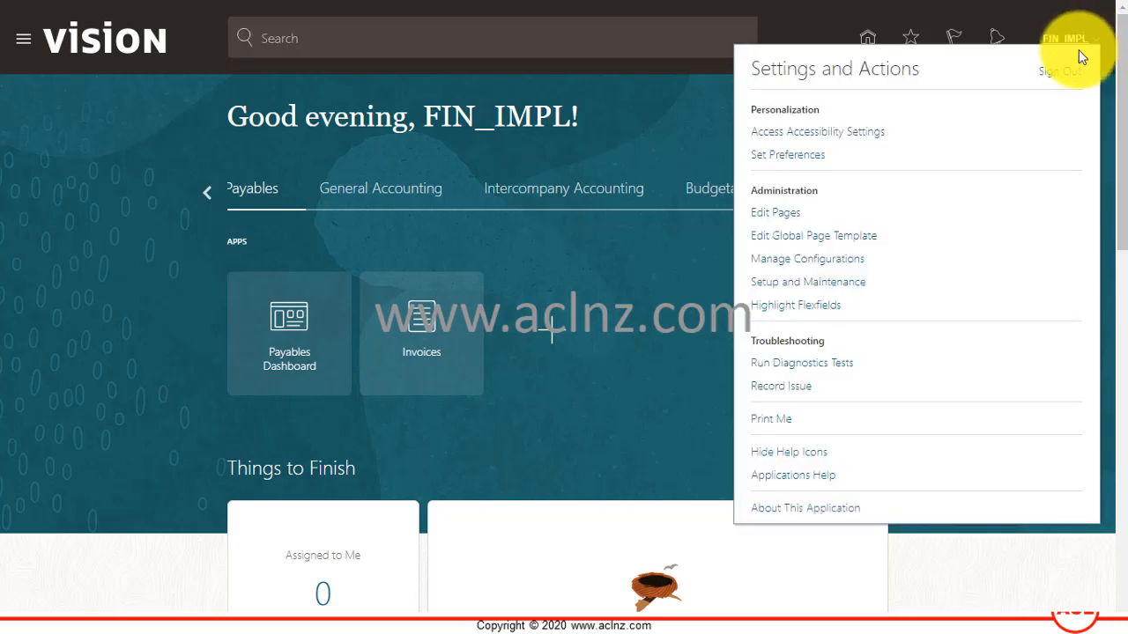
mouse_move(807, 511)
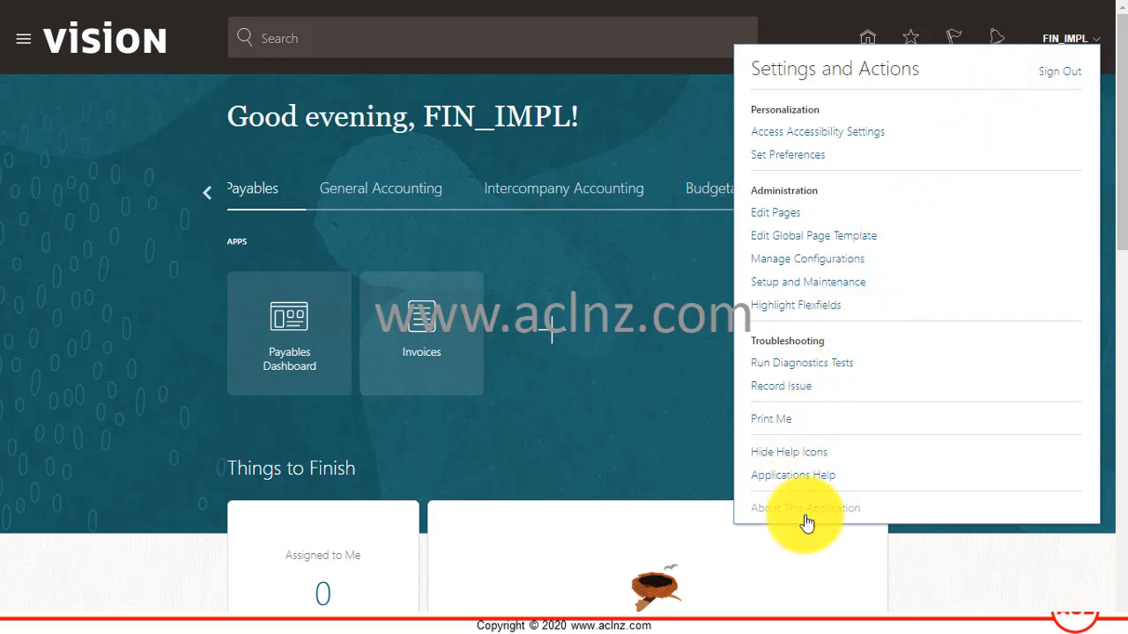
click(803, 508)
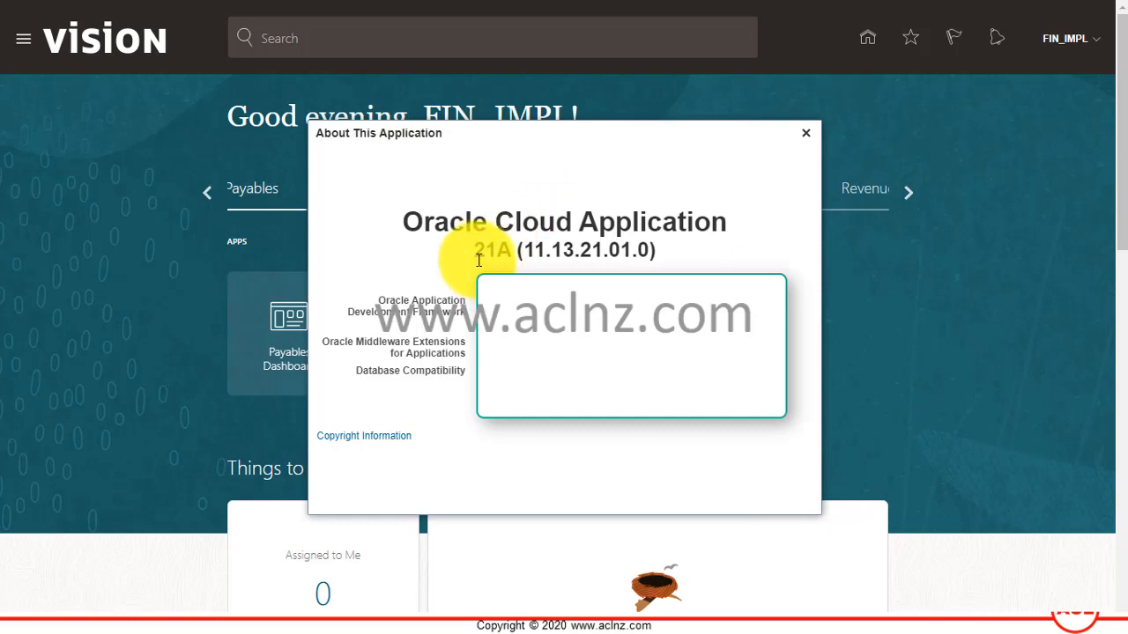
mouse_move(502, 268)
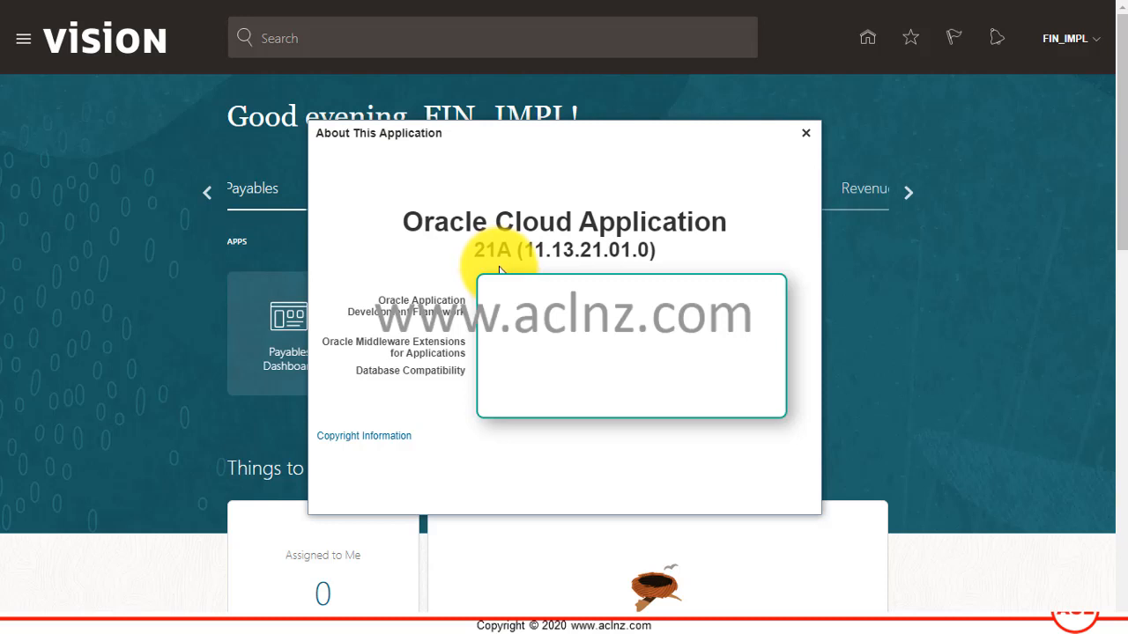
mouse_move(805, 134)
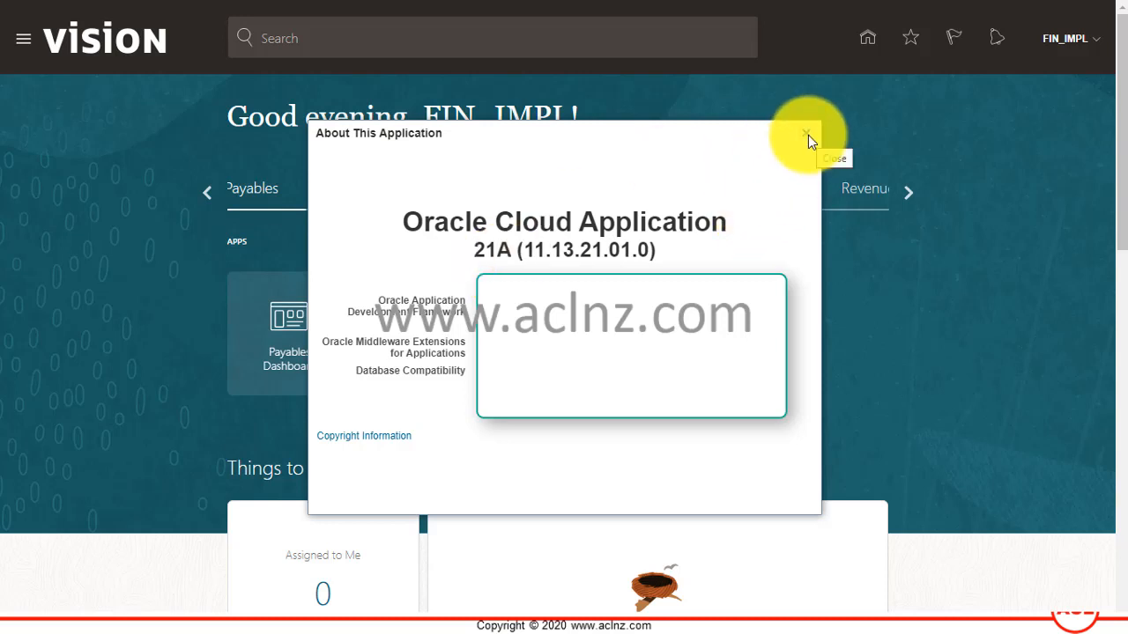
click(807, 132)
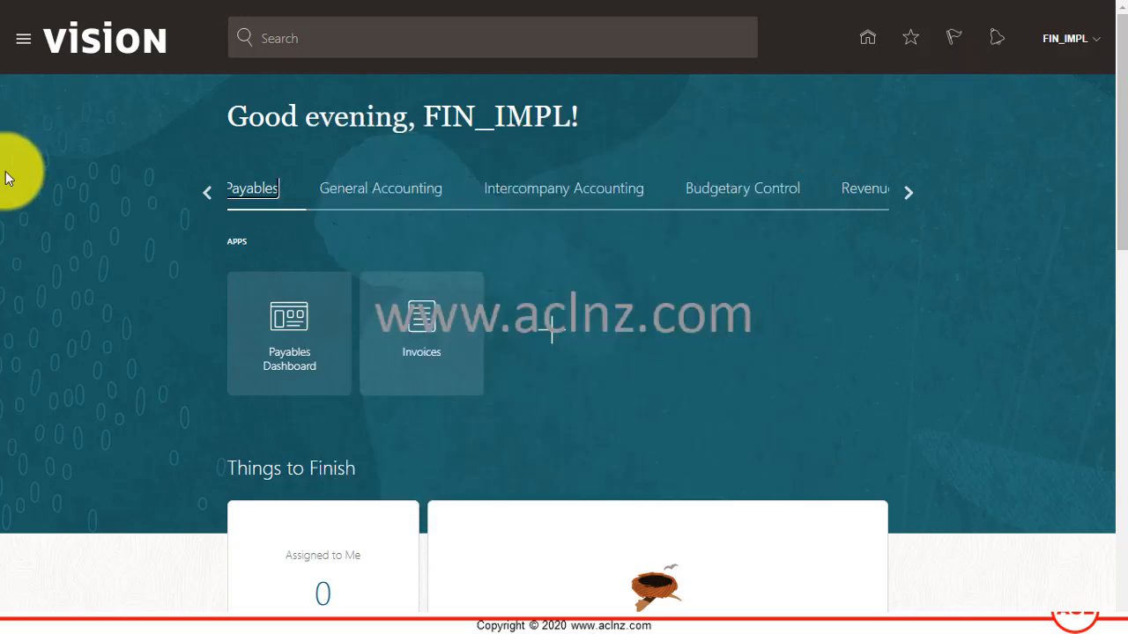
mouse_move(110, 143)
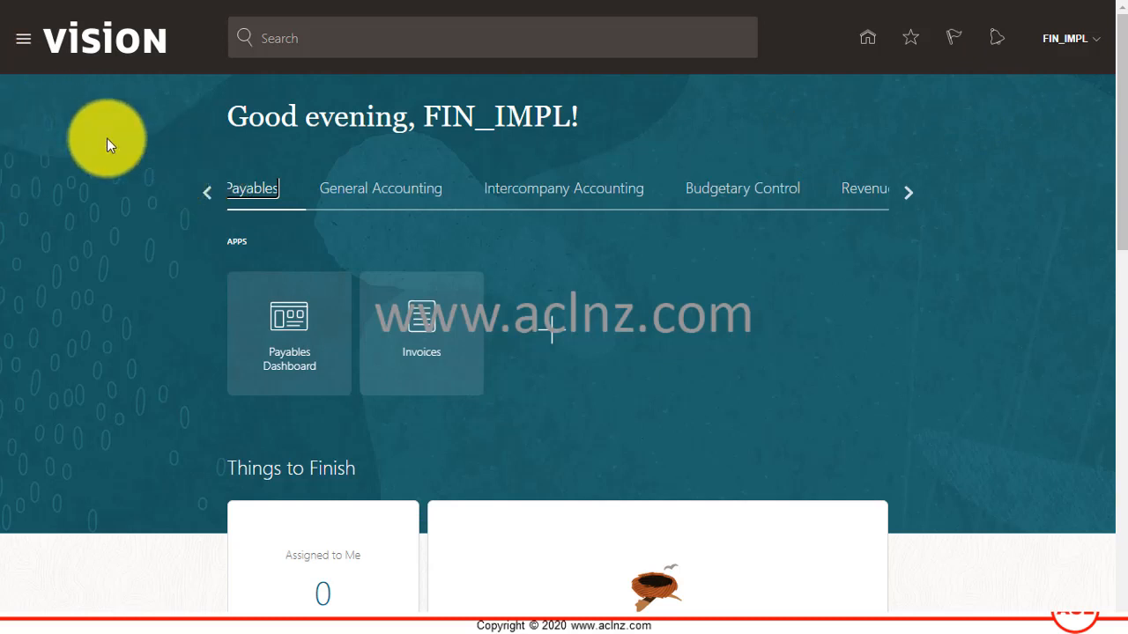
mouse_move(24, 38)
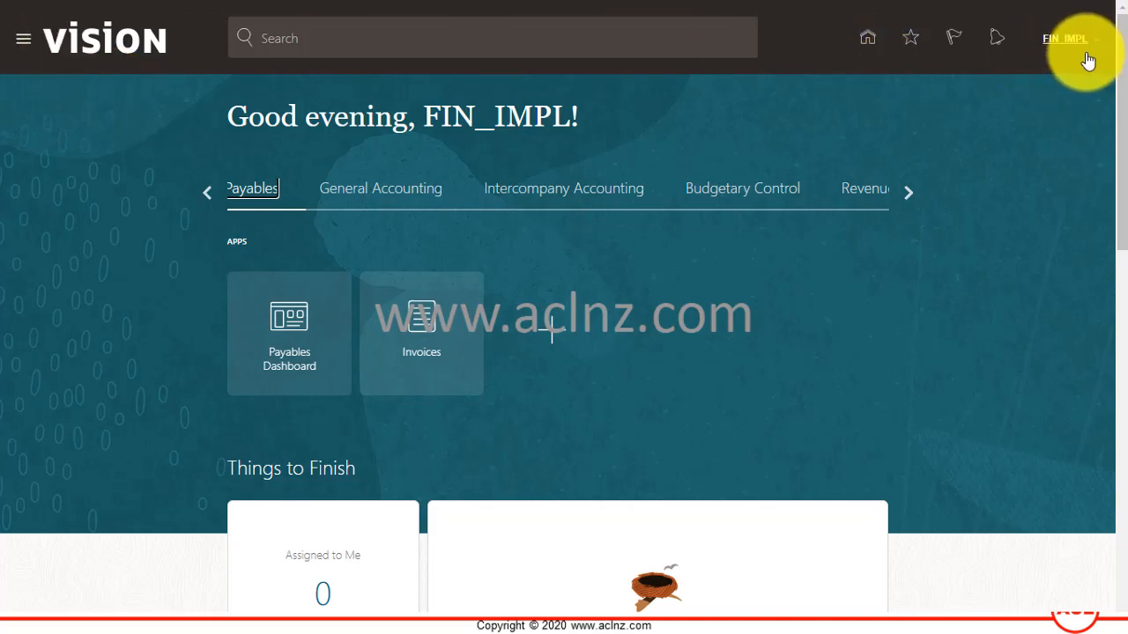
- Go to the Setup and Maintenance work area showing the Compensation Management offering
click(1064, 39)
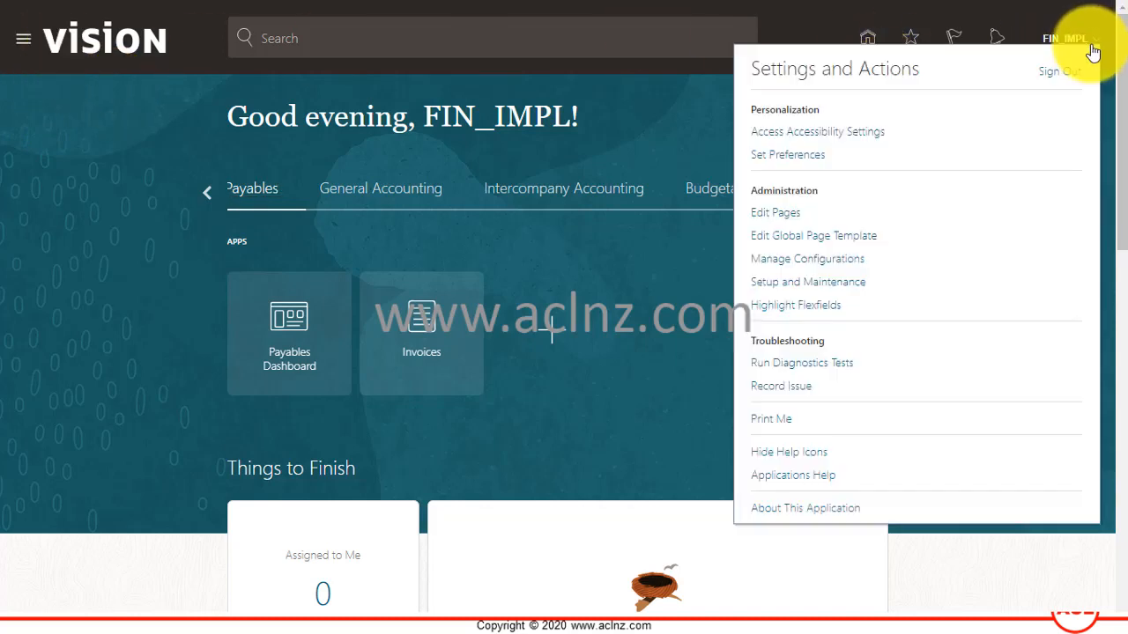
mouse_move(814, 283)
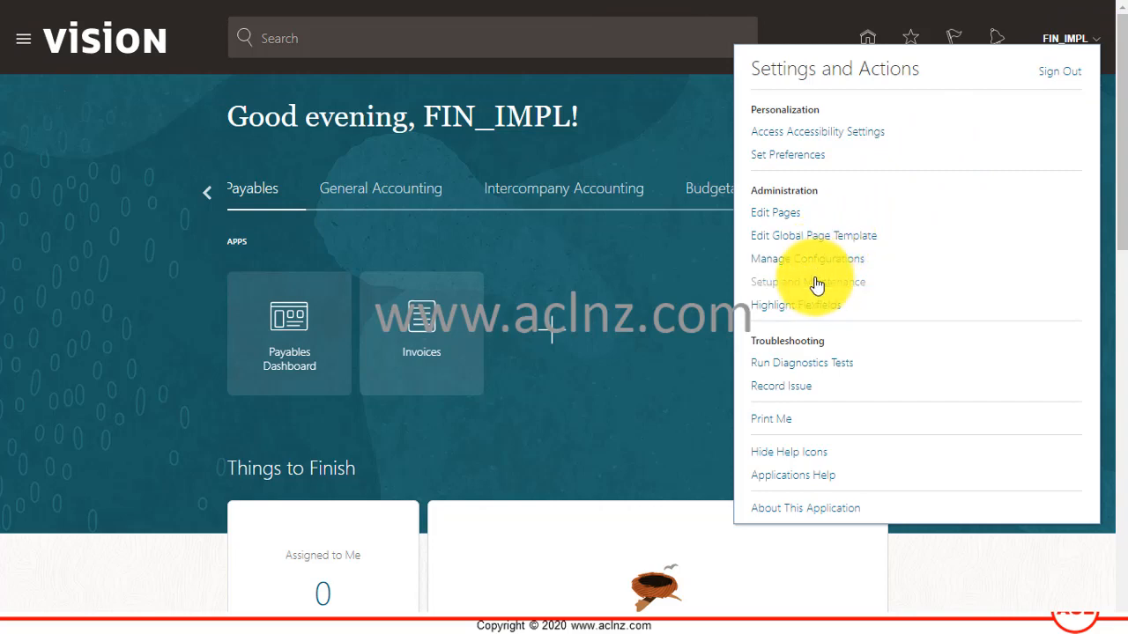
click(807, 282)
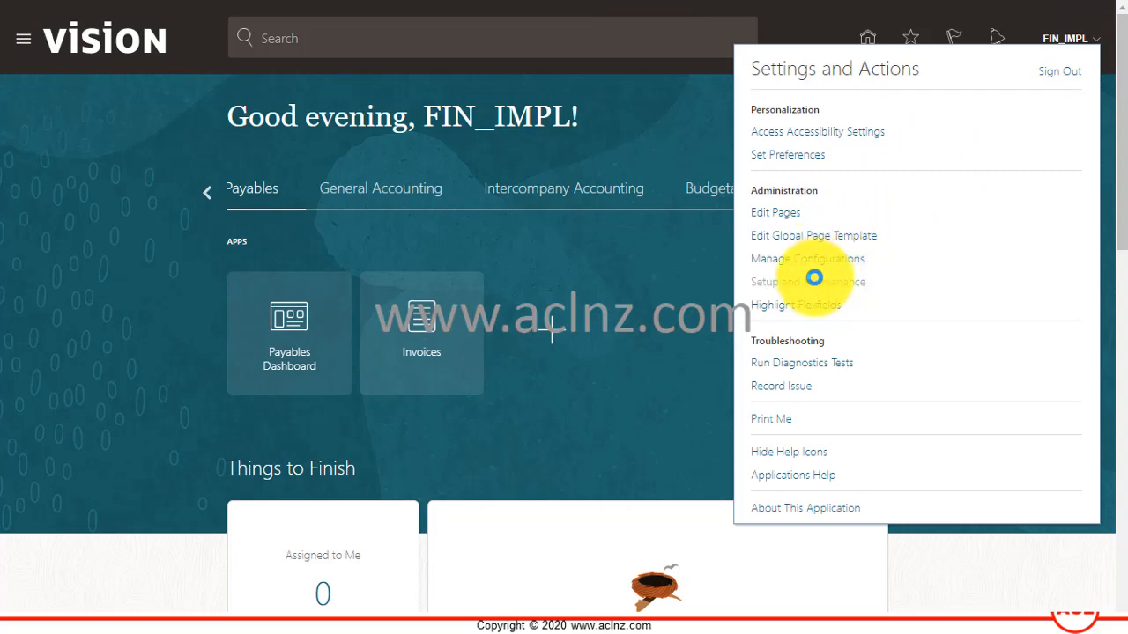
click(803, 282)
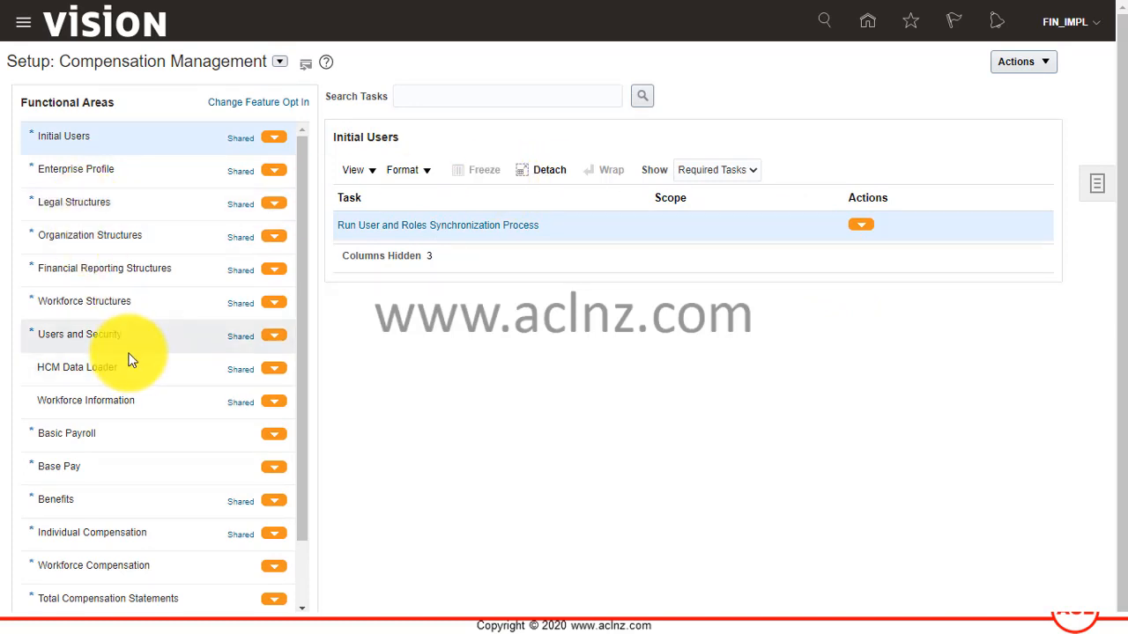
mouse_move(192, 268)
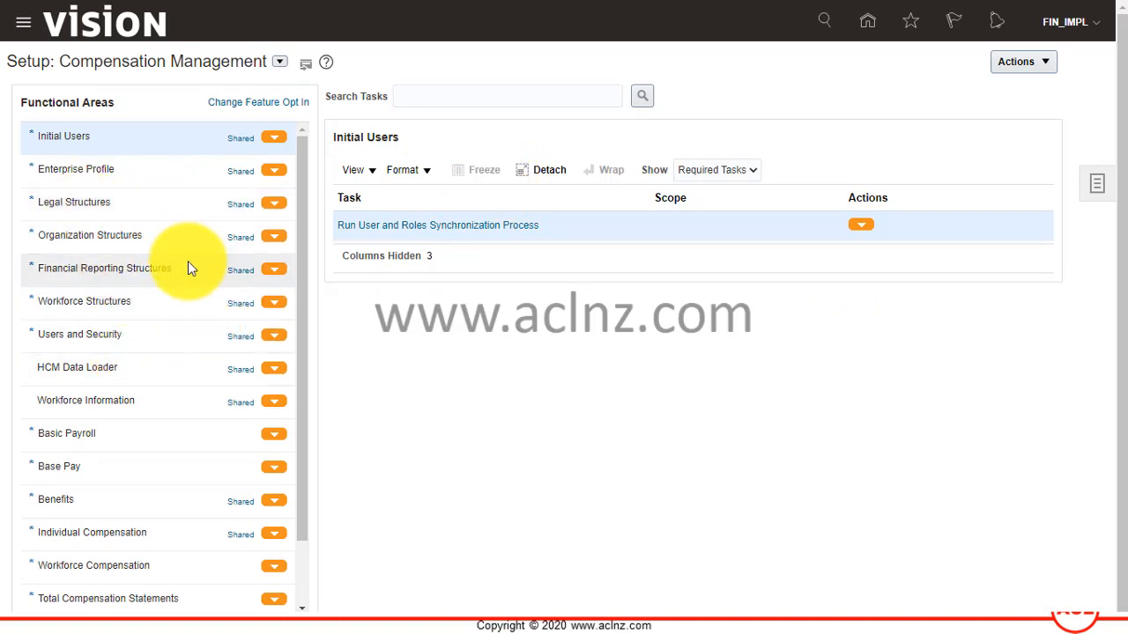
scroll(down, 3)
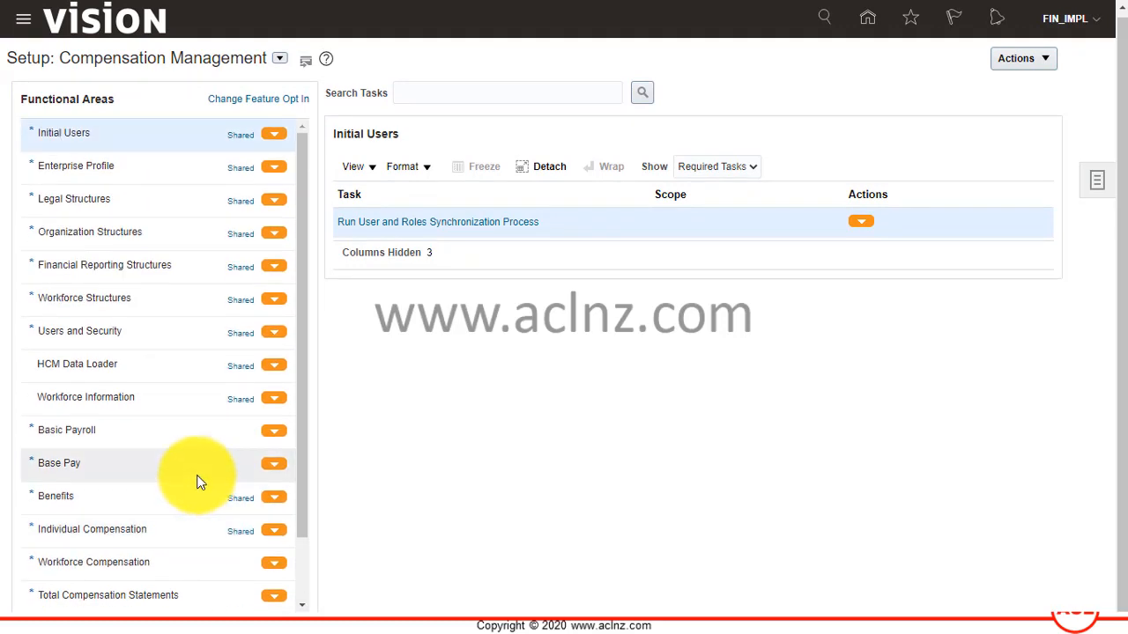
mouse_move(70, 238)
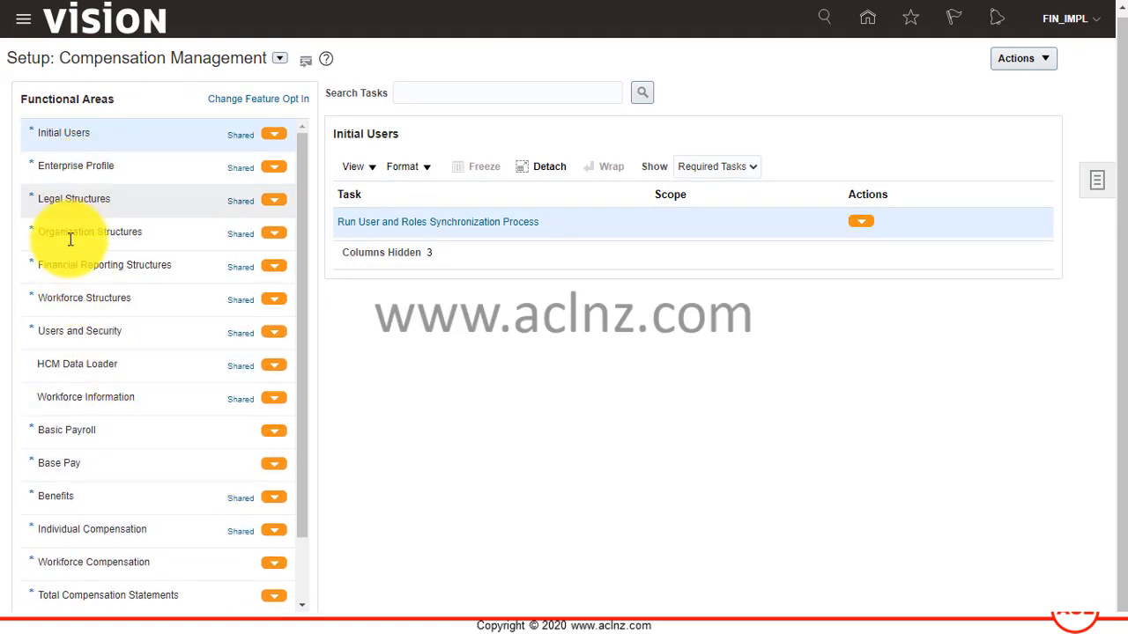
mouse_move(85, 497)
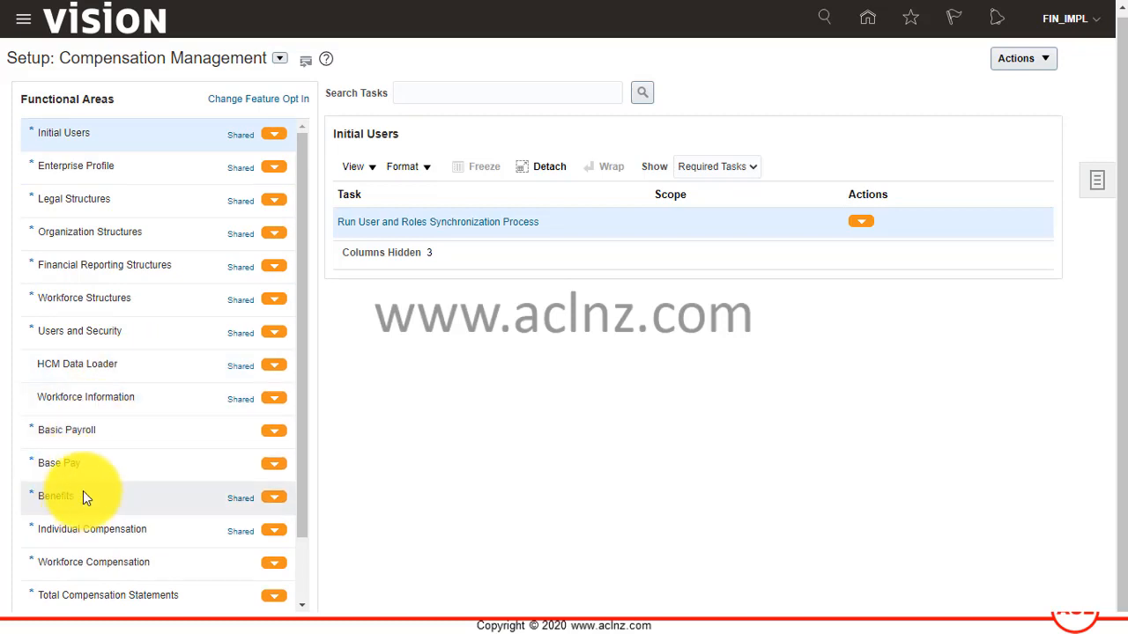
mouse_move(115, 352)
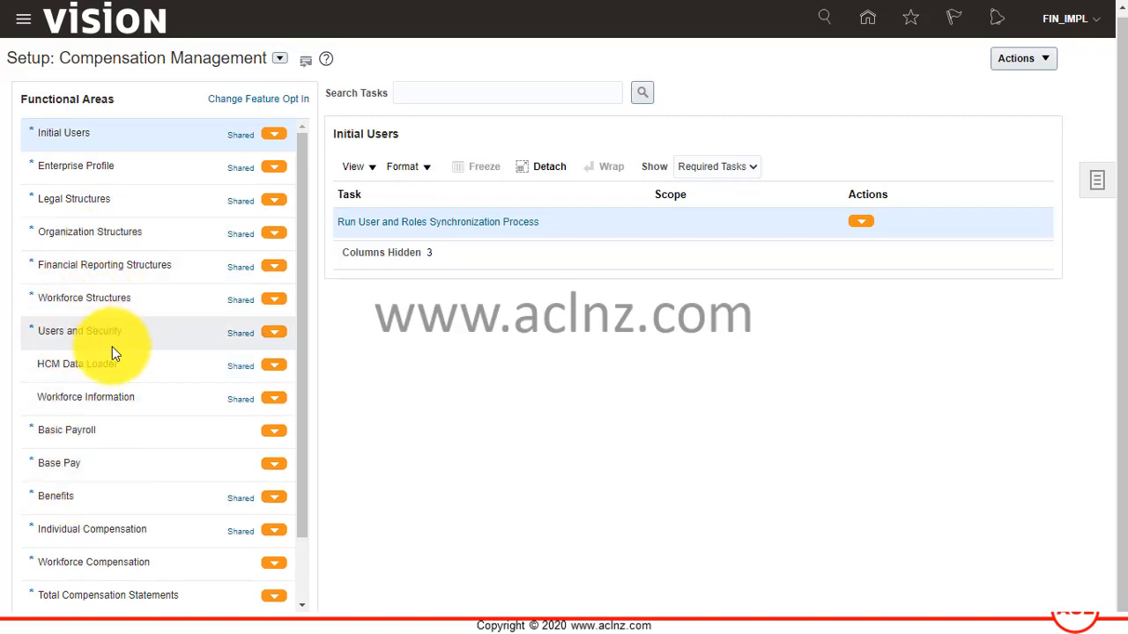
scroll(down, 3)
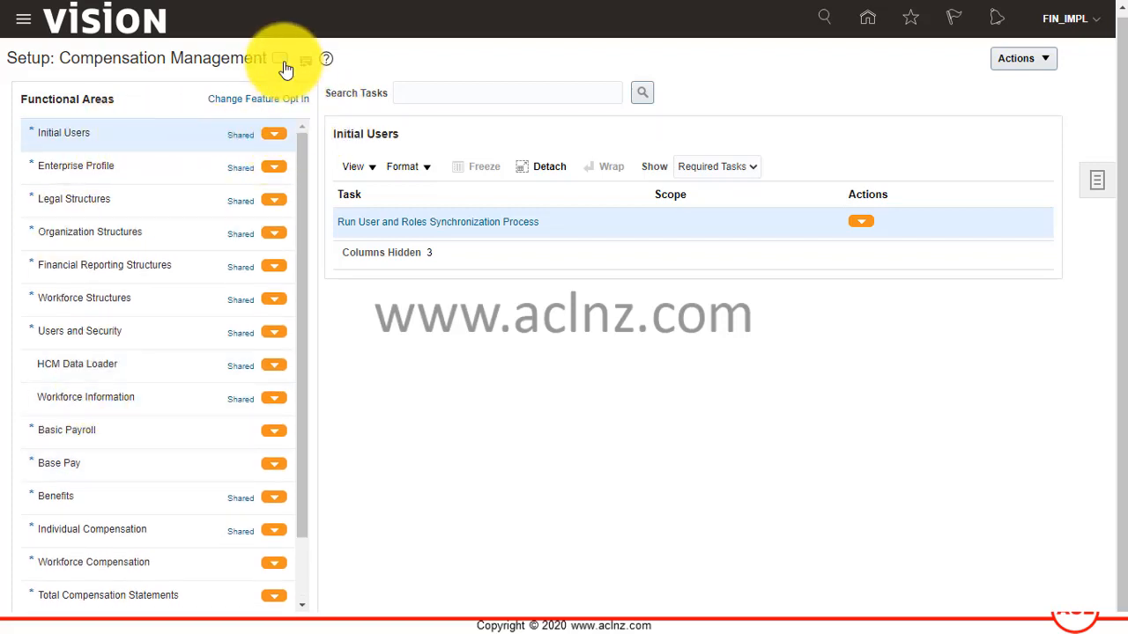
- Switch the setup offering to Financials and show the Cash Management and Banking tasks
click(508, 91)
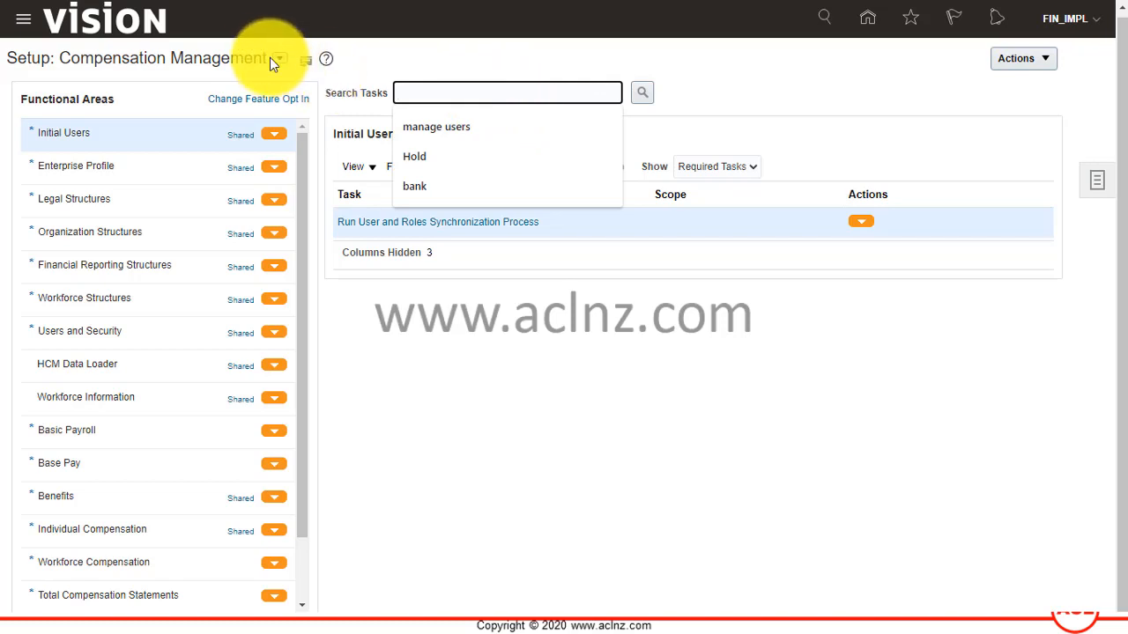
click(279, 58)
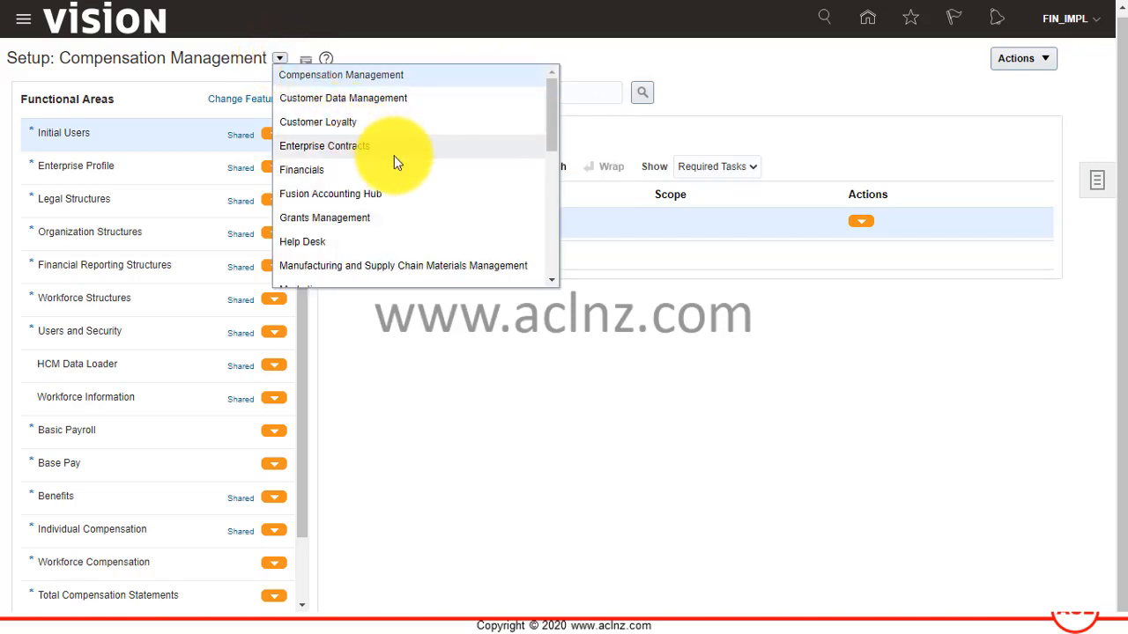
mouse_move(402, 148)
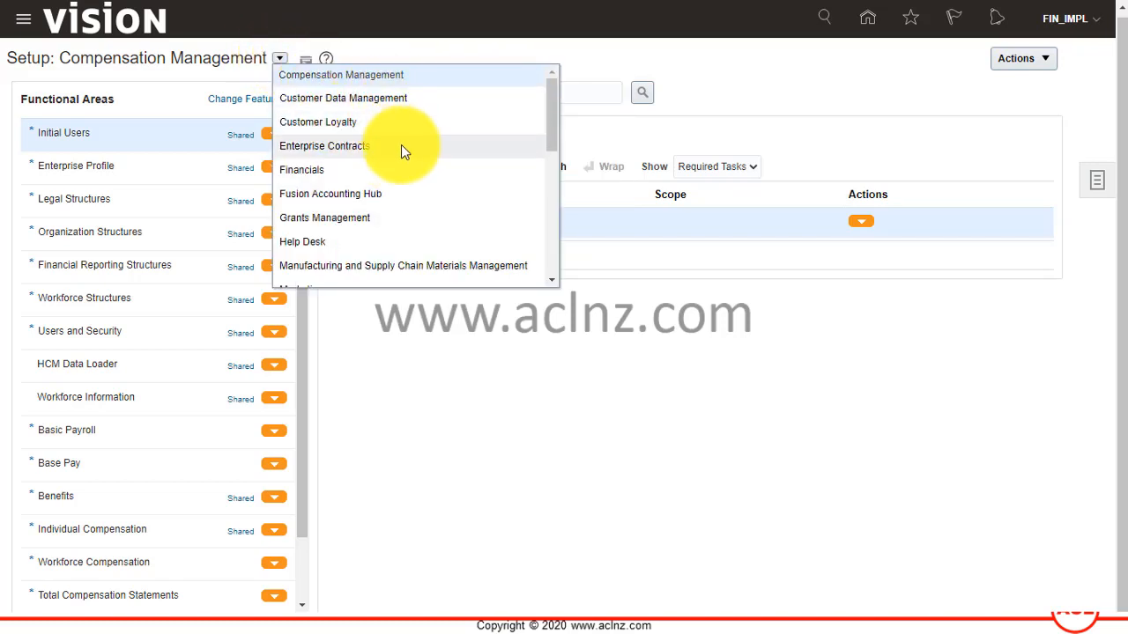
scroll(down, 3)
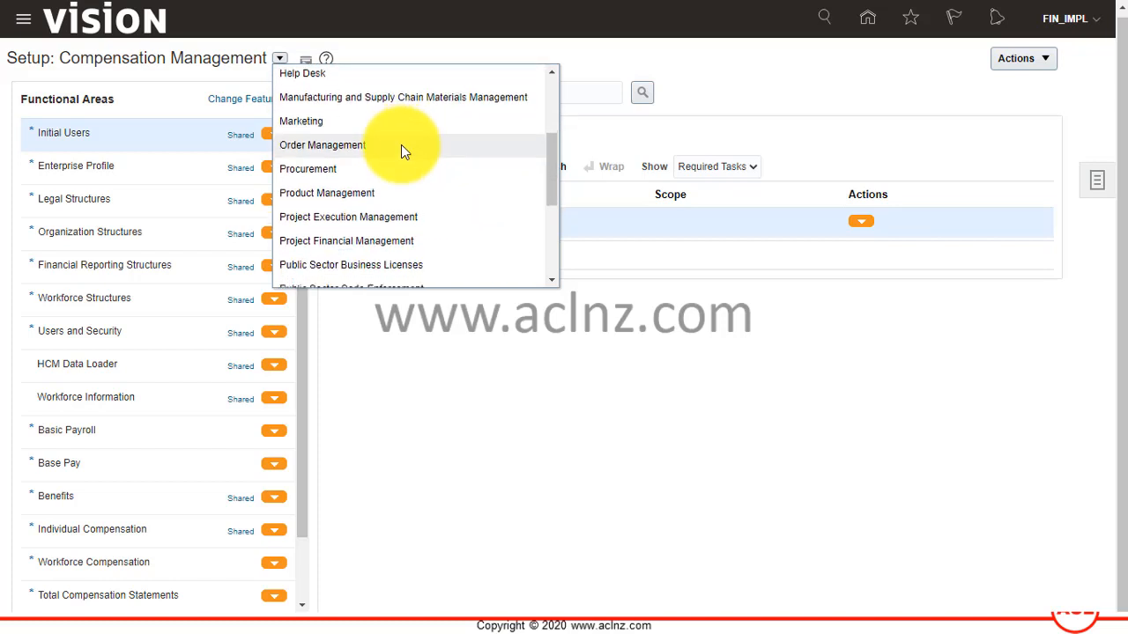
scroll(down, 3)
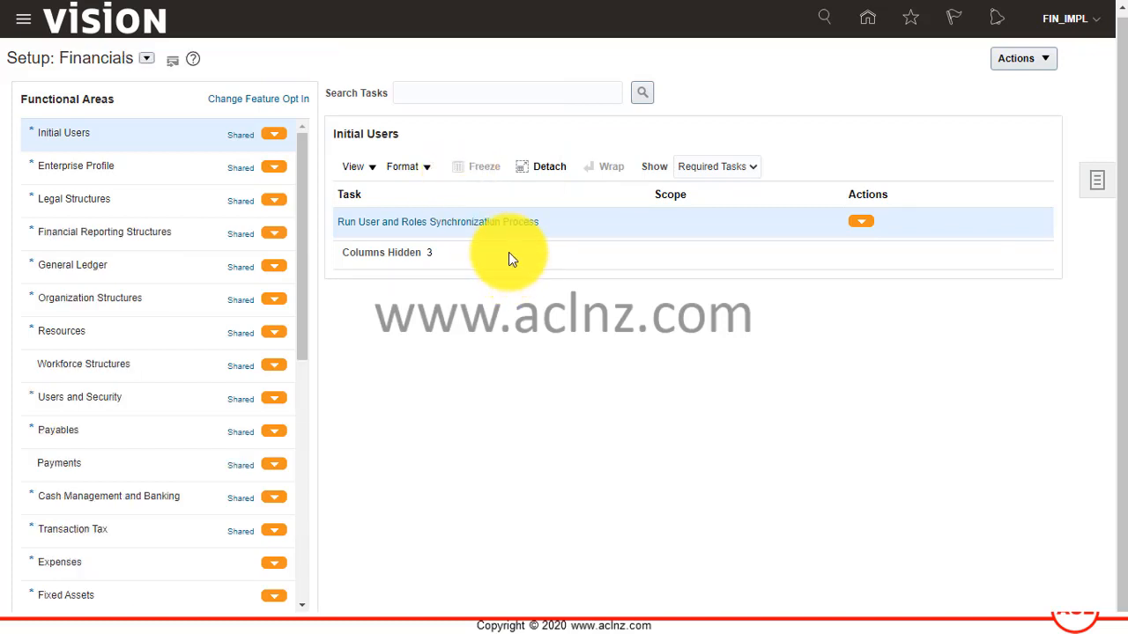
mouse_move(119, 500)
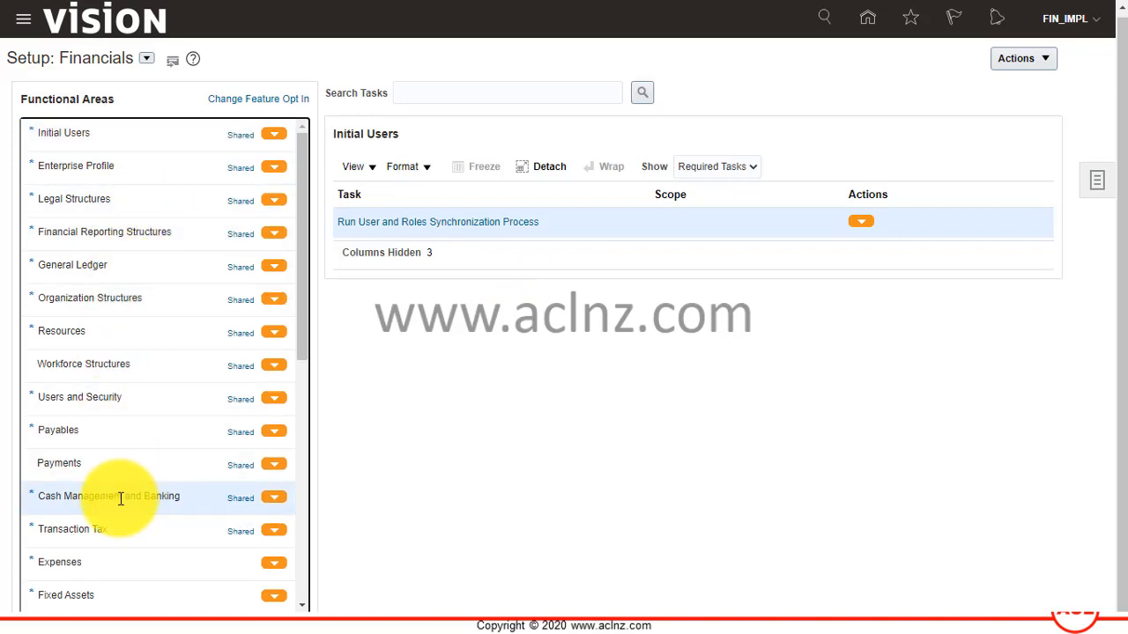
click(110, 497)
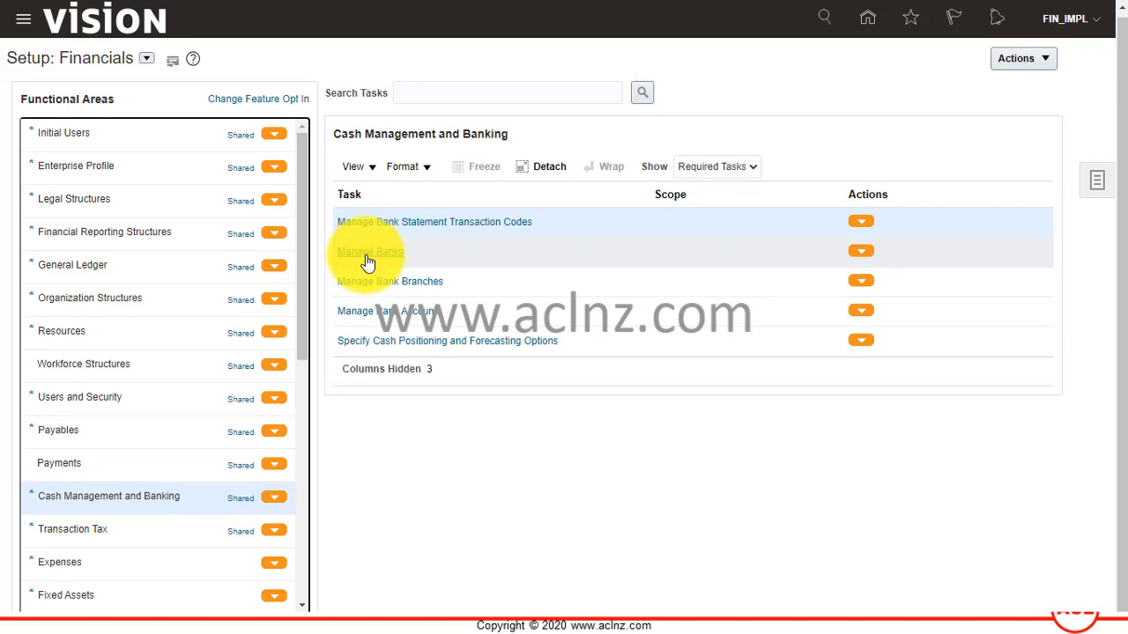
mouse_move(385, 321)
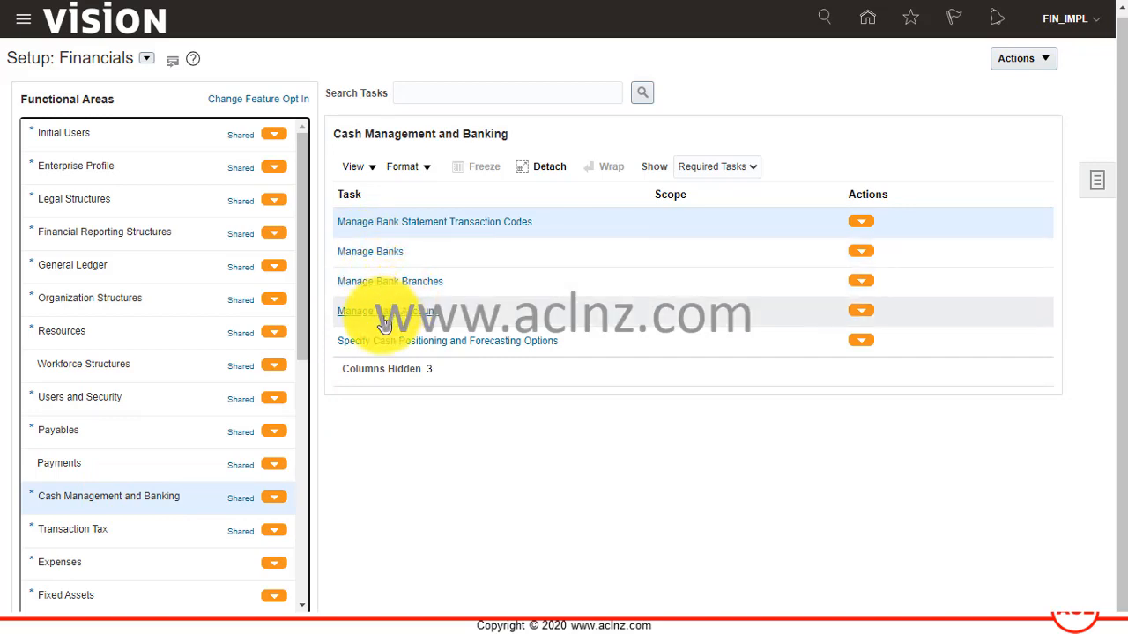
mouse_move(444, 331)
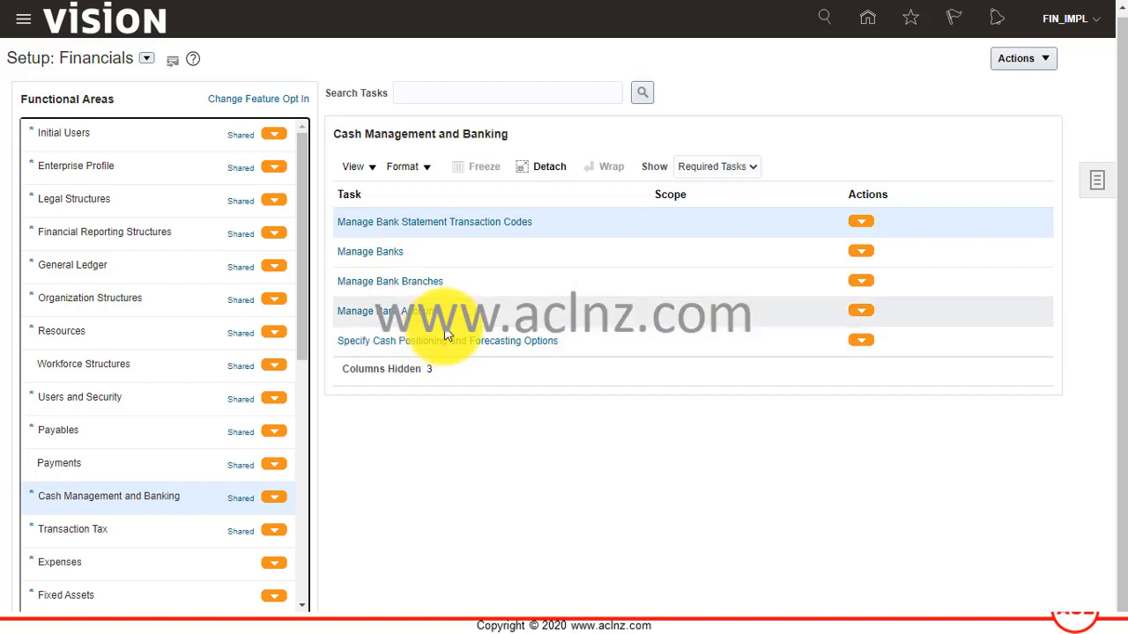
- Search the setup tasks for 'bank' and choose Manage Banks from the results
click(507, 92)
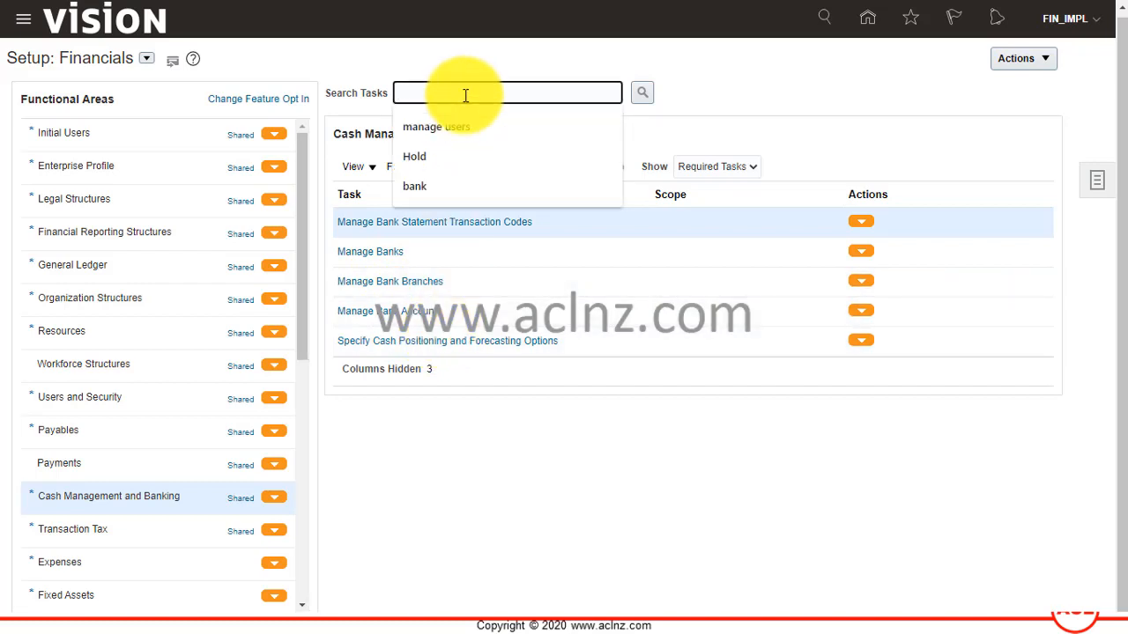
text(bank)
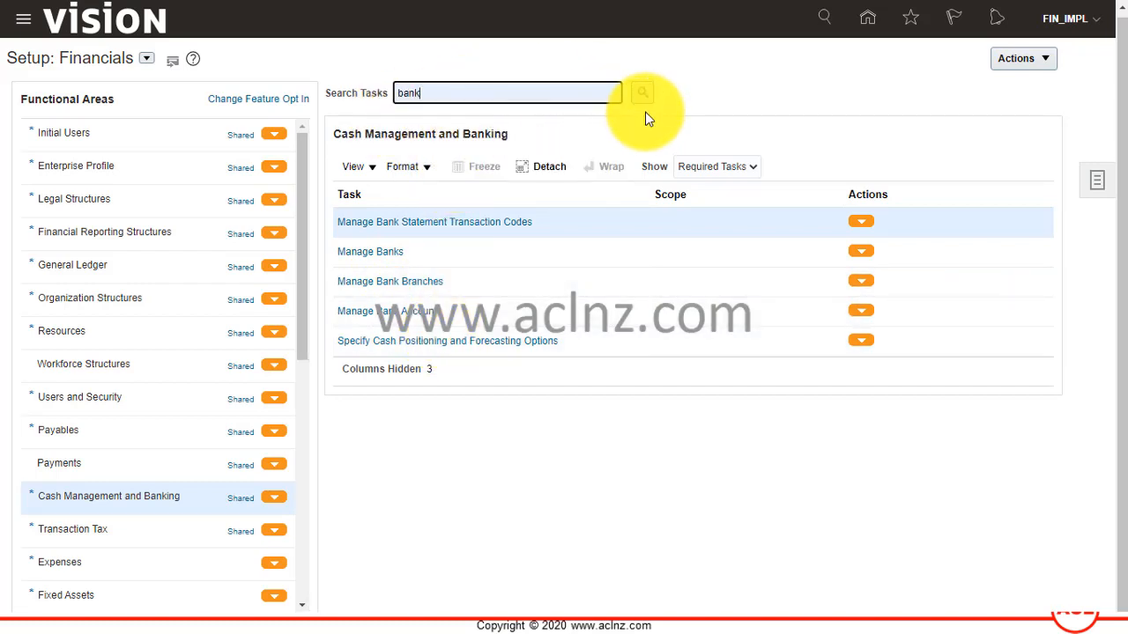
click(642, 92)
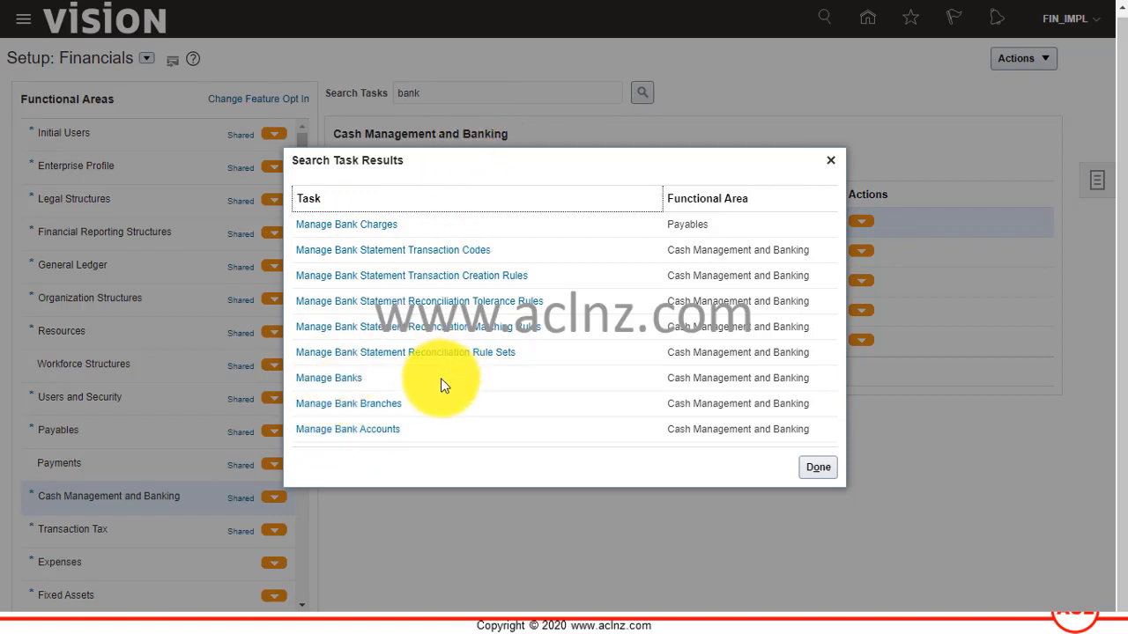
mouse_move(455, 96)
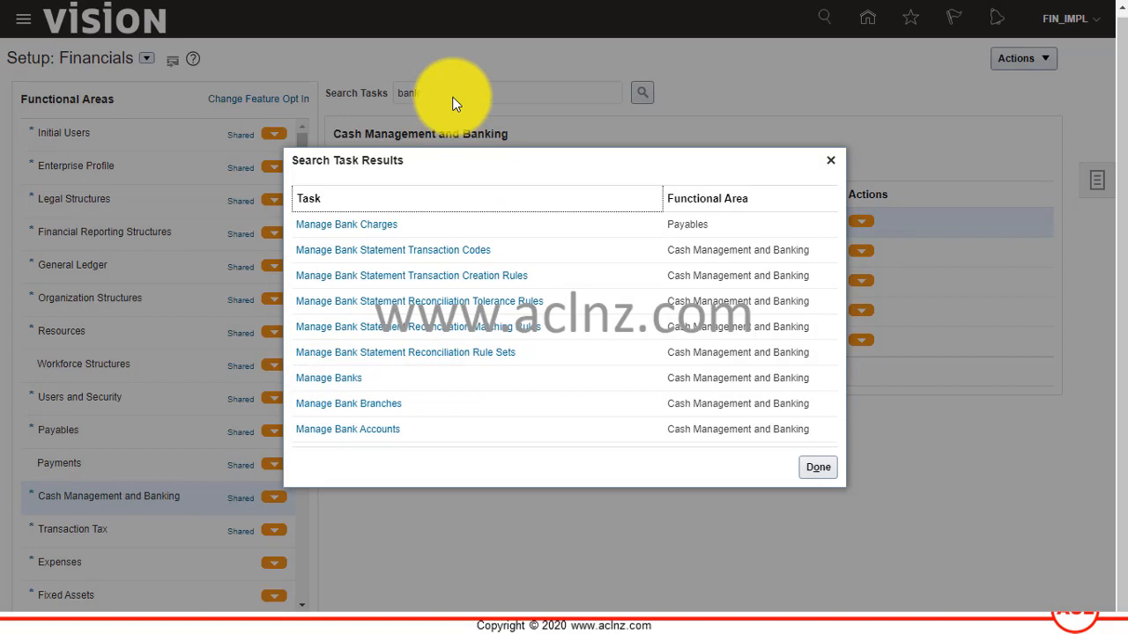
mouse_move(458, 162)
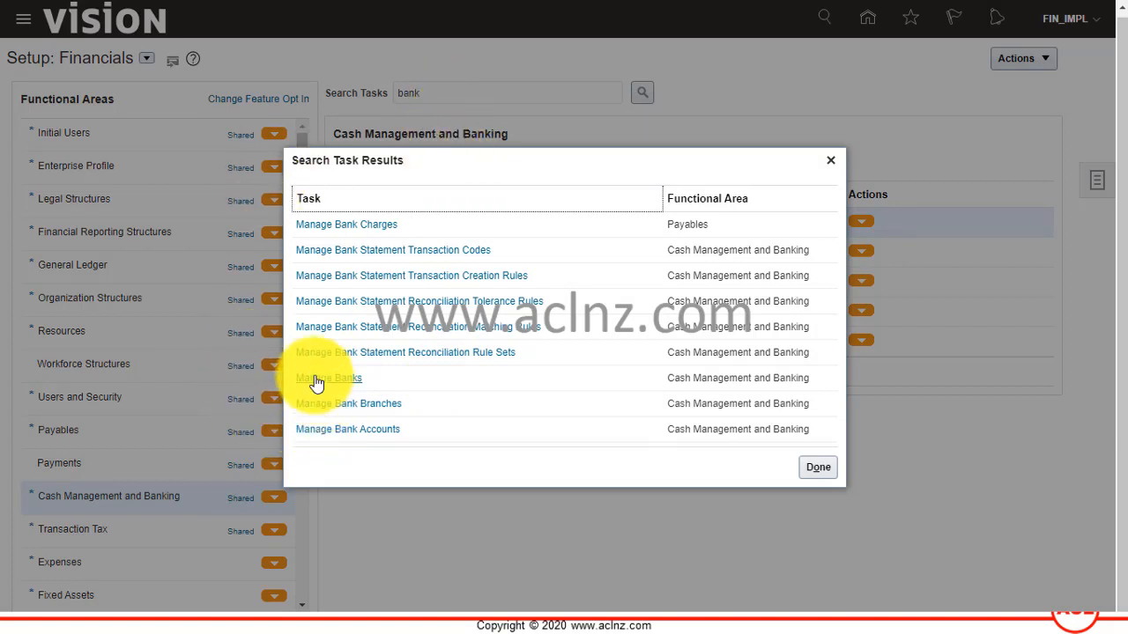
mouse_move(340, 390)
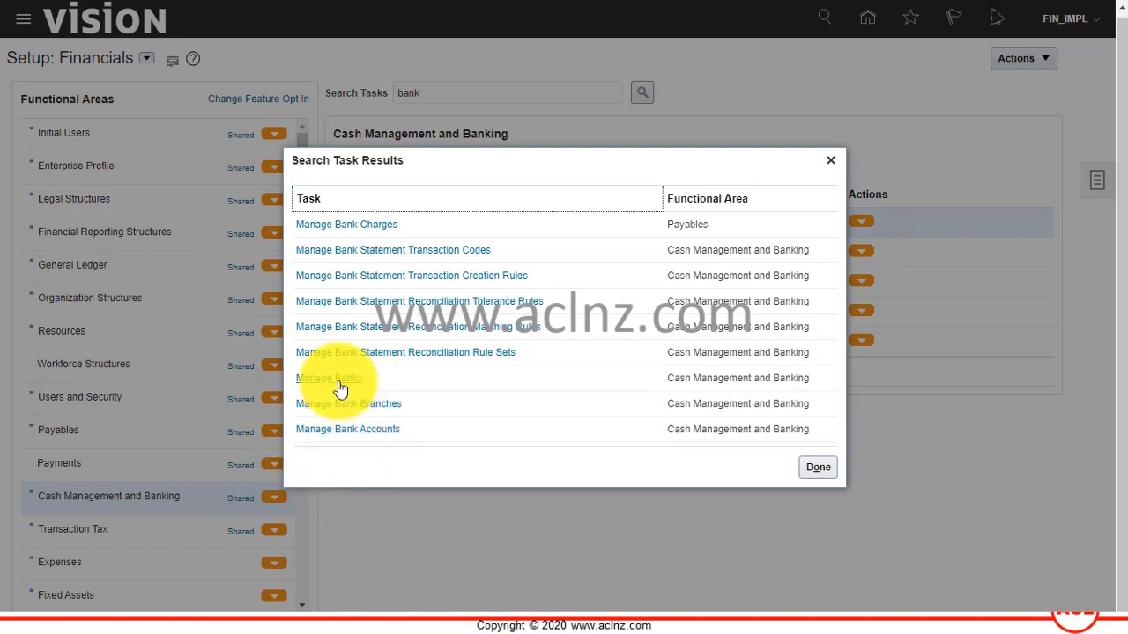
click(327, 377)
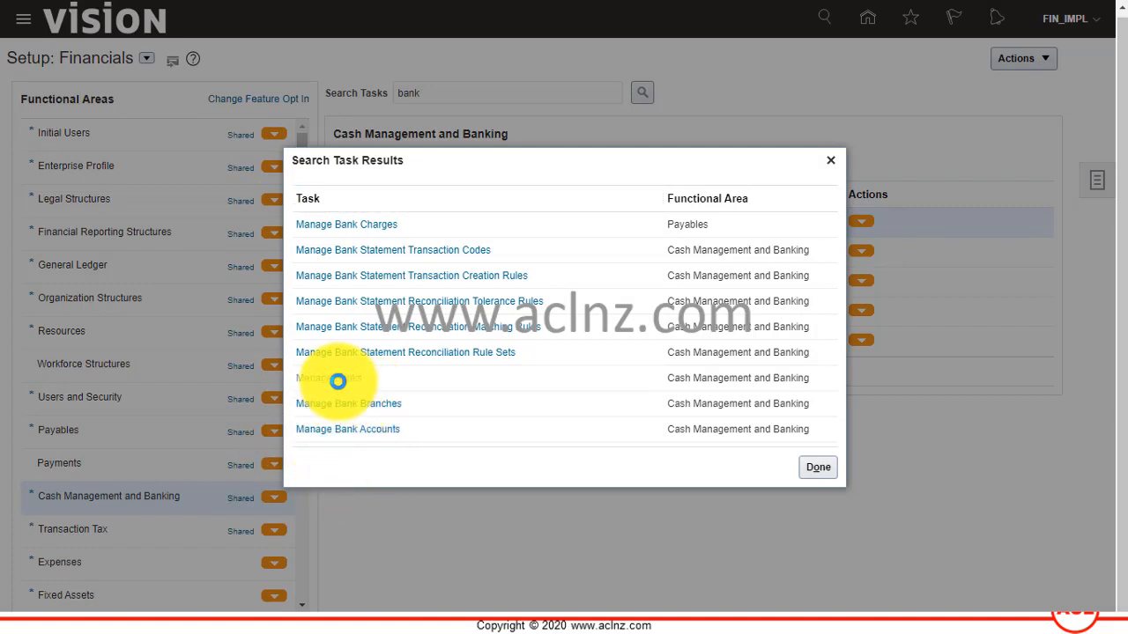
click(328, 377)
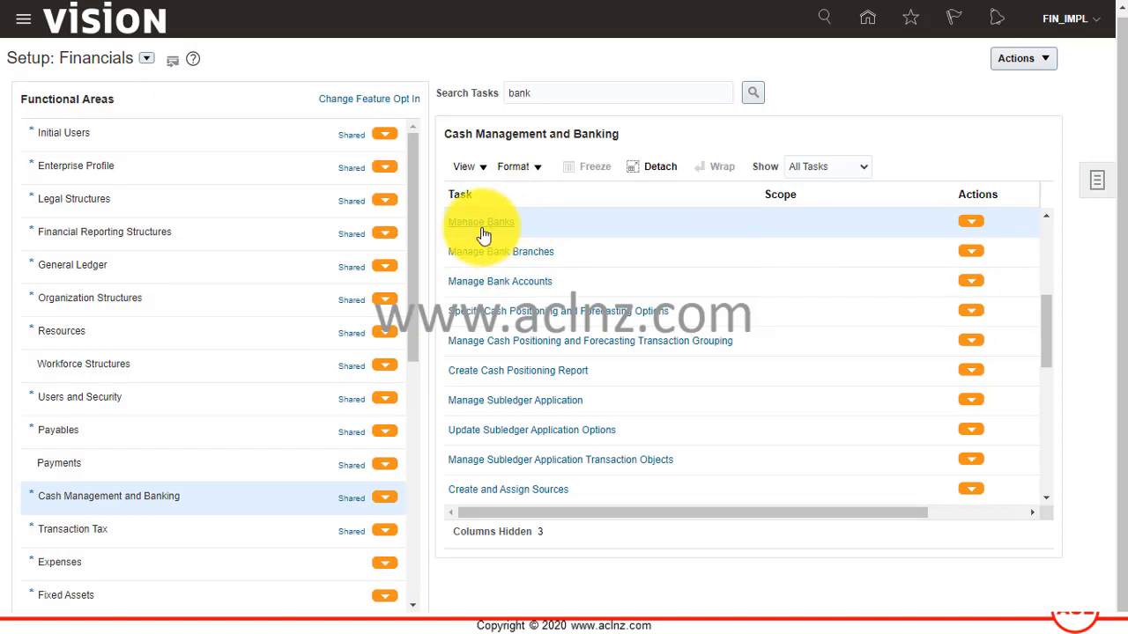
- Open the Manage Banks page listing the existing banks
click(480, 222)
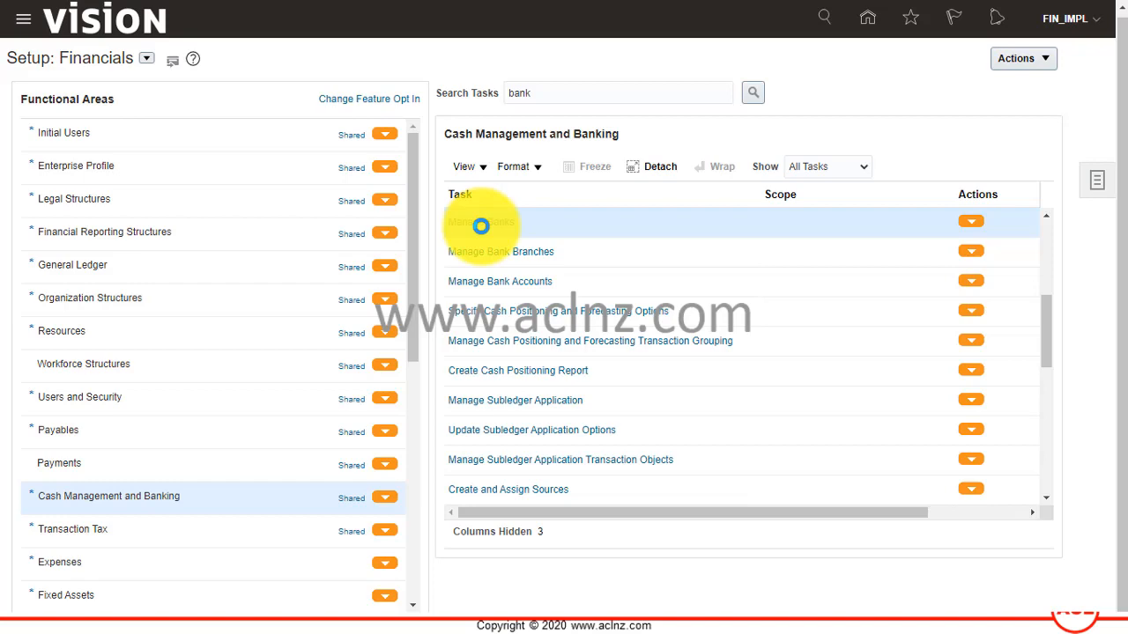
click(480, 222)
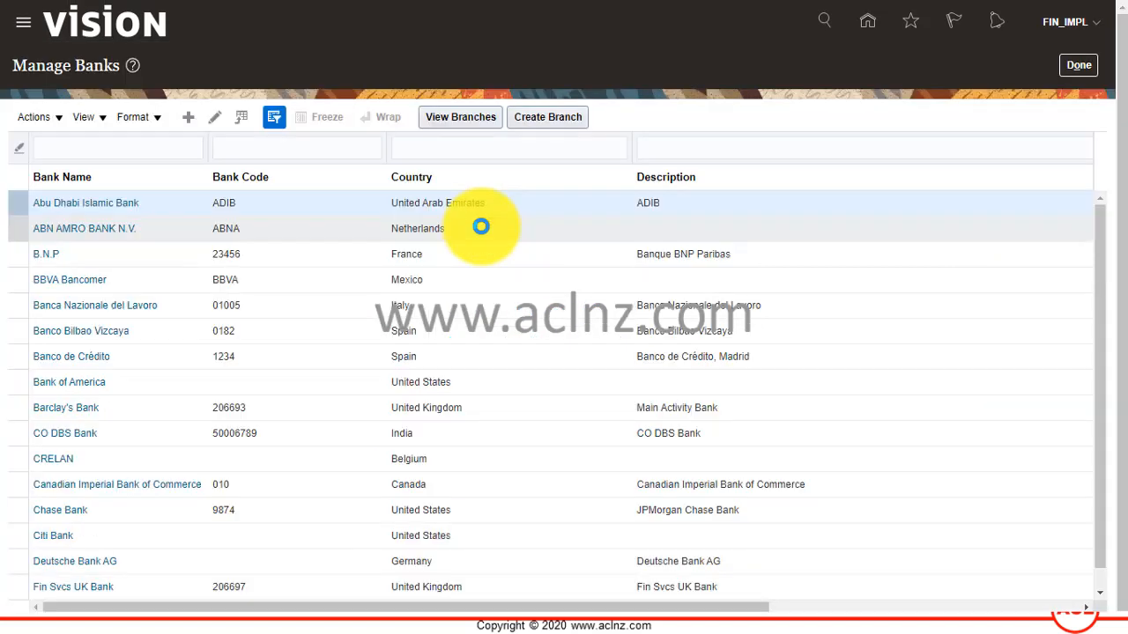
mouse_move(641, 257)
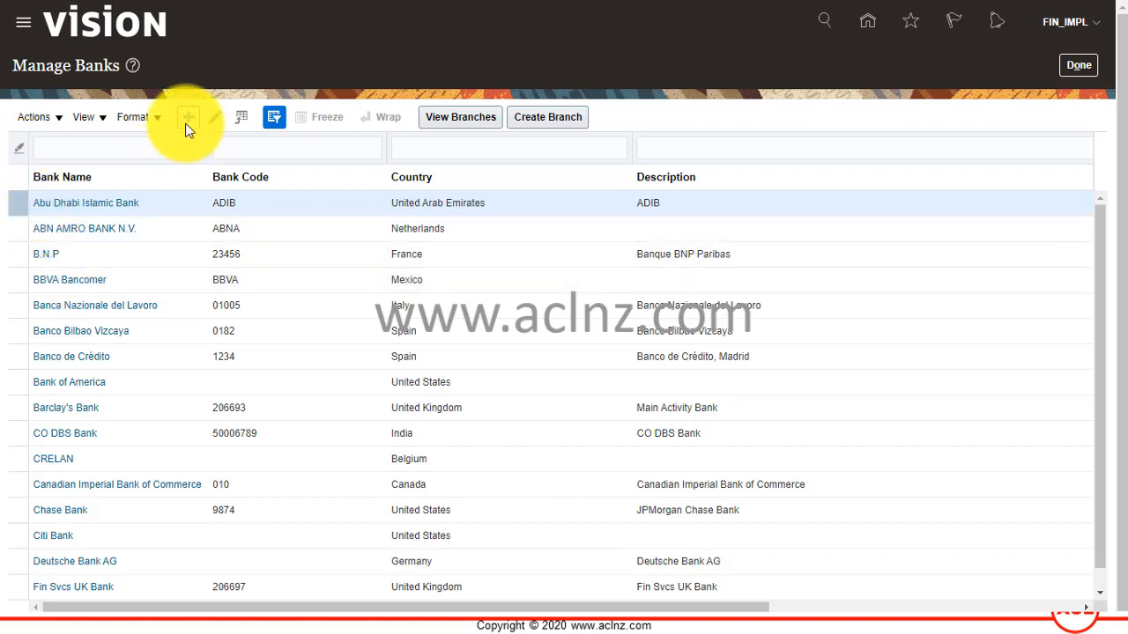
mouse_move(186, 117)
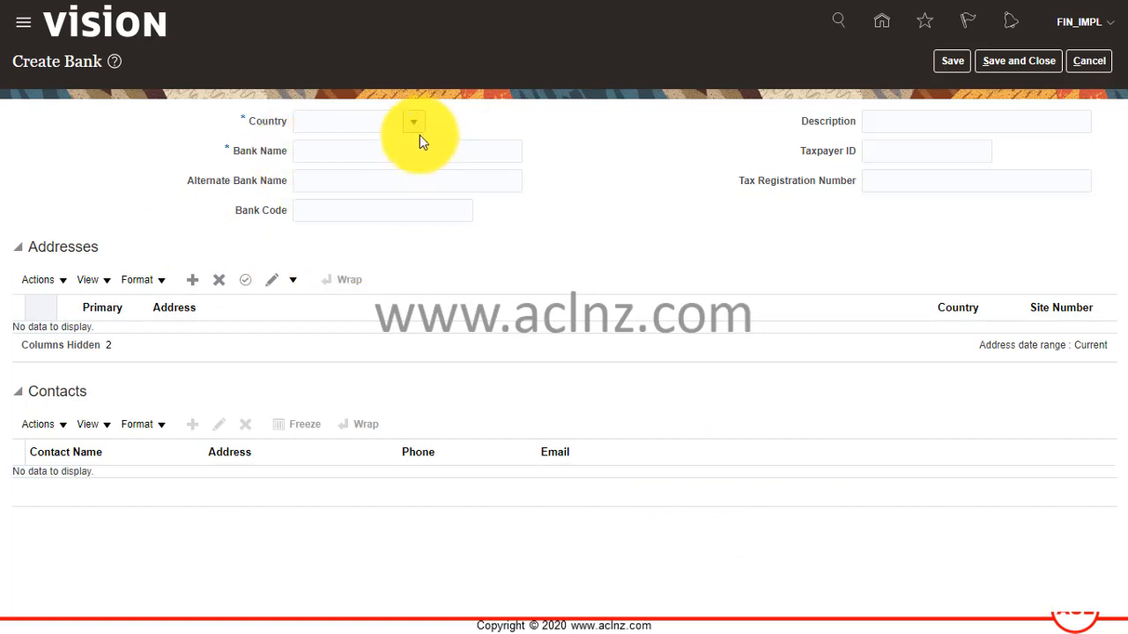
- Choose New Zealand as the new bank's country from the country list
click(412, 121)
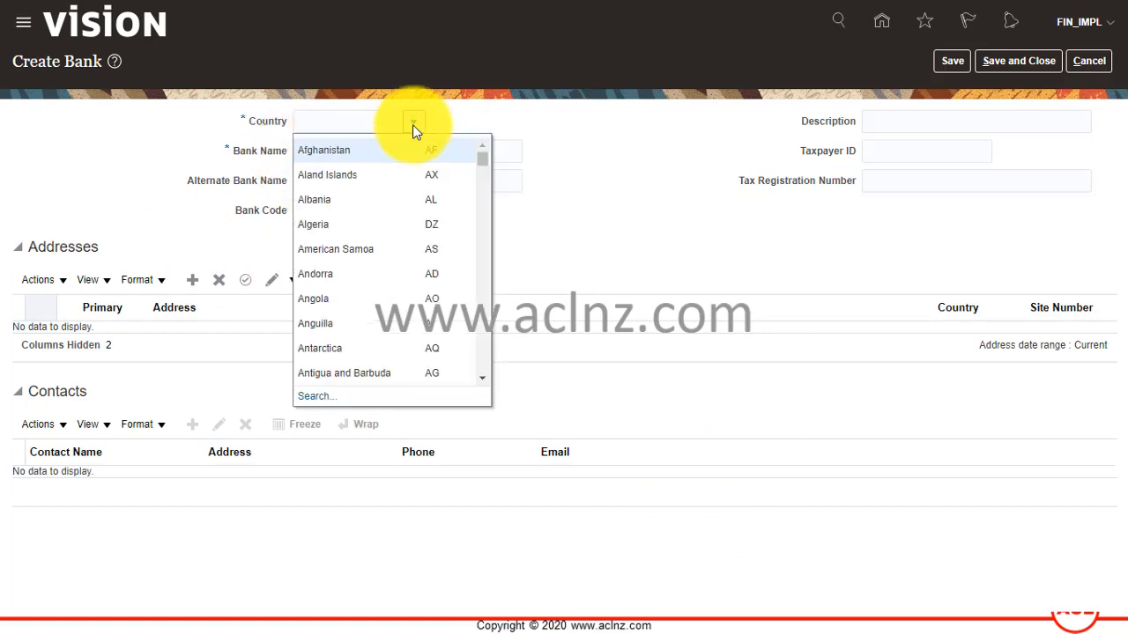
scroll(down, 3)
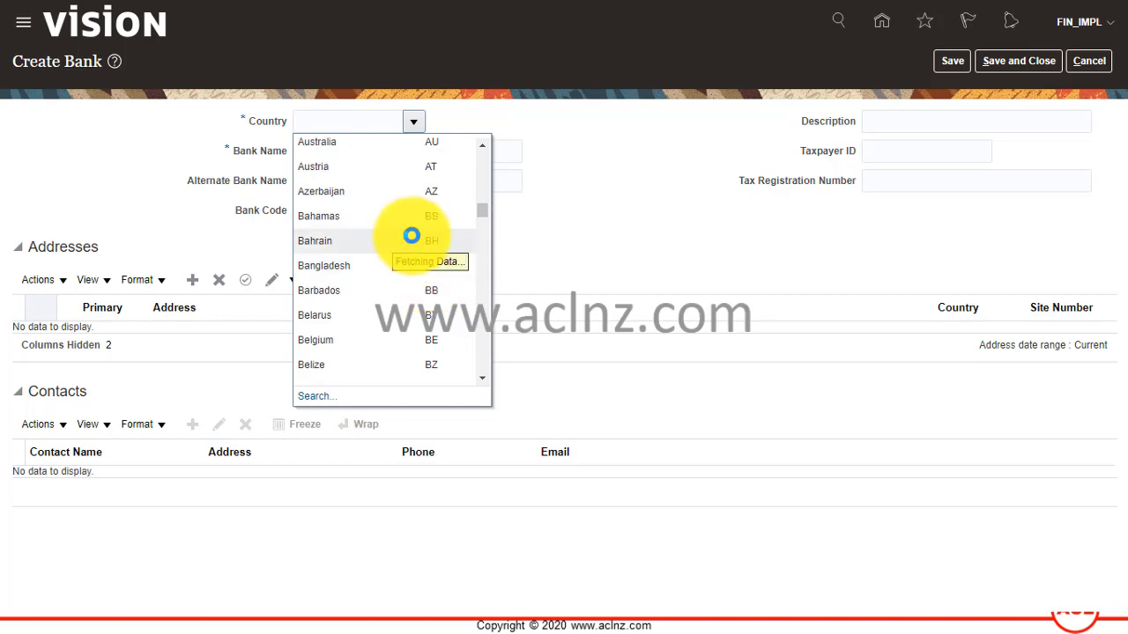
scroll(down, 3)
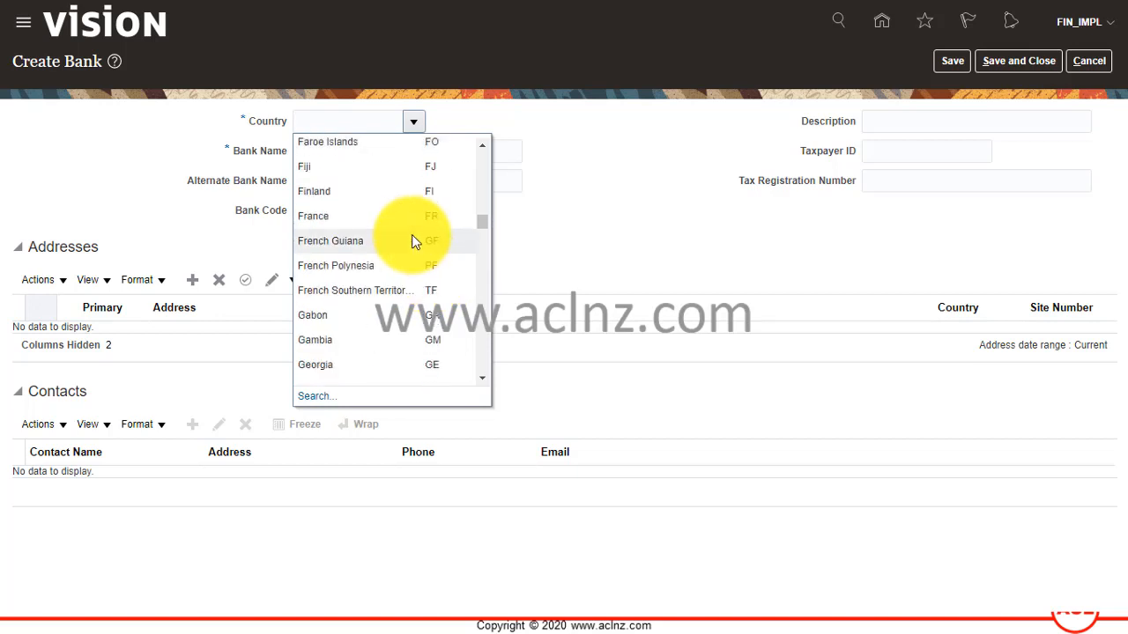
scroll(down, 3)
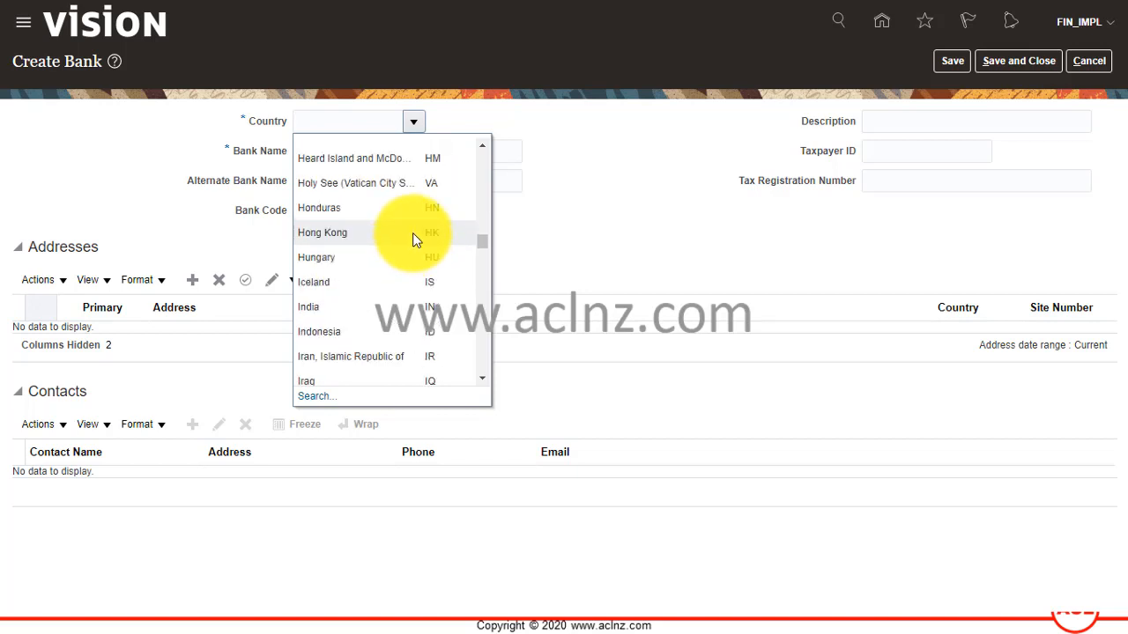
scroll(down, 3)
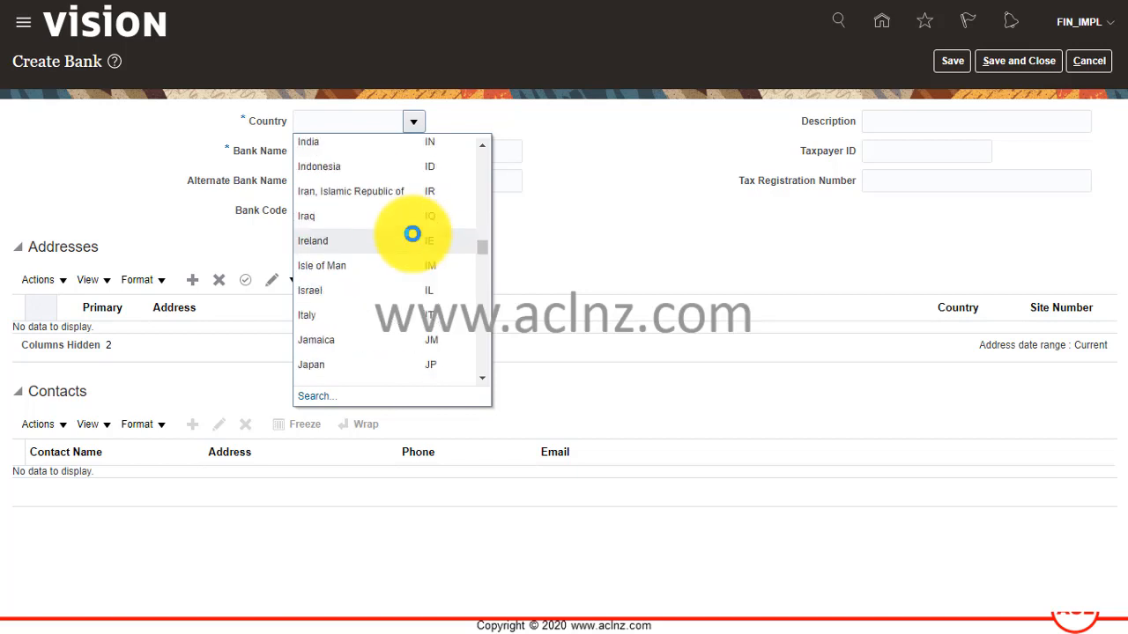
scroll(down, 3)
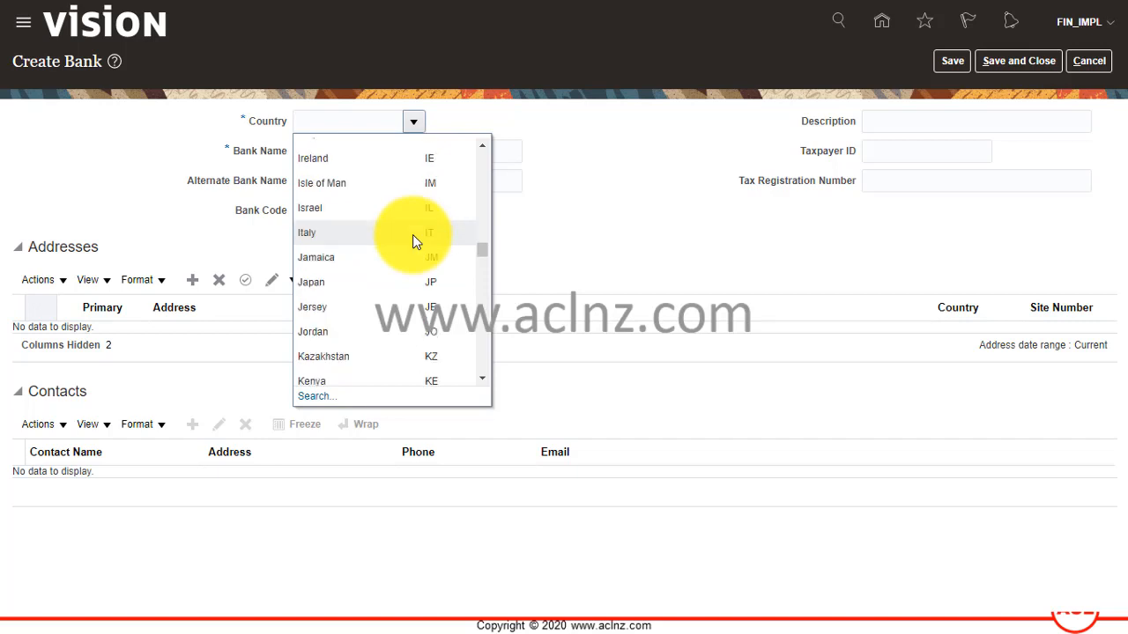
scroll(down, 3)
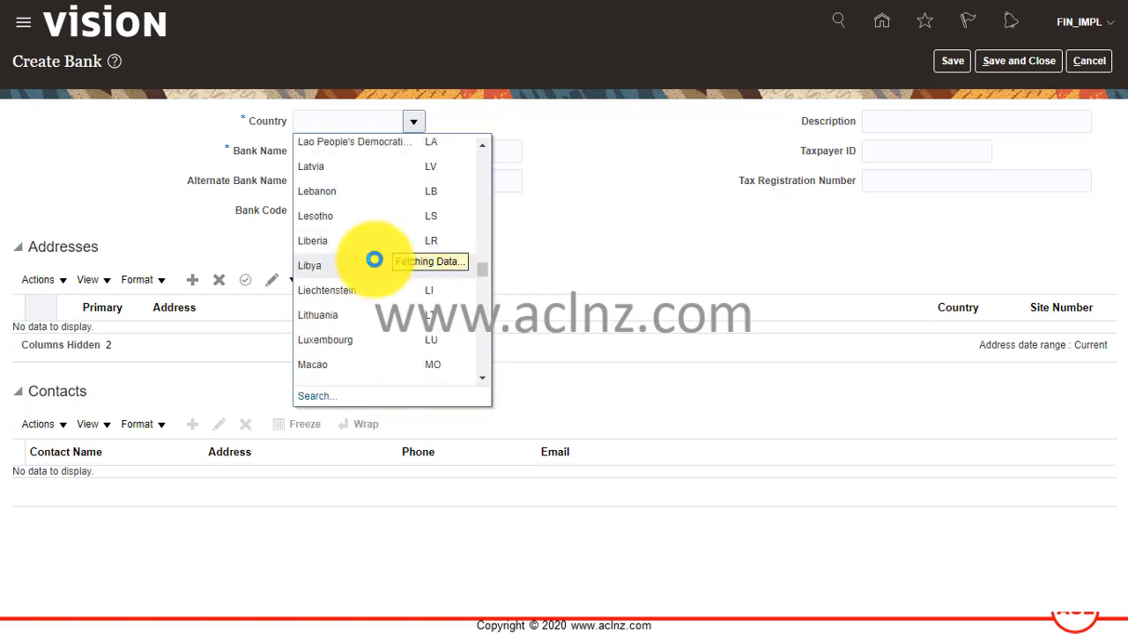
scroll(down, 3)
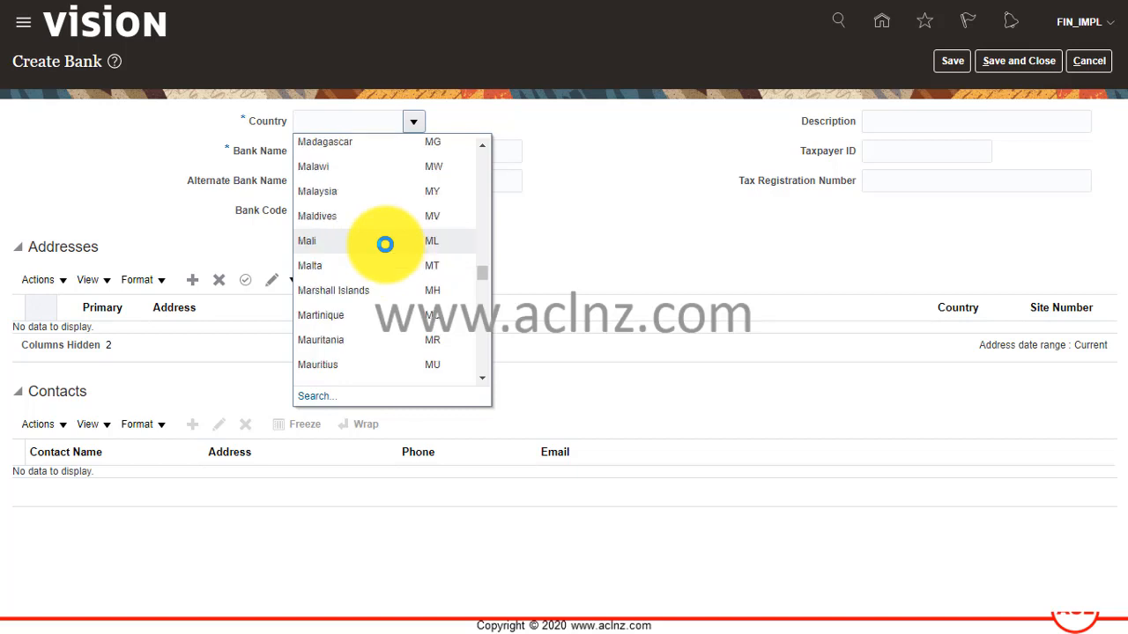
scroll(down, 3)
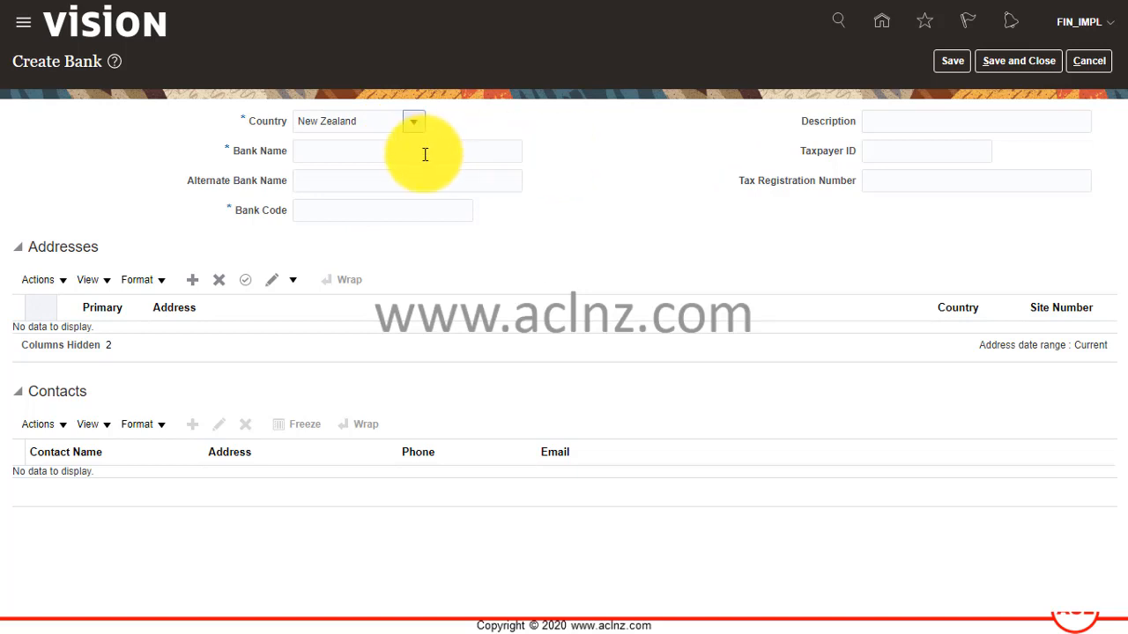
- Name the bank ASB Bank Limited and give it bank code 12
click(407, 151)
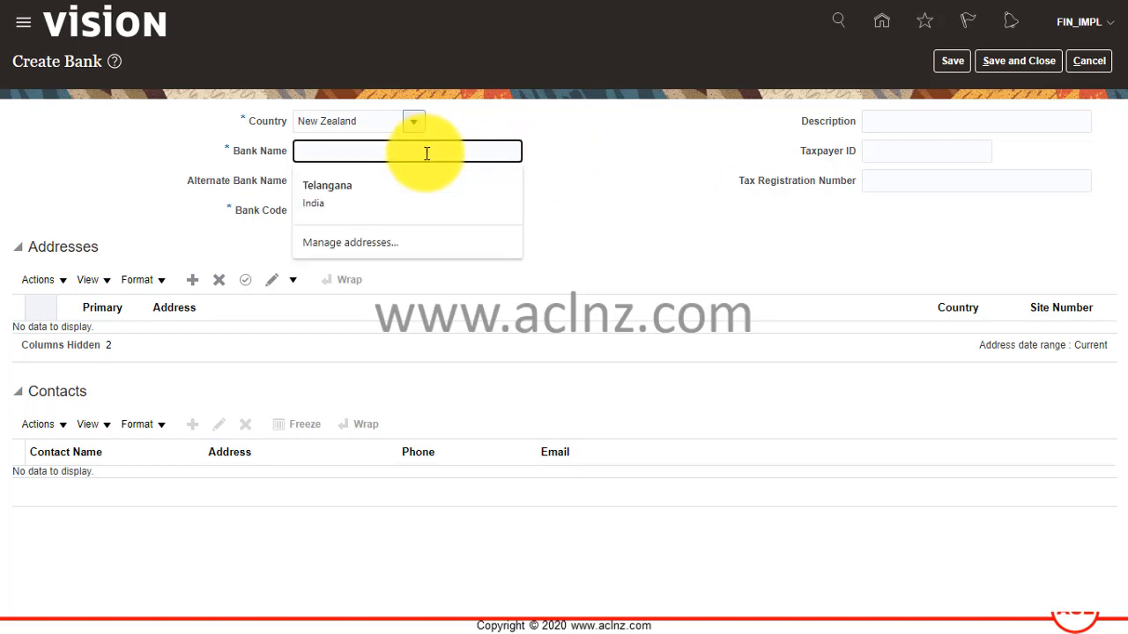
text(ASB Bank Limited)
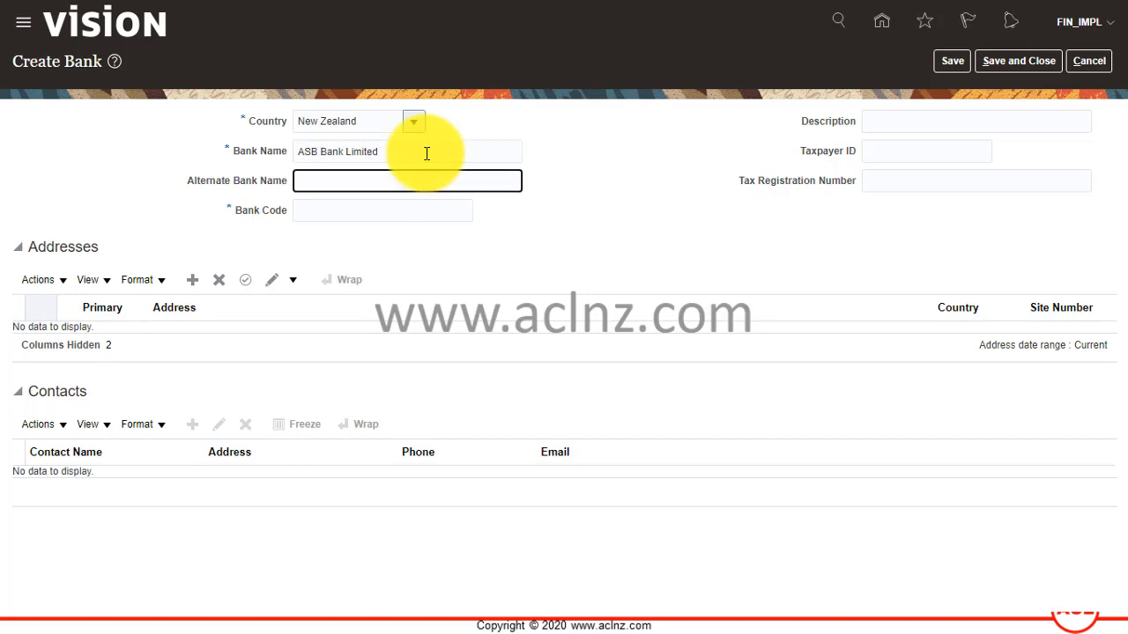
click(407, 180)
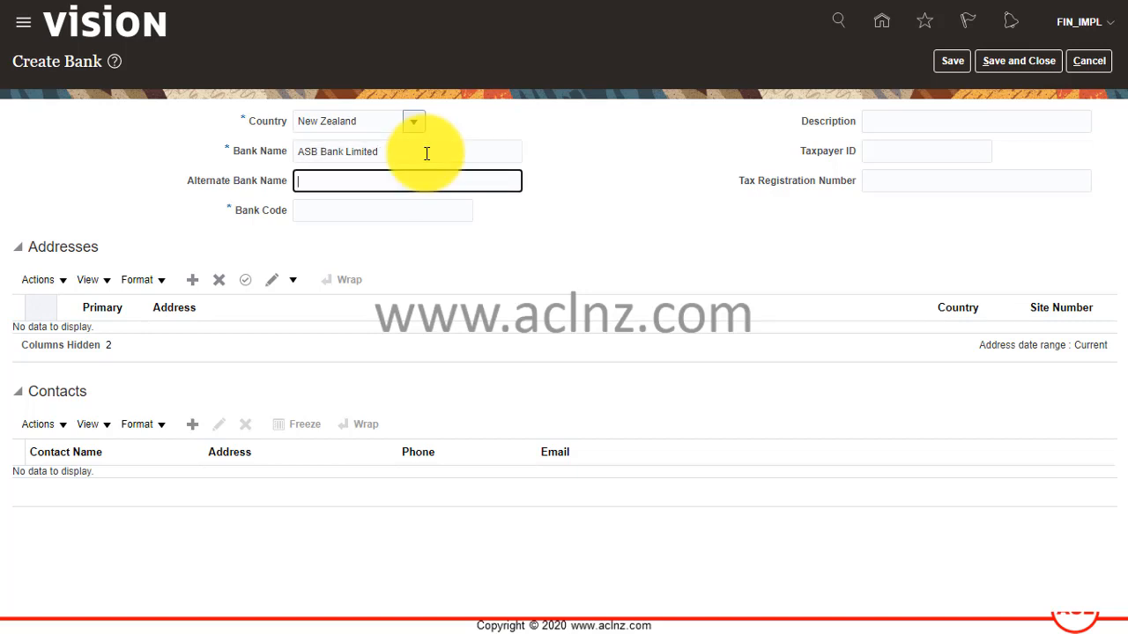
click(383, 209)
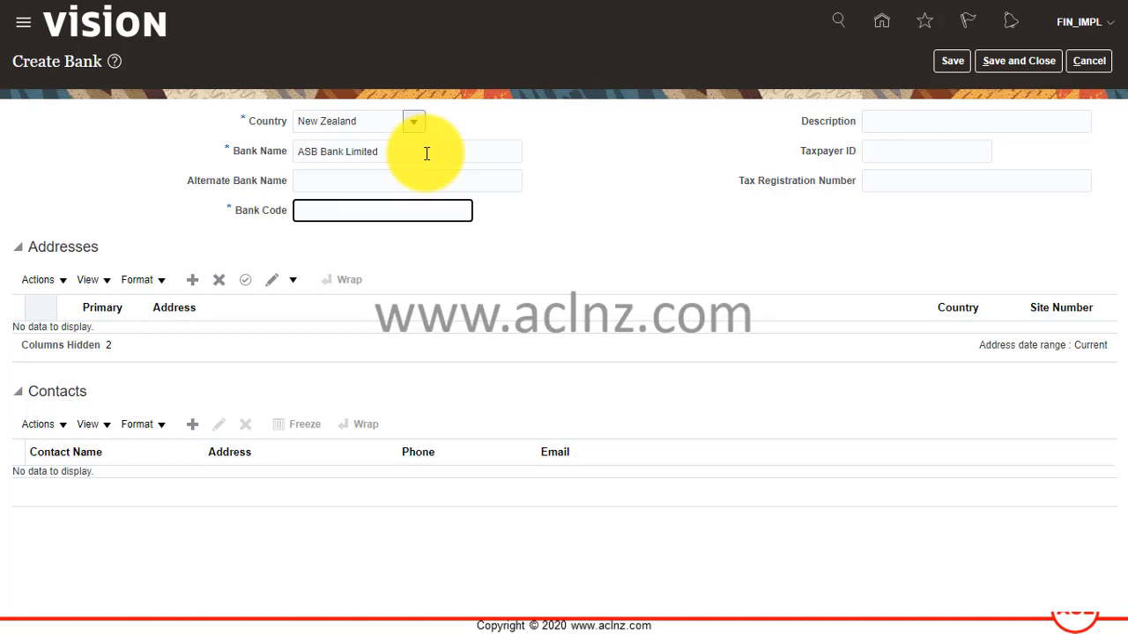
click(382, 211)
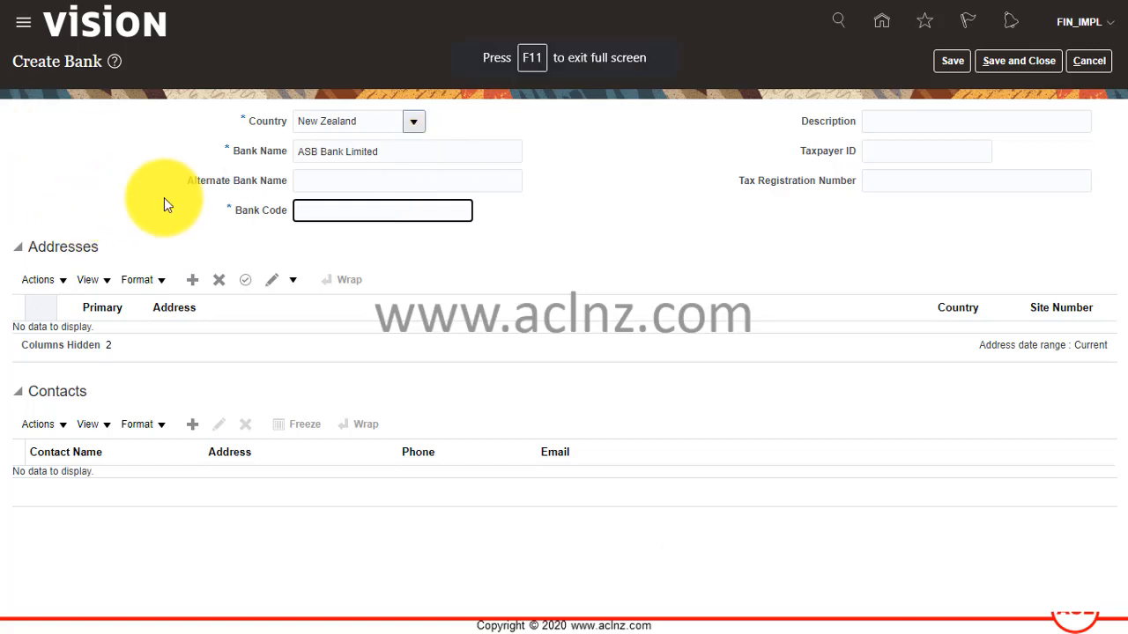
text(12)
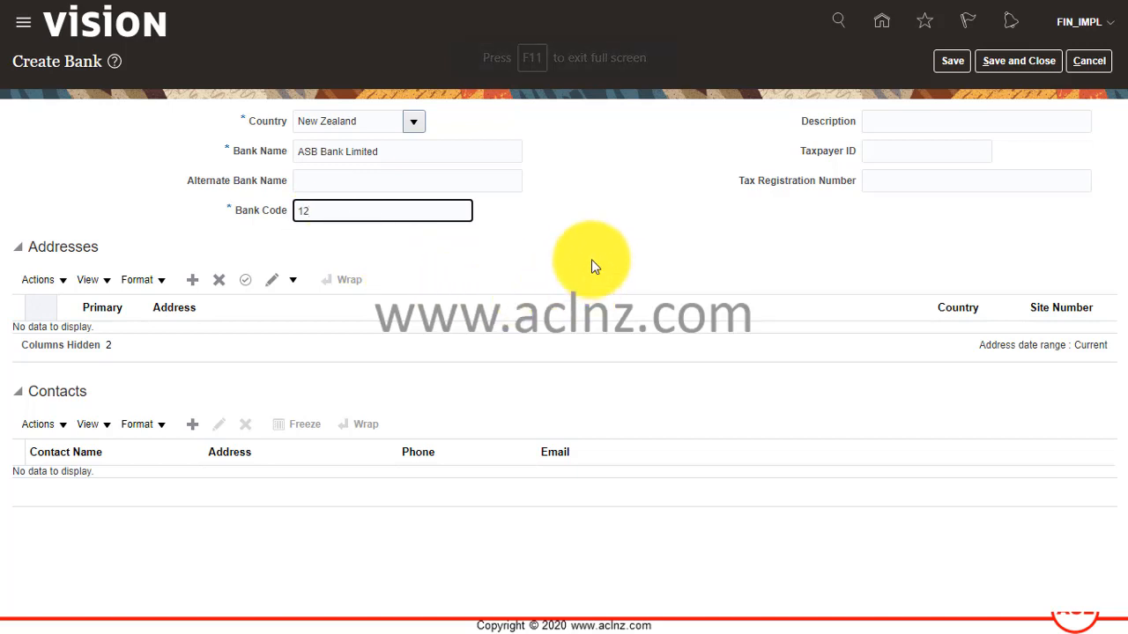
mouse_move(578, 254)
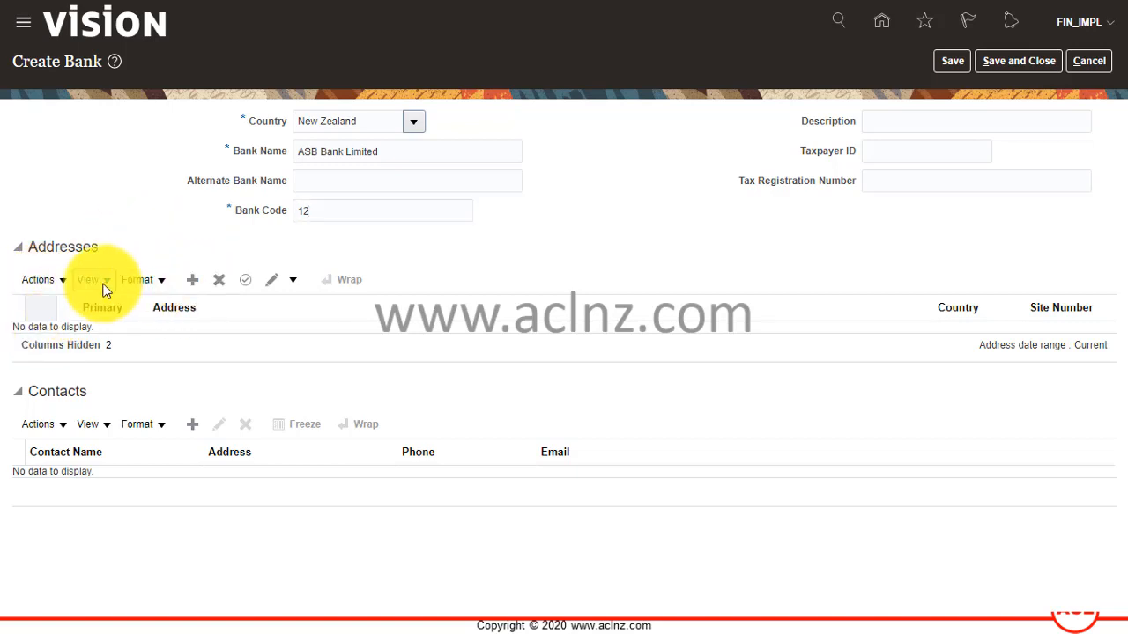
- Start a new bank address with New Zealand as its country
click(192, 278)
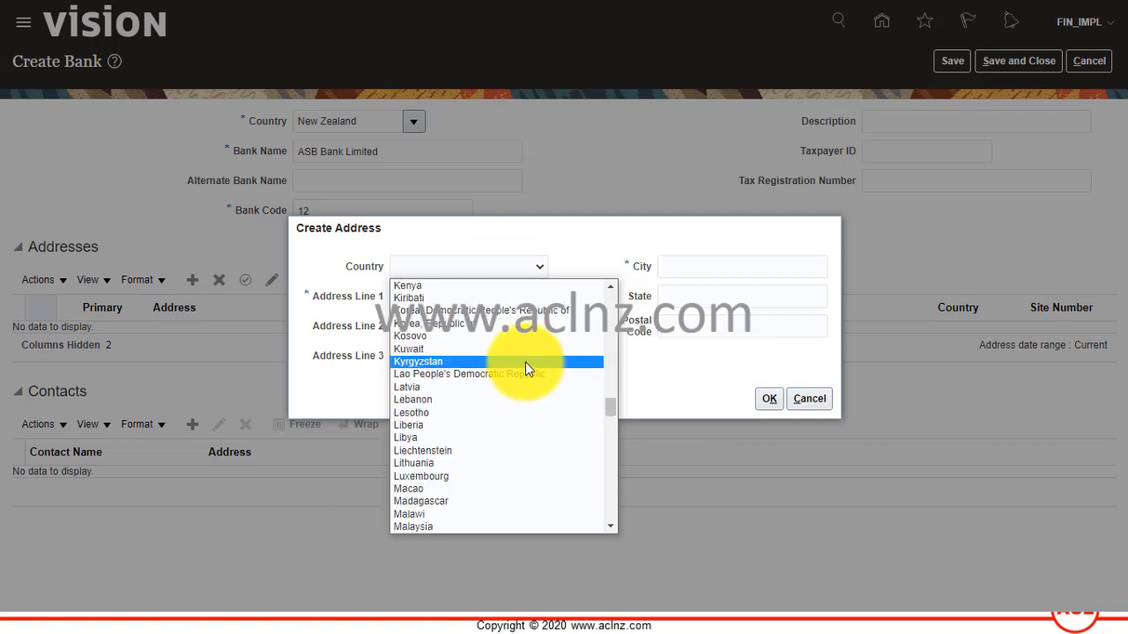
scroll(down, 3)
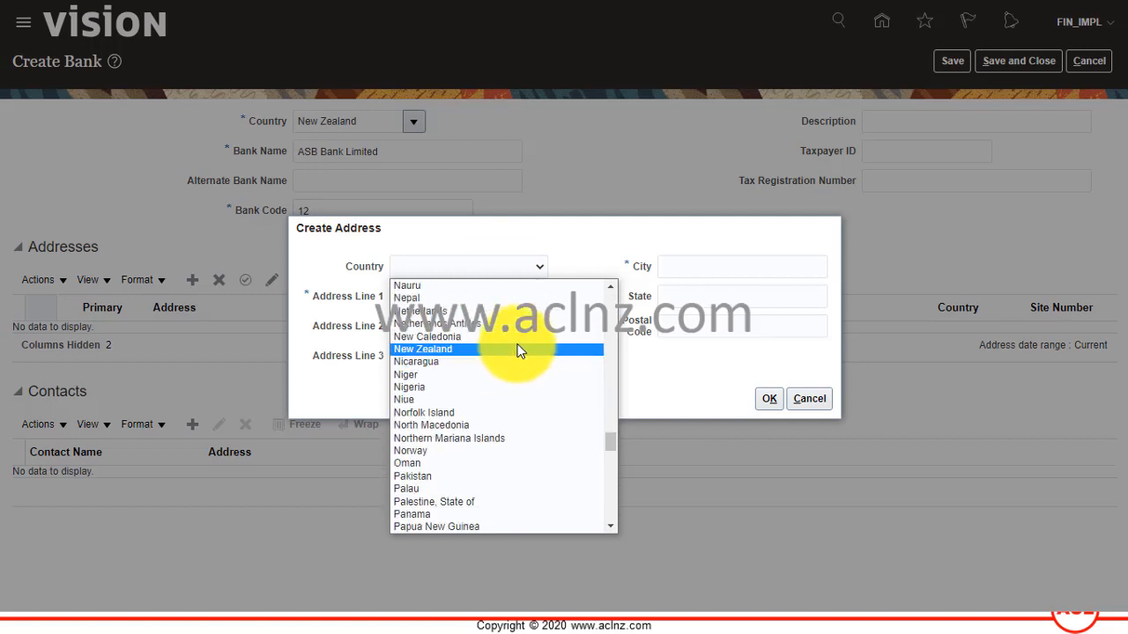
click(423, 349)
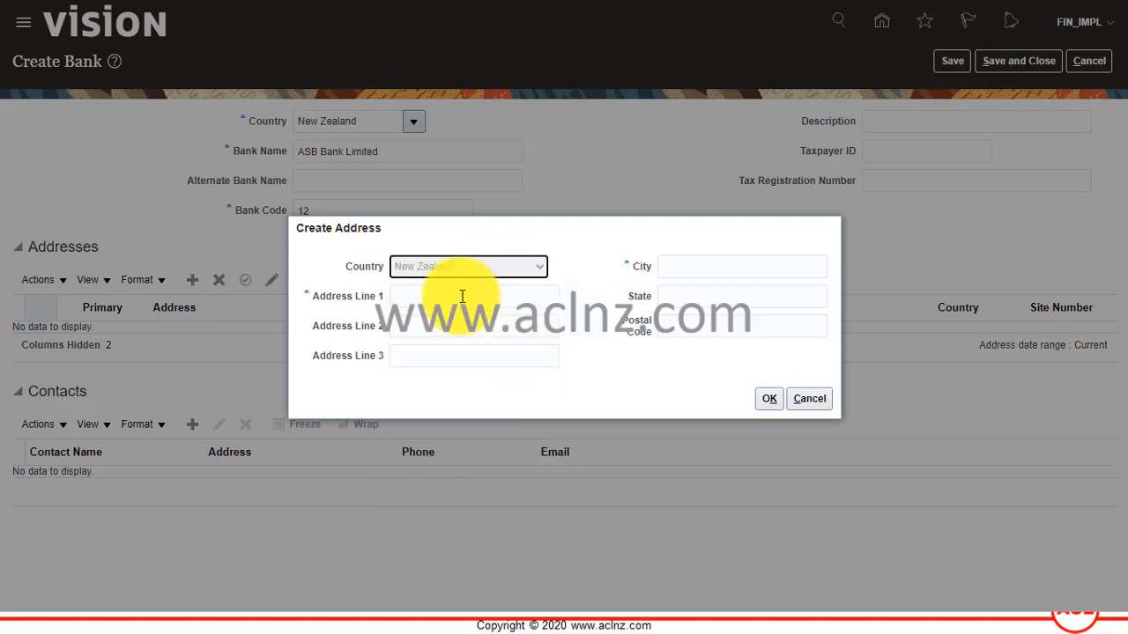
click(472, 296)
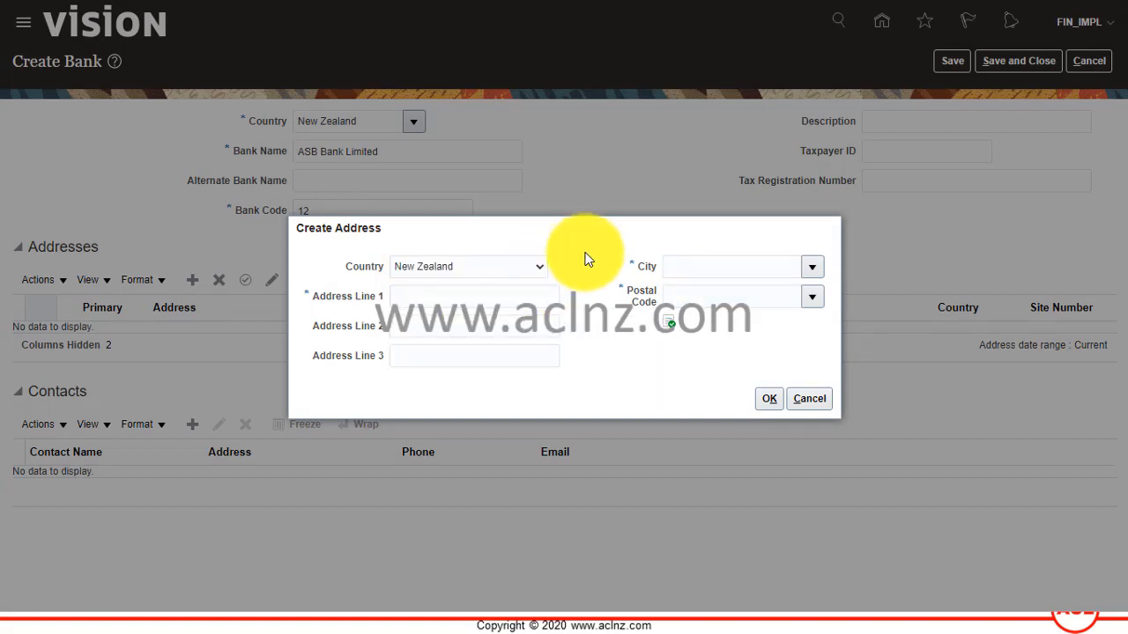
mouse_move(590, 257)
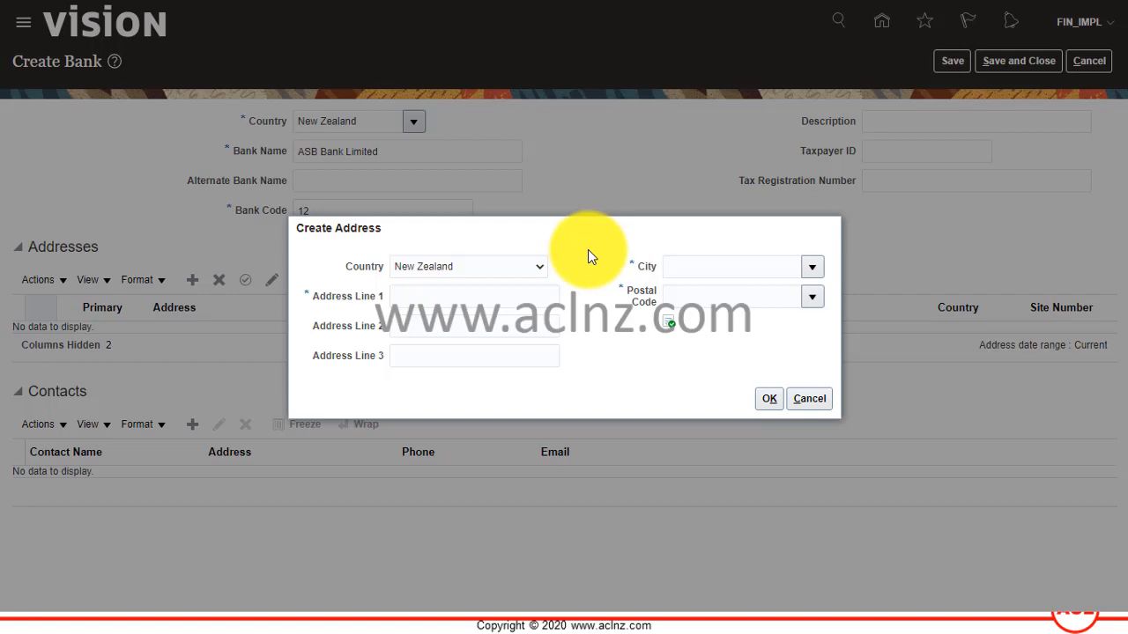
- Enter 1010 Queen Street and Auckland Central as the address lines
click(474, 296)
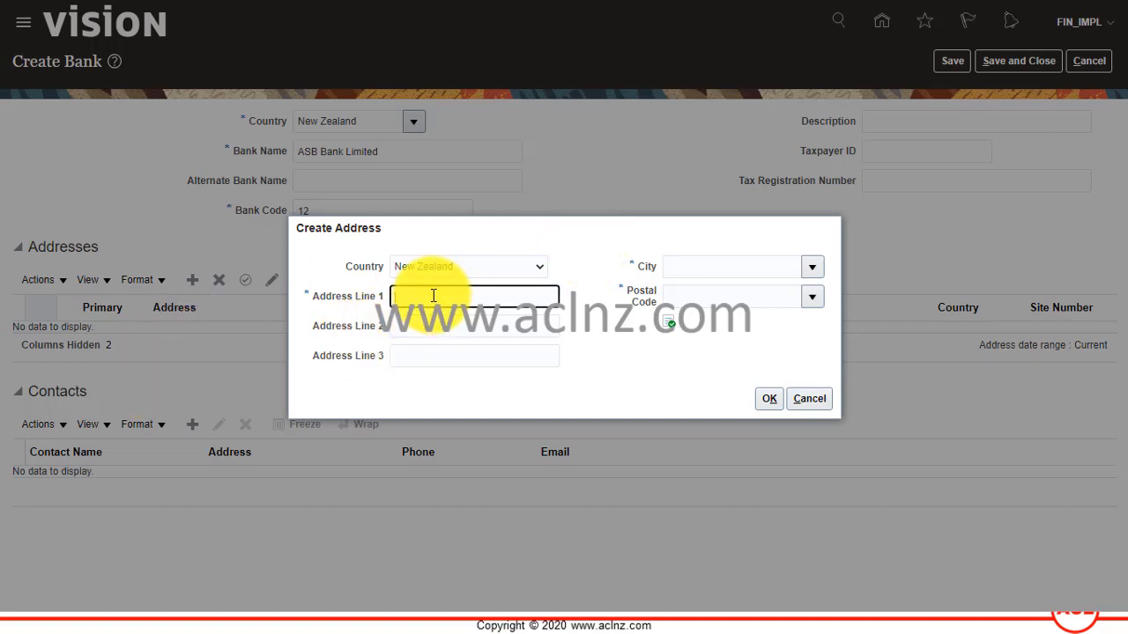
text(10)
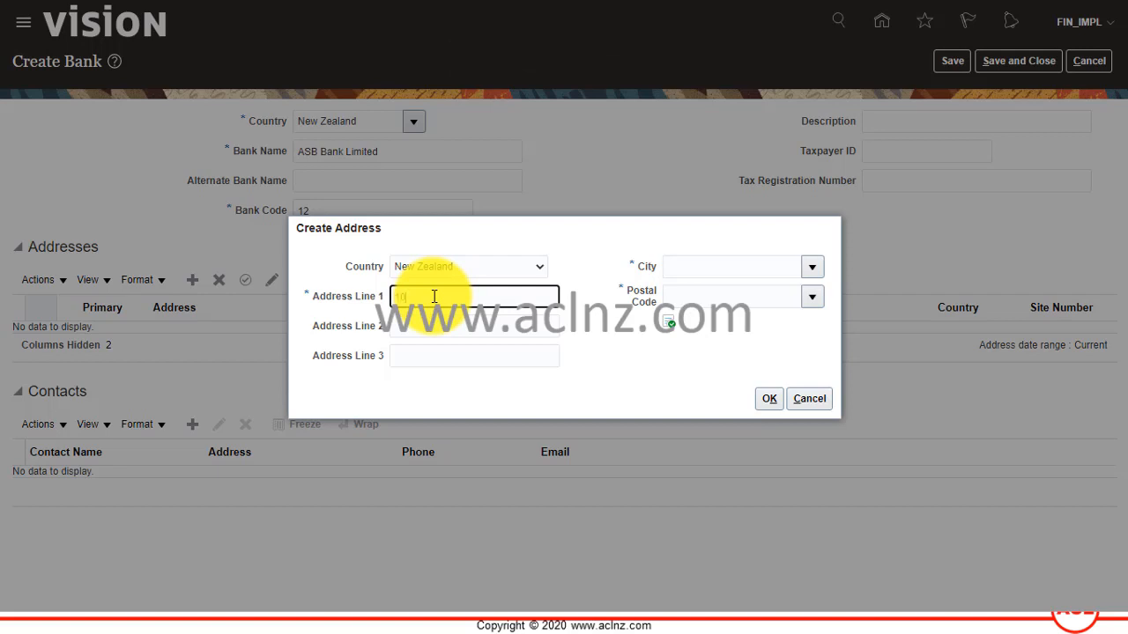
text(1010 Cu)
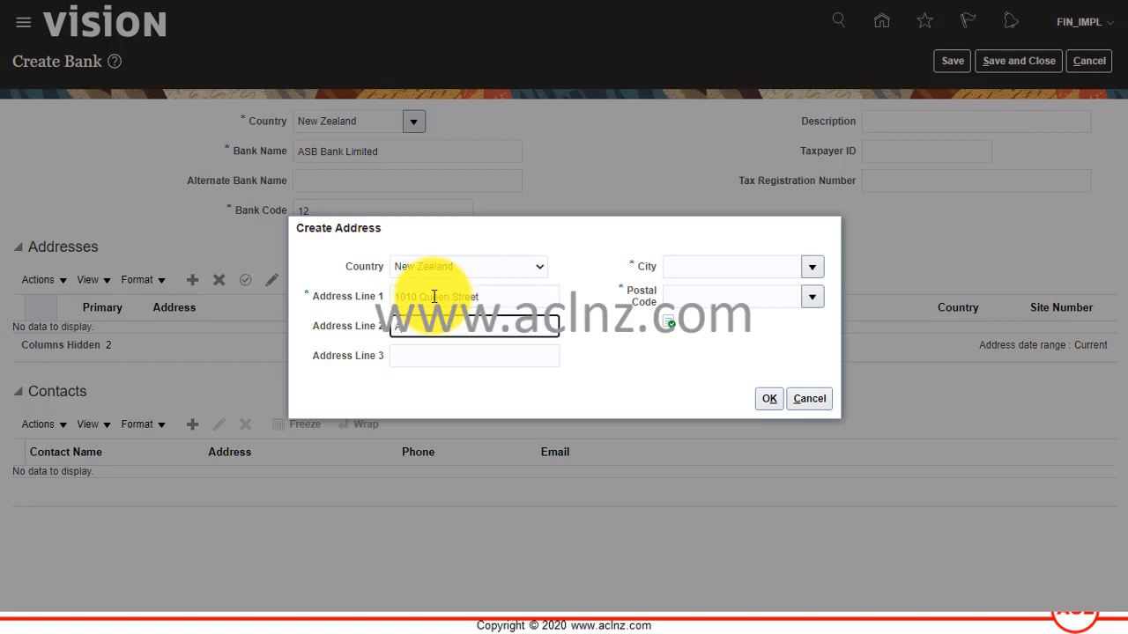
text(Auckland Central)
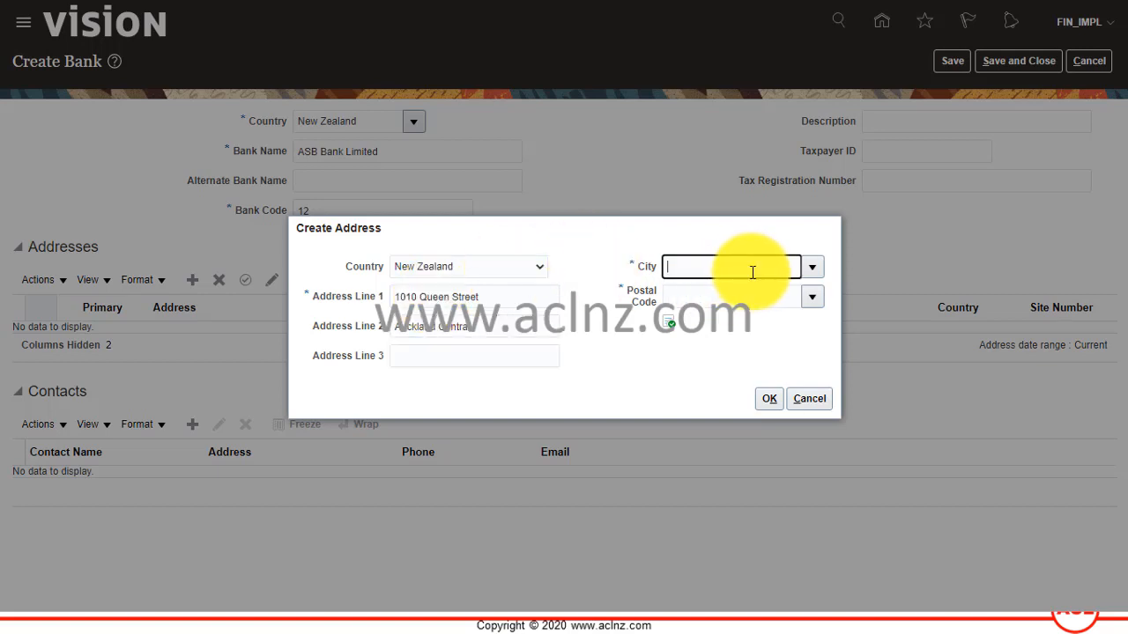
click(810, 266)
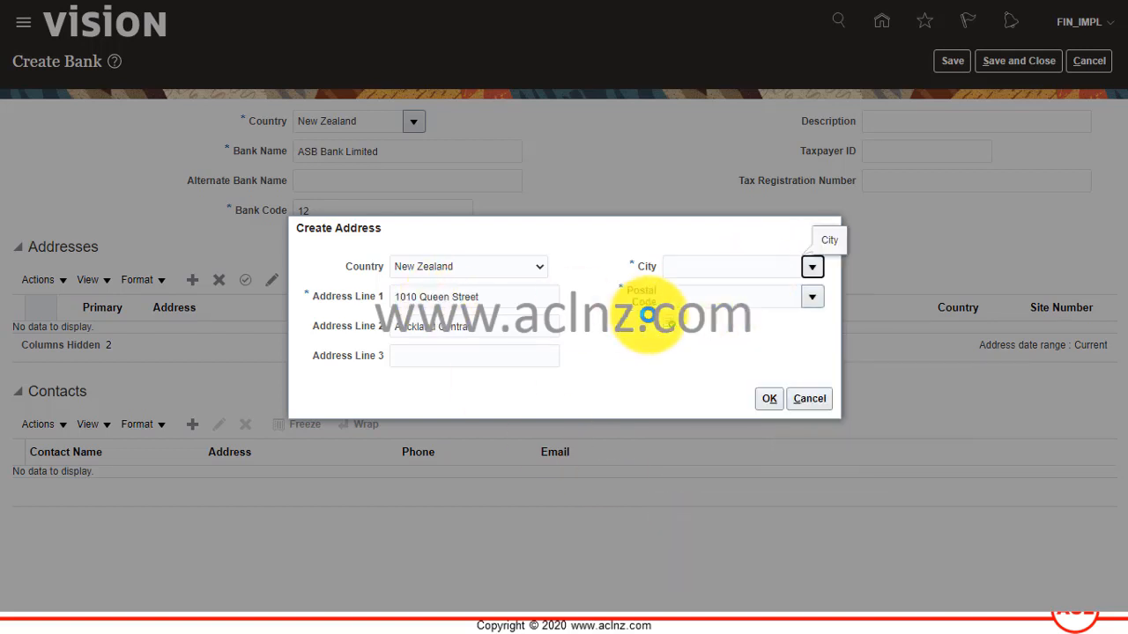
click(810, 266)
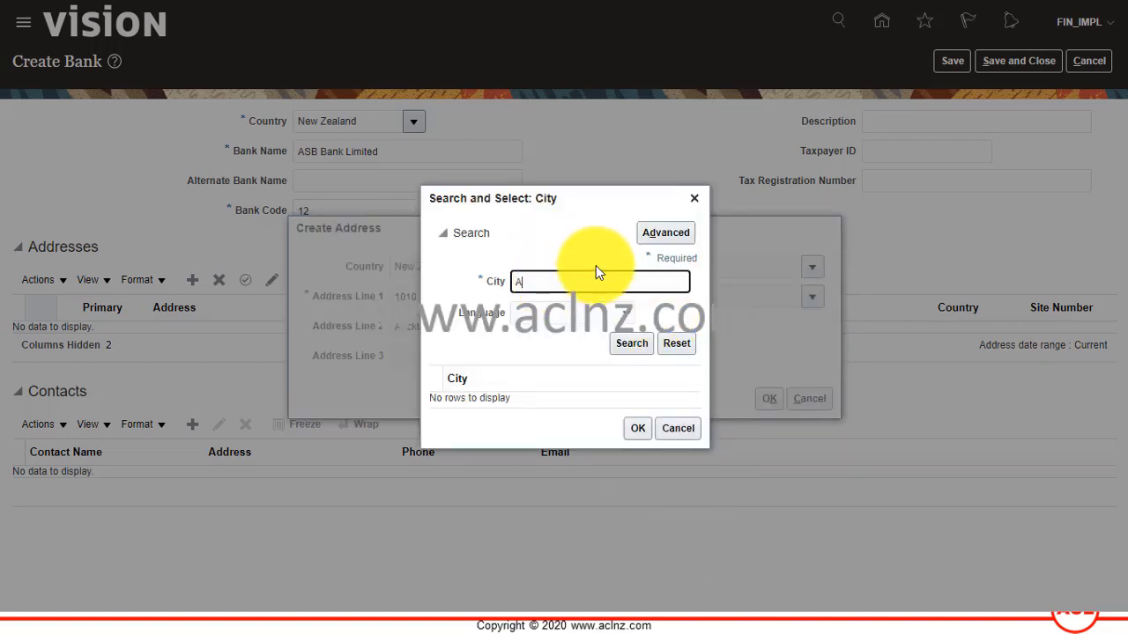
text(Auckland)
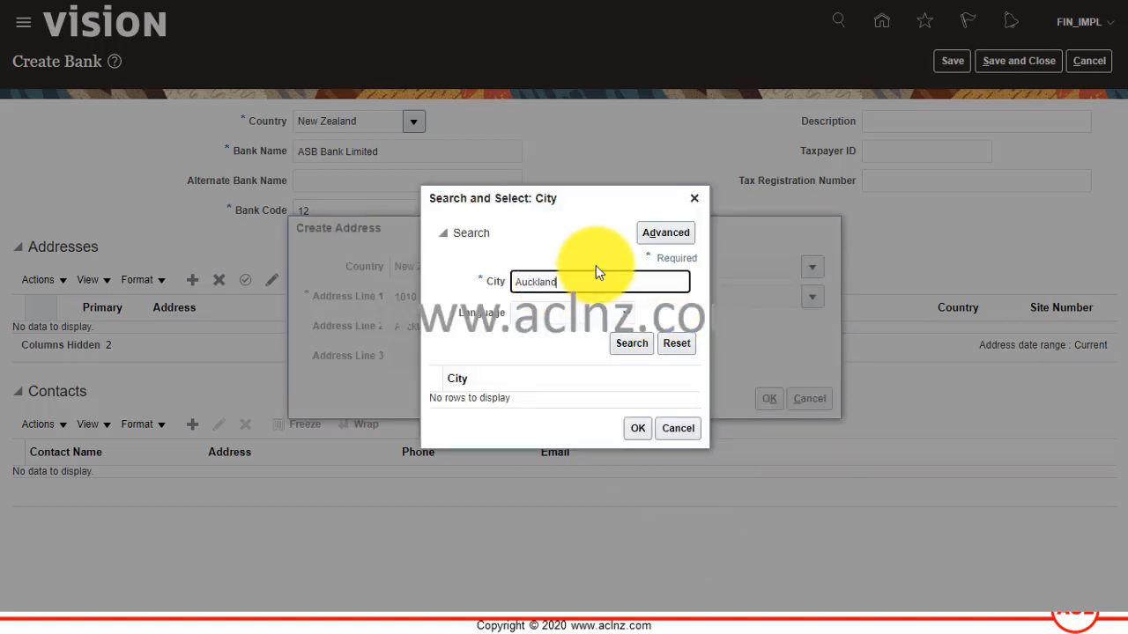
click(631, 342)
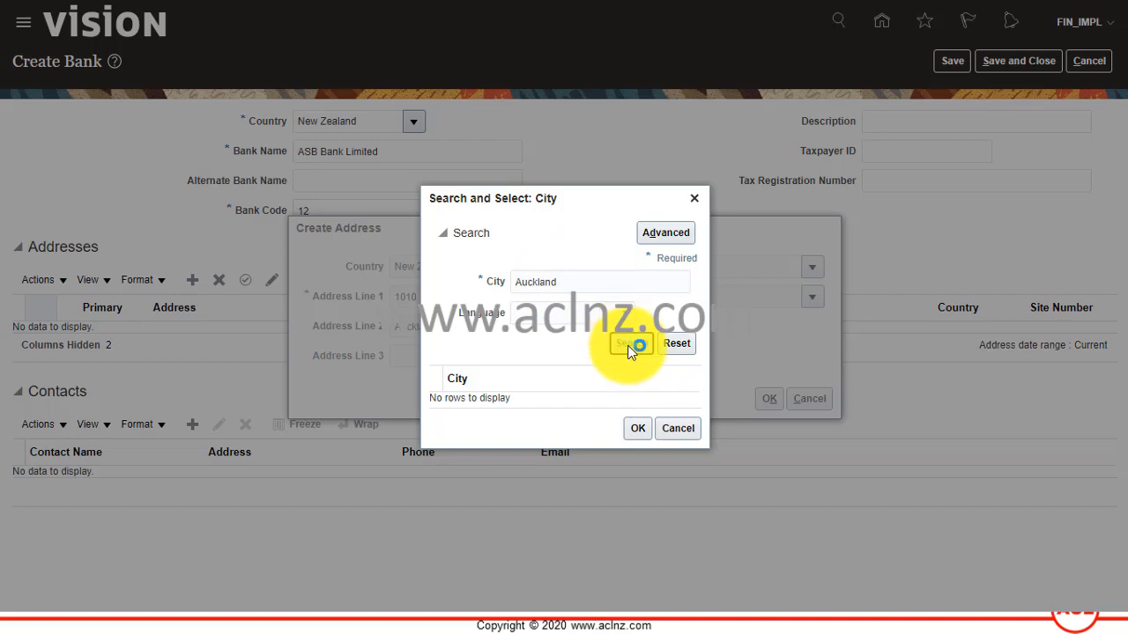
click(631, 342)
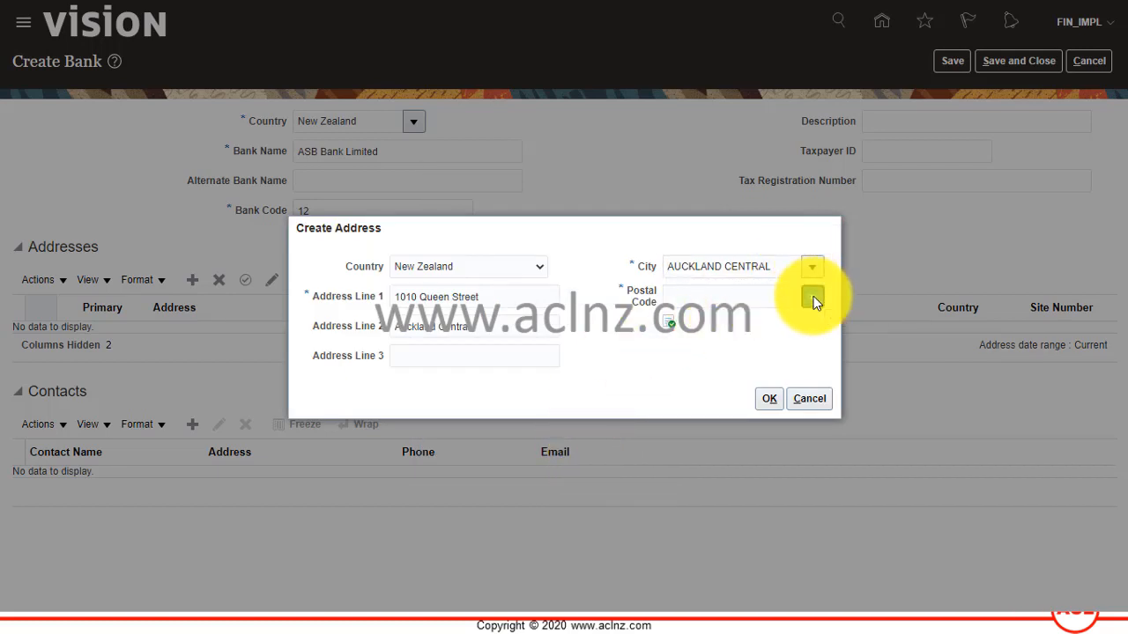
click(810, 296)
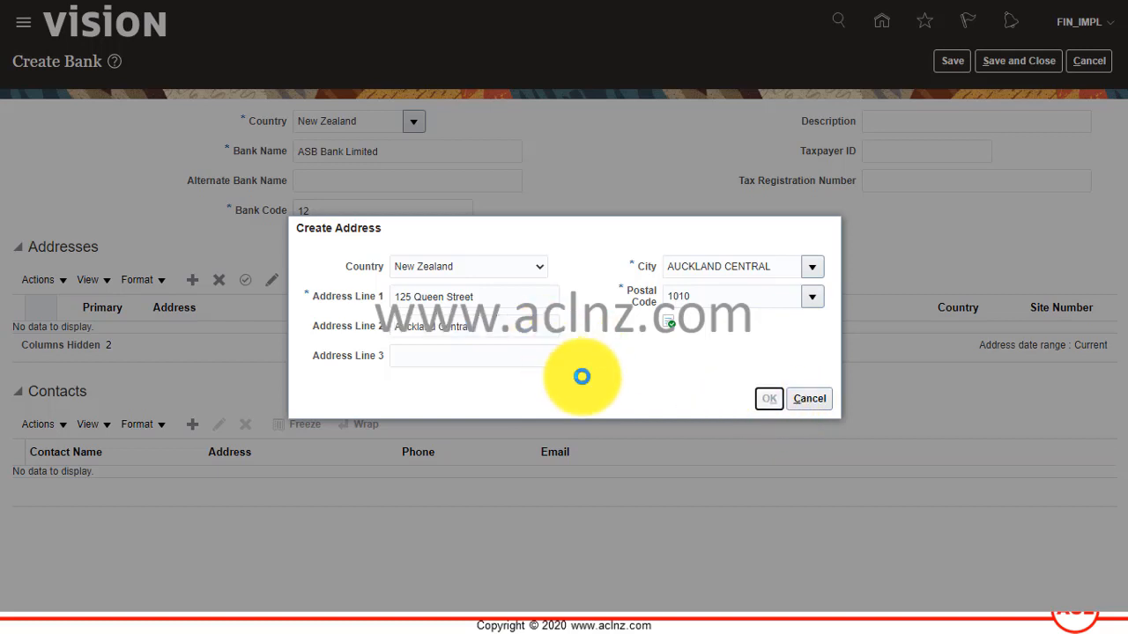
click(768, 398)
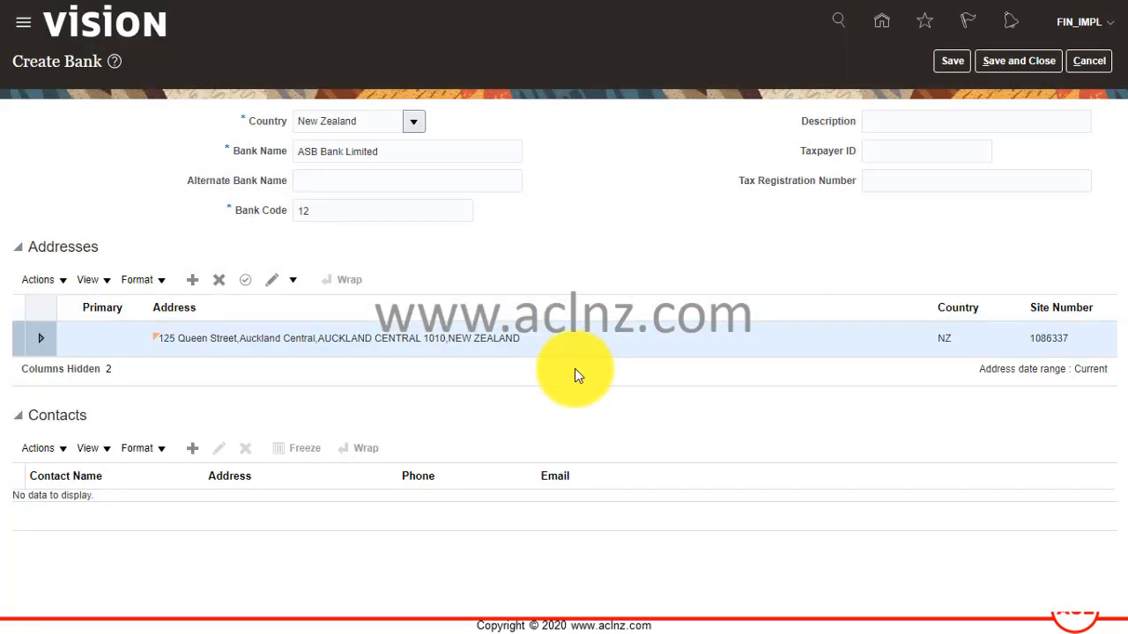
mouse_move(122, 462)
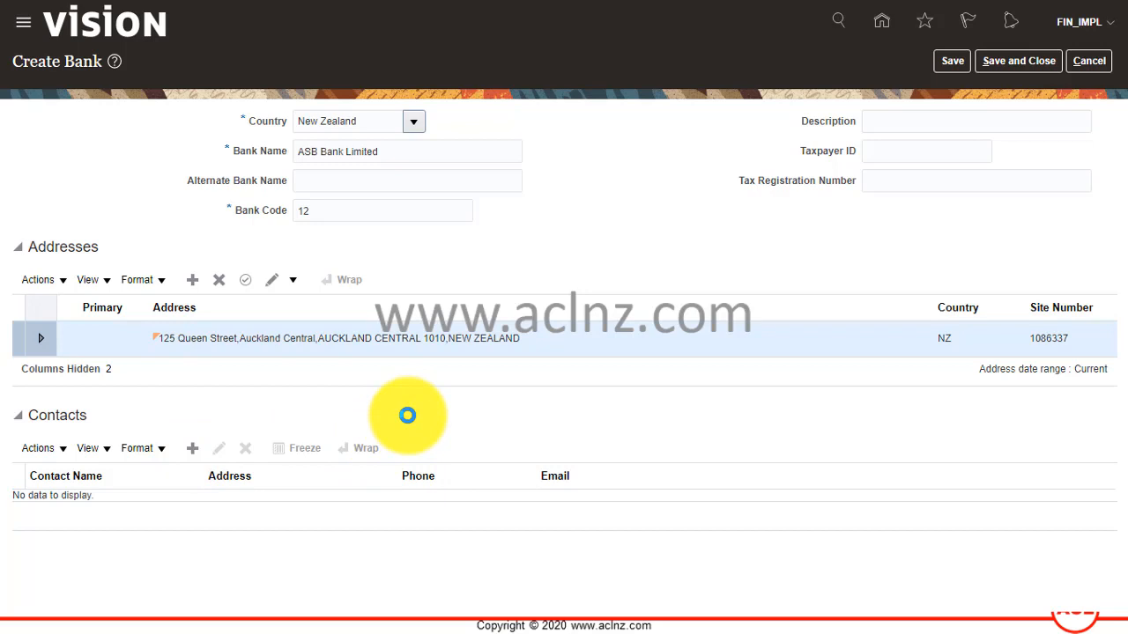
click(192, 447)
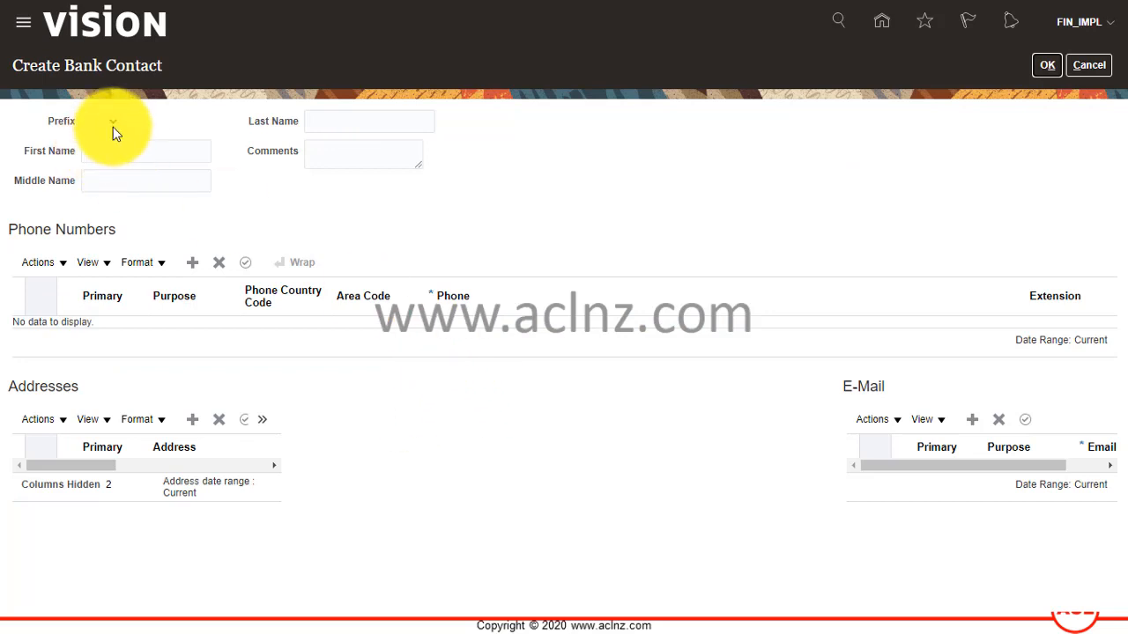
click(102, 120)
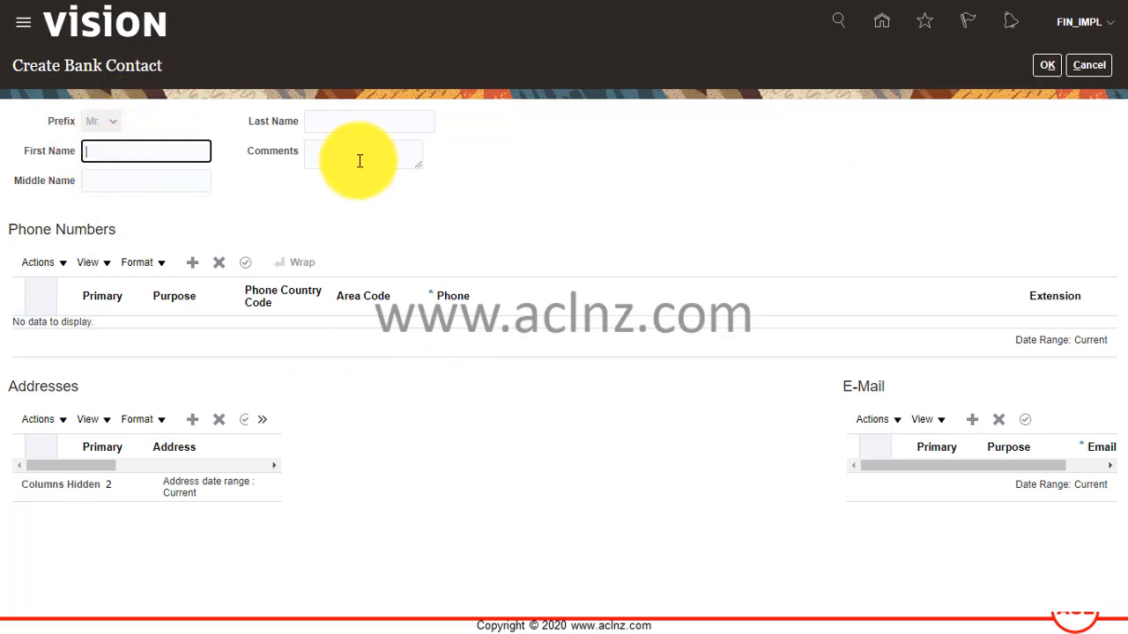
text(Adil)
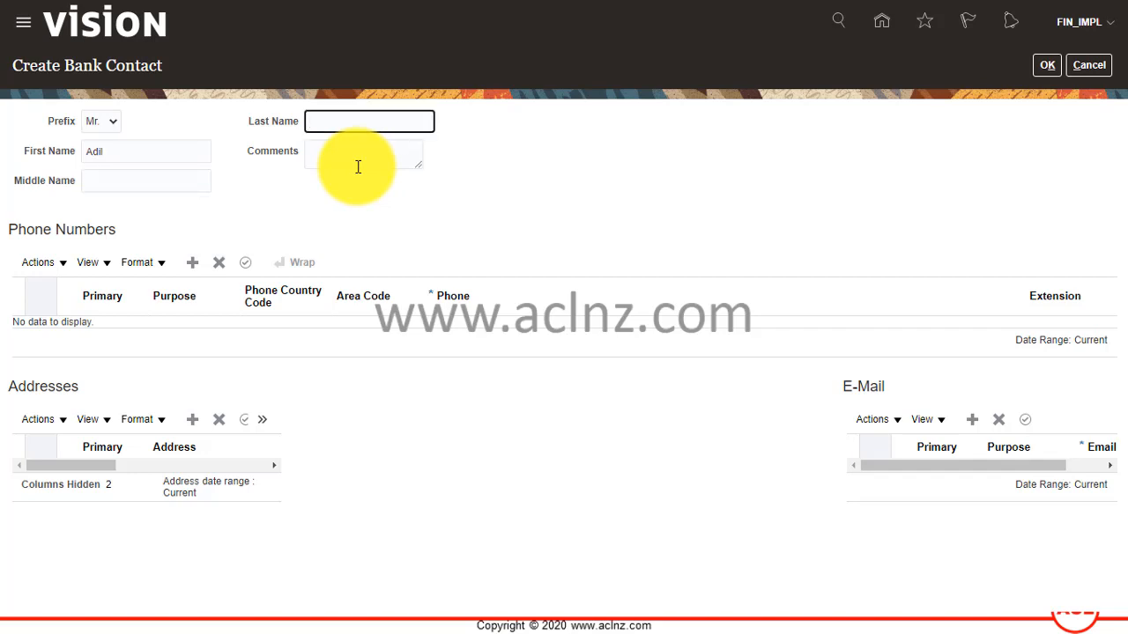
text(Khan)
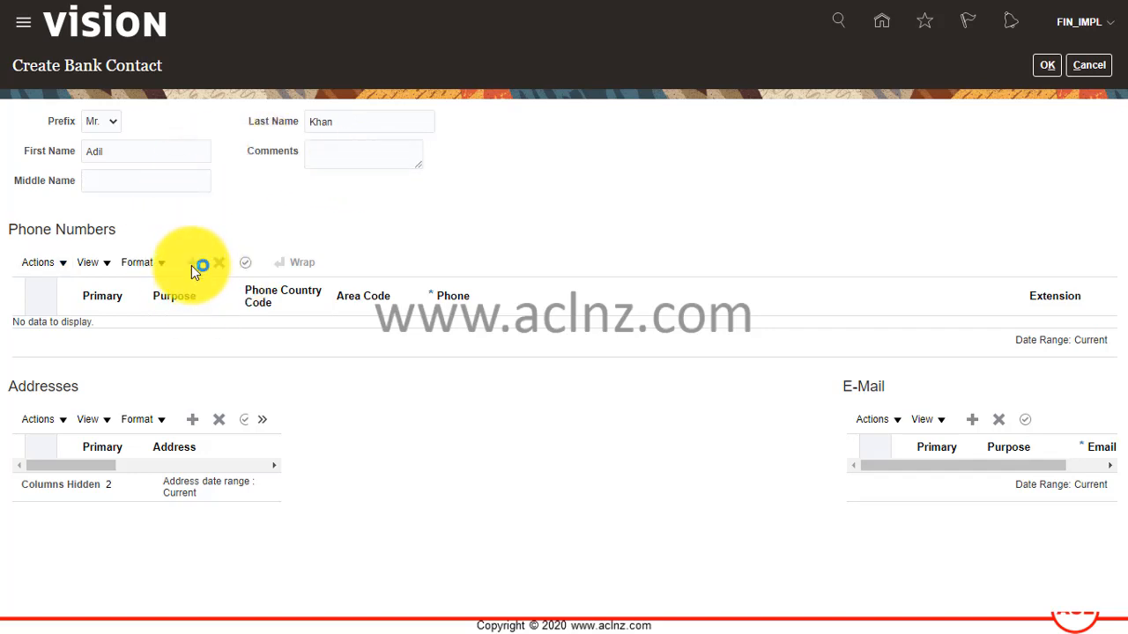
- Add a phone number row for the contact with purpose Work
click(192, 261)
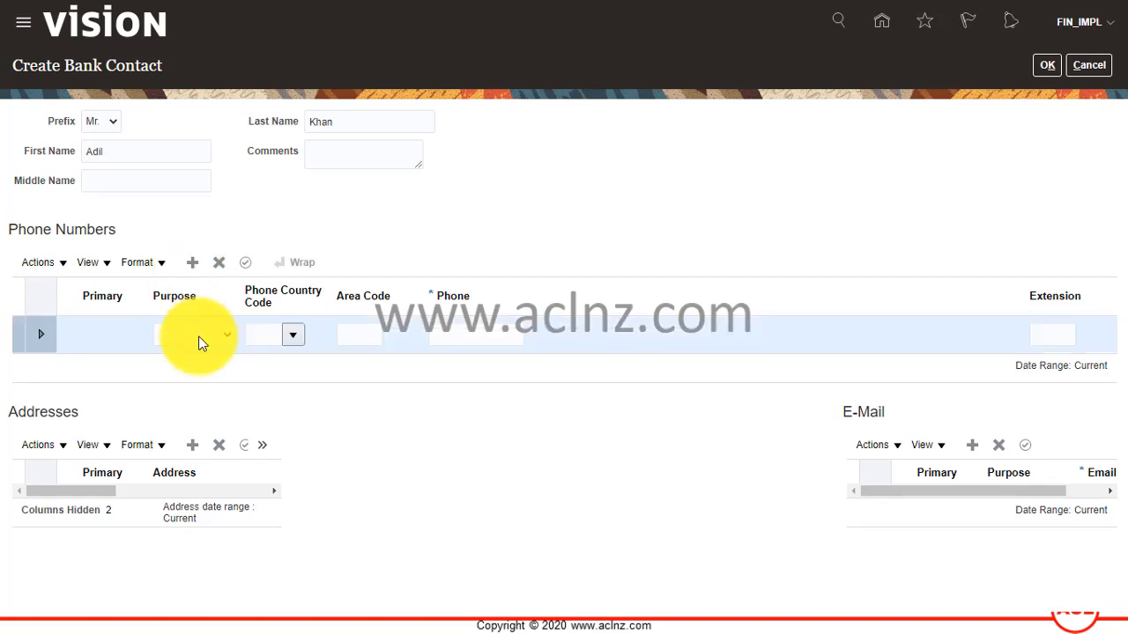
click(228, 335)
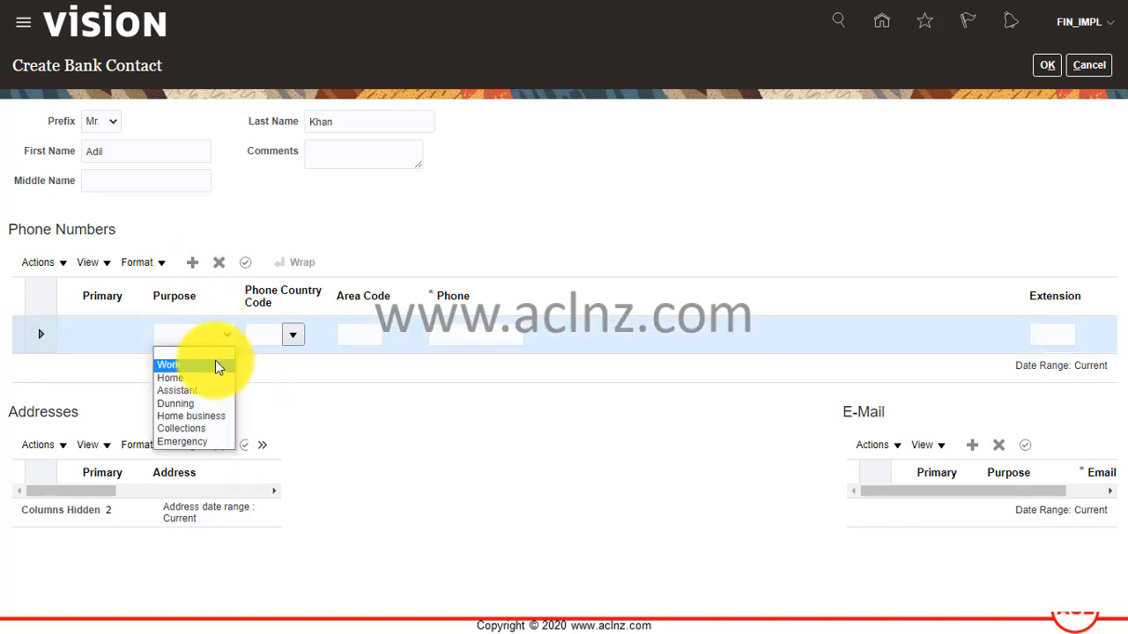
click(169, 365)
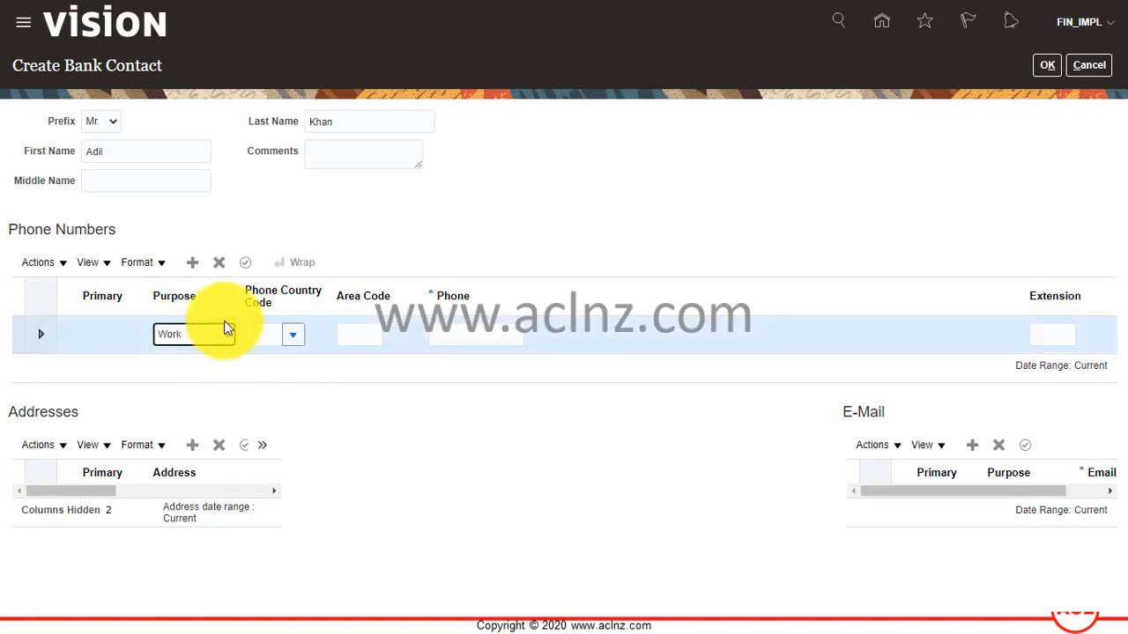
click(292, 335)
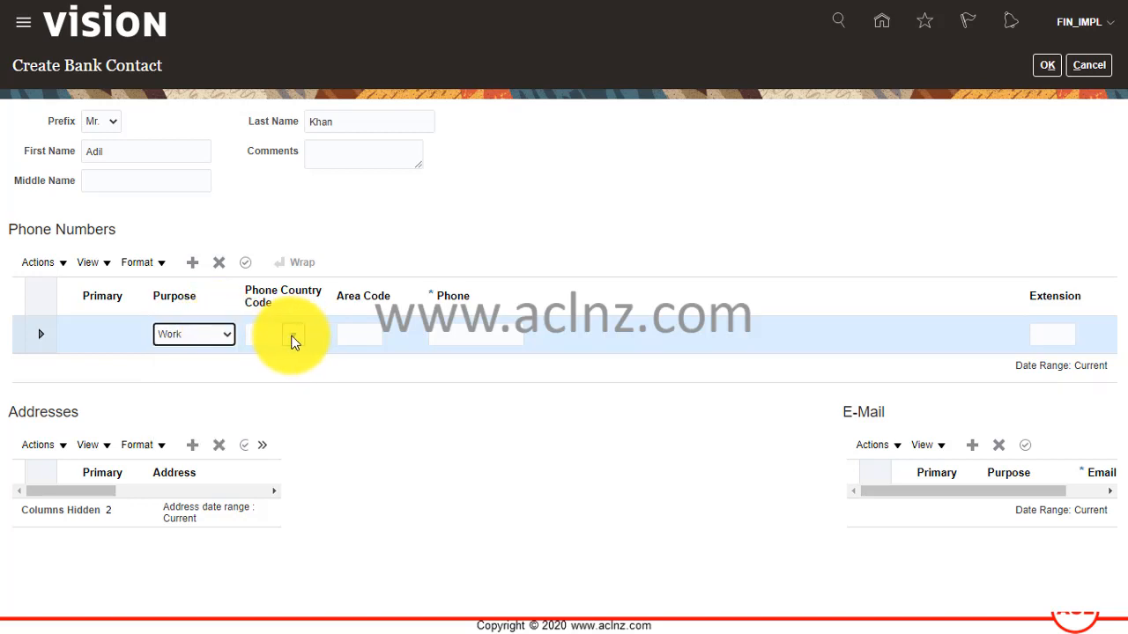
- Give the work phone New Zealand country code 64, area code 09 and number 1234567
click(292, 335)
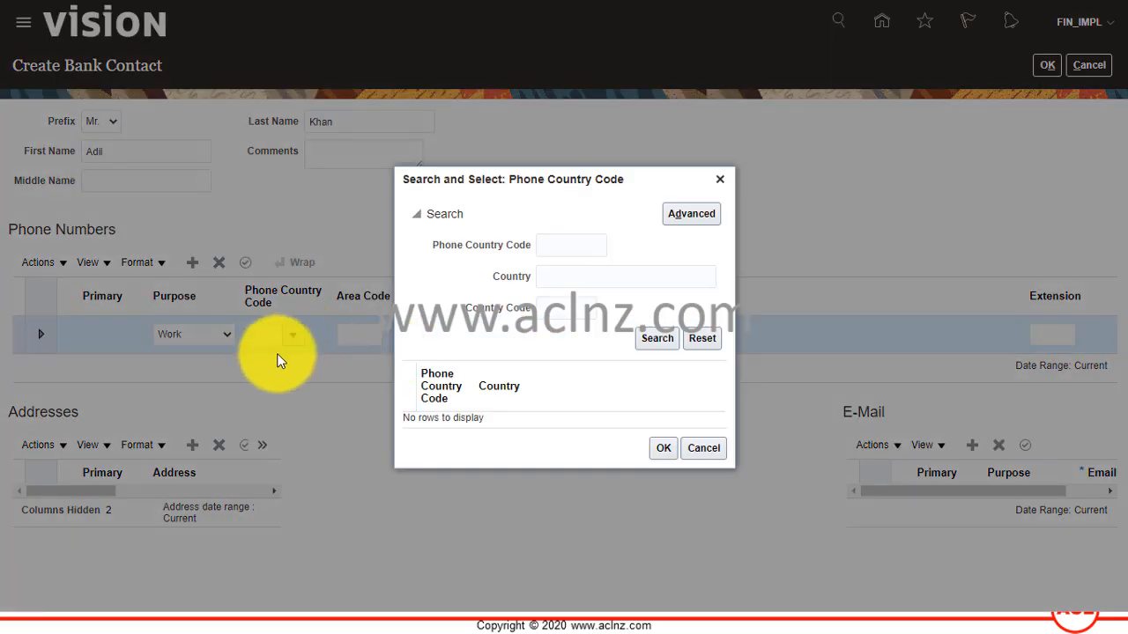
click(571, 244)
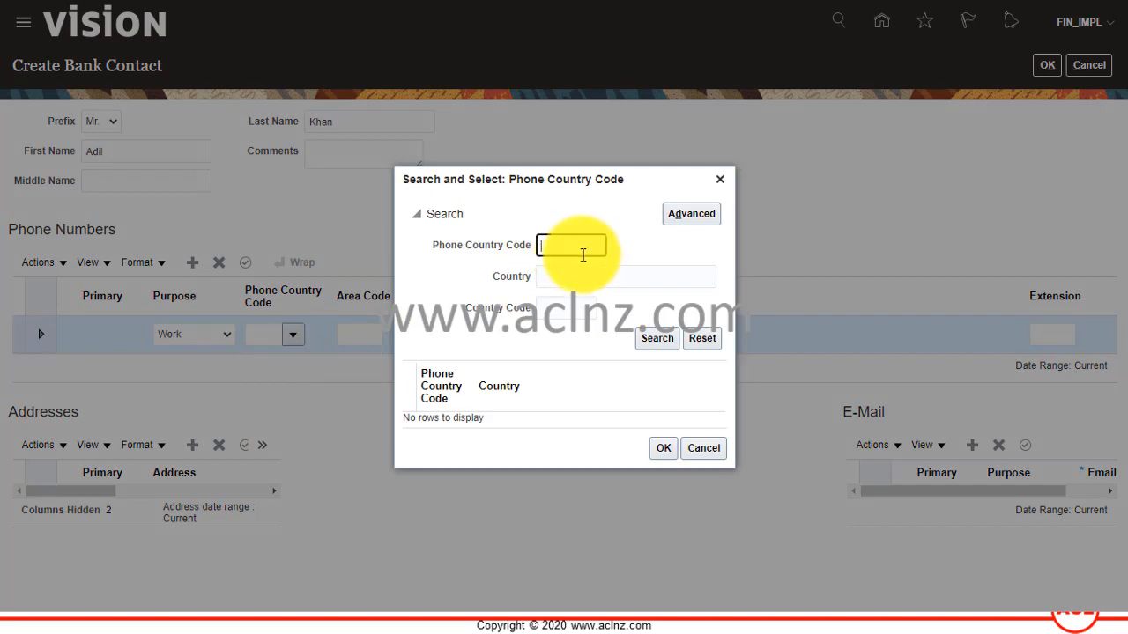
text(64)
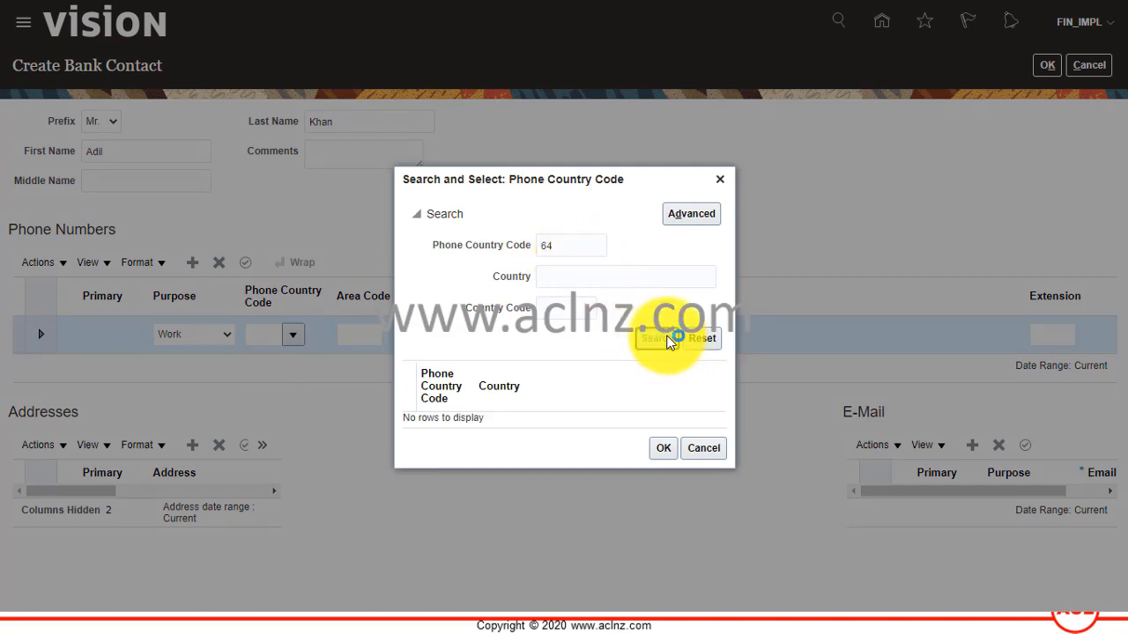
click(656, 339)
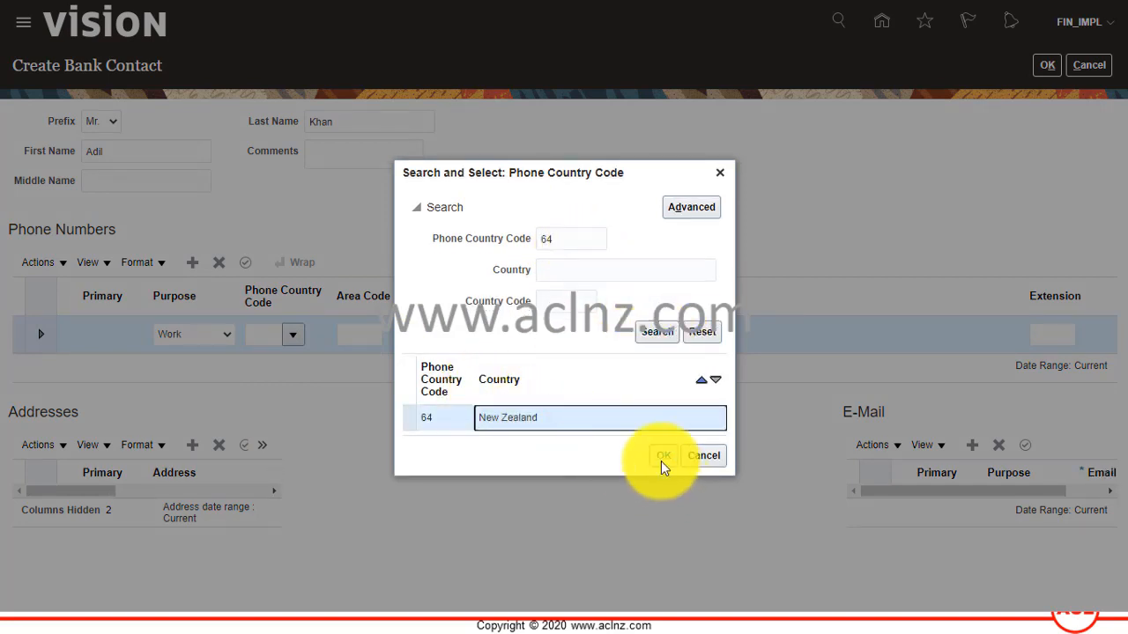
click(662, 454)
text(0)
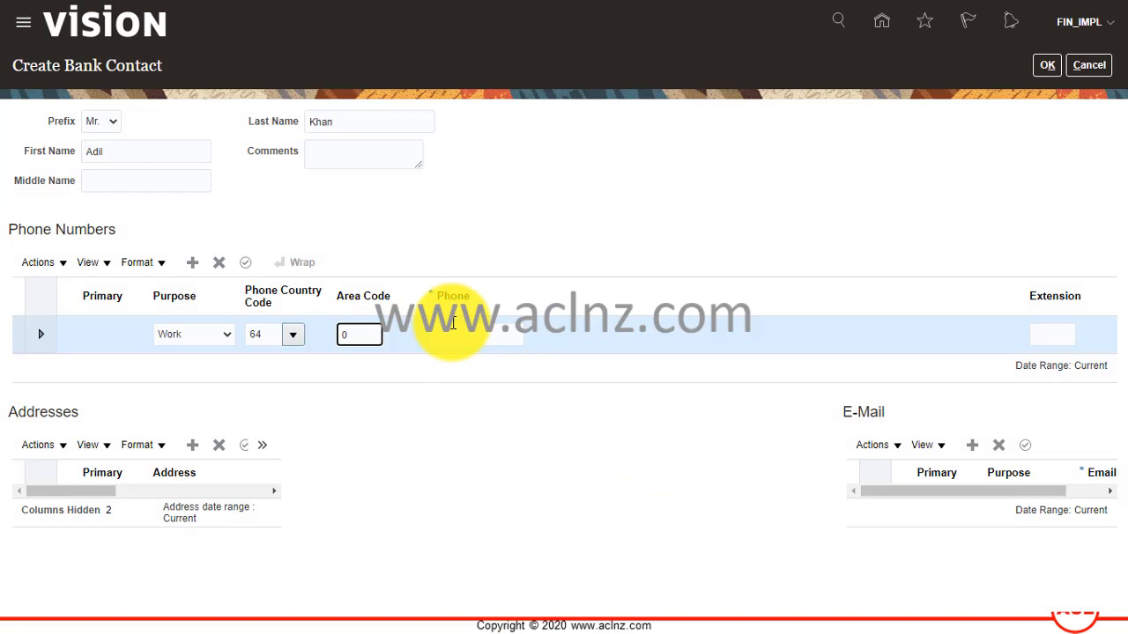
text(9)
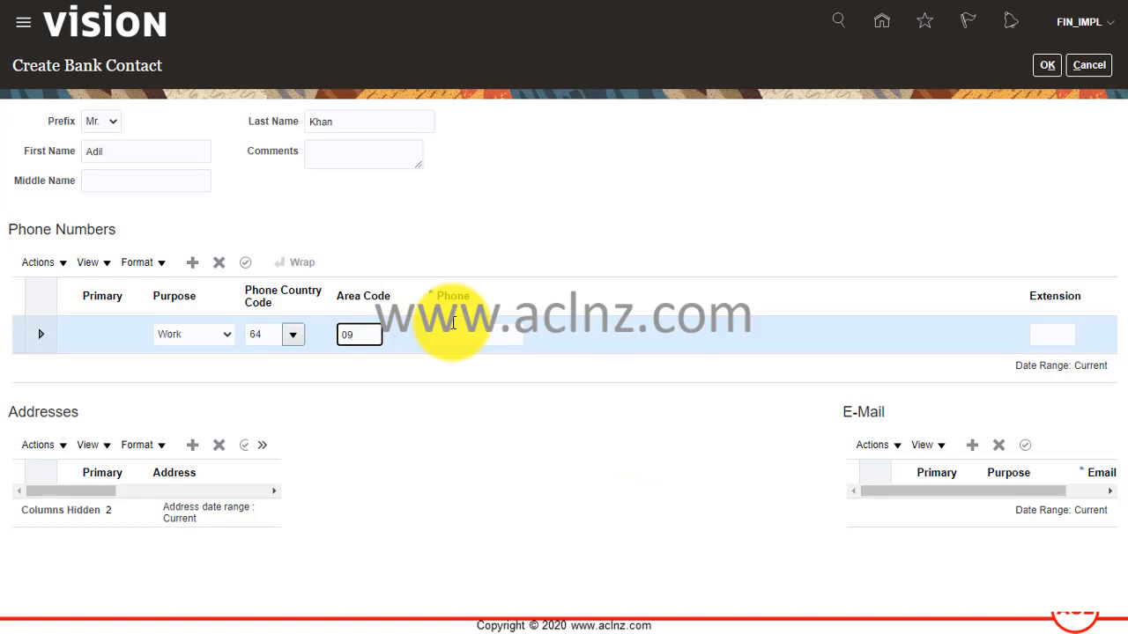
click(475, 334)
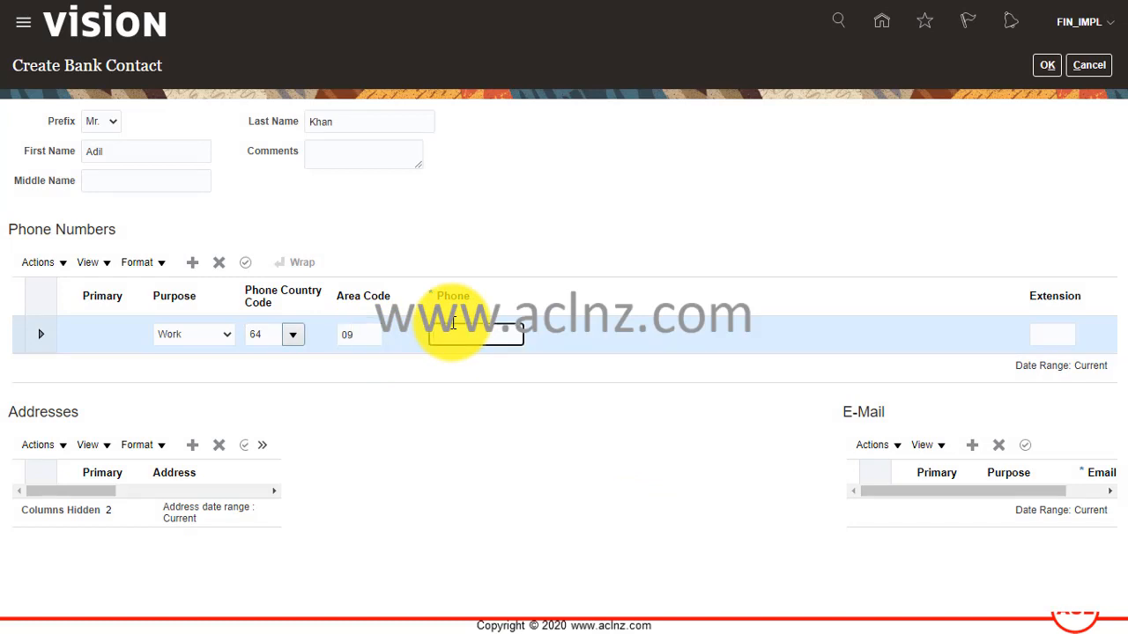
text(1234567)
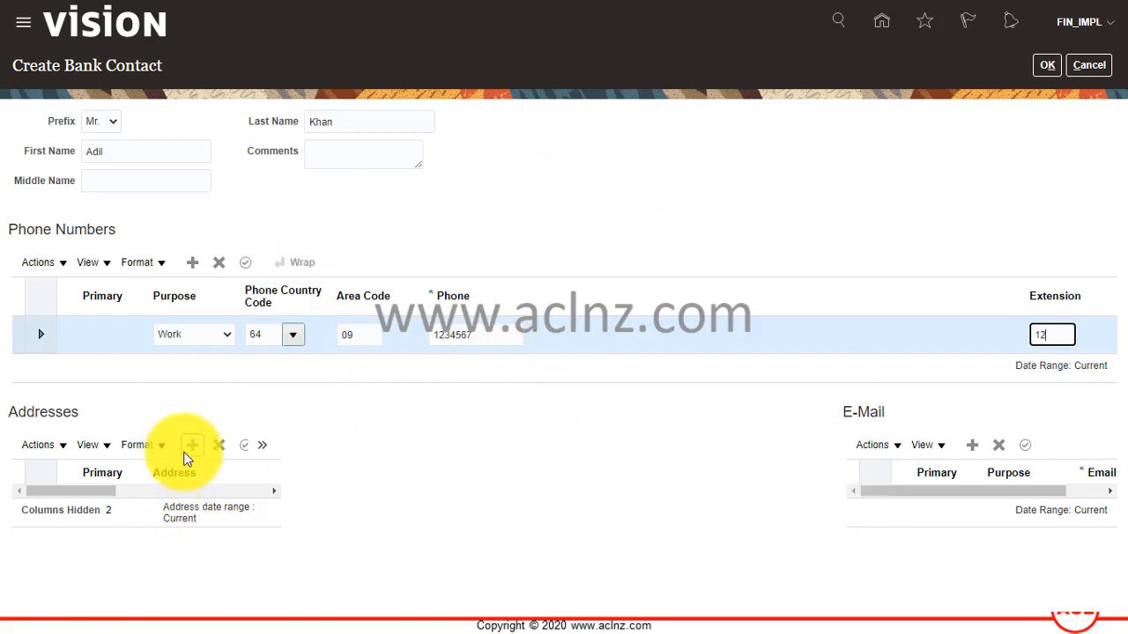
mouse_move(238, 414)
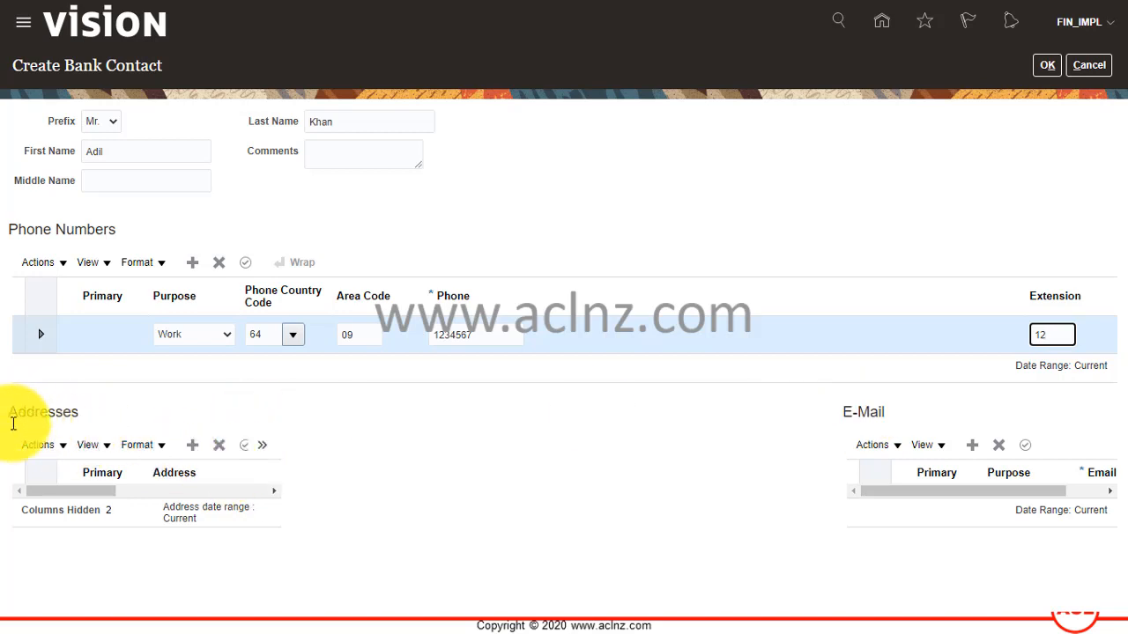
mouse_move(43, 438)
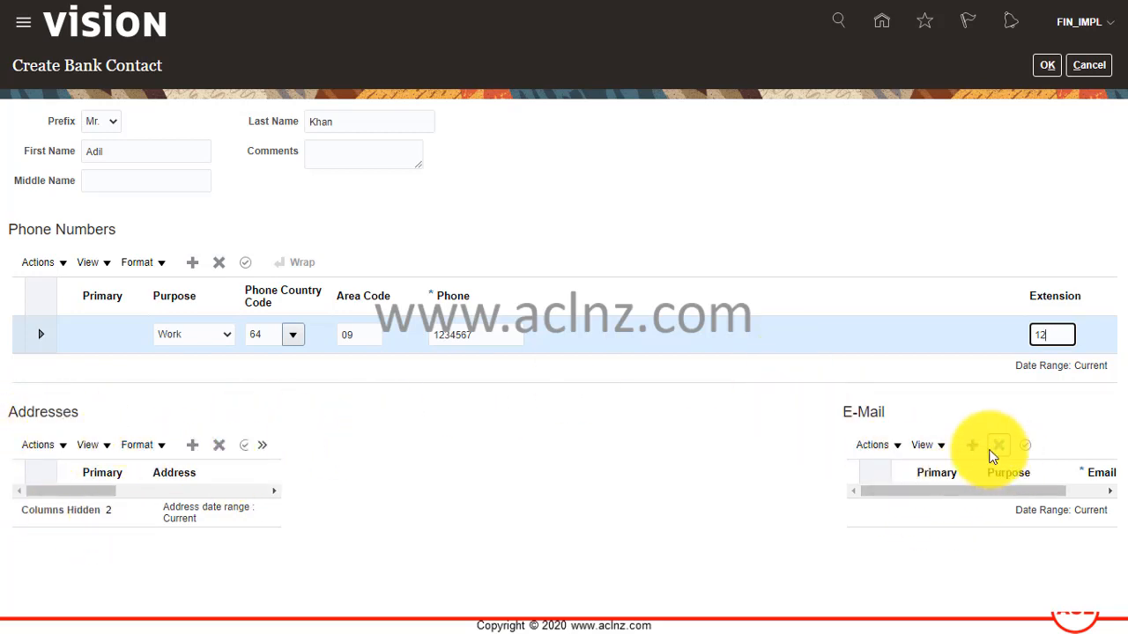
click(972, 444)
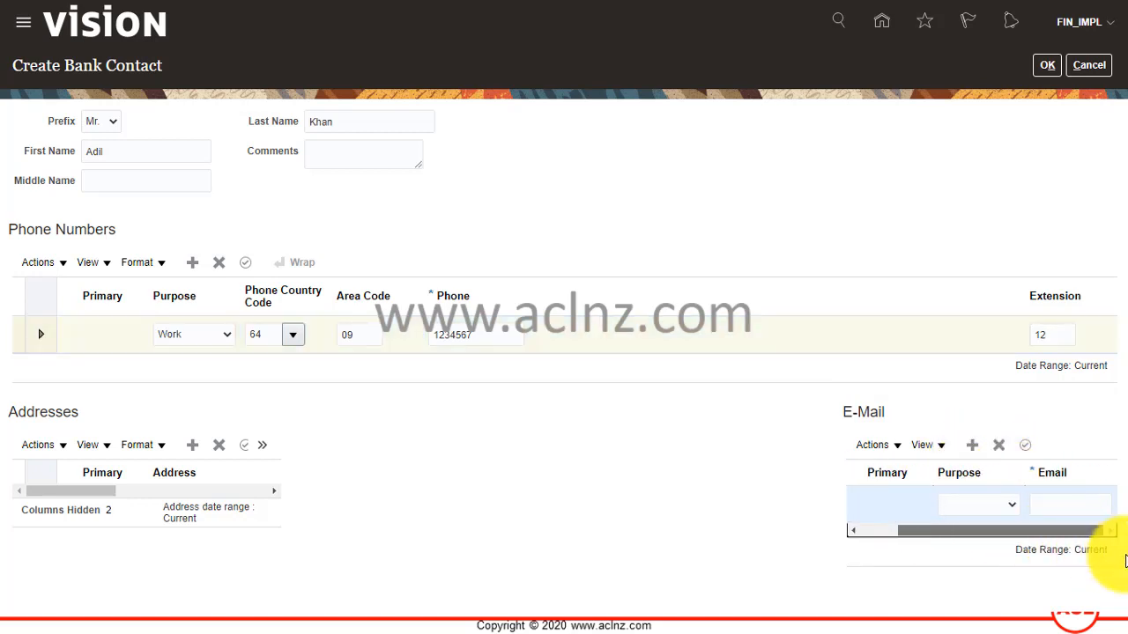
click(1011, 504)
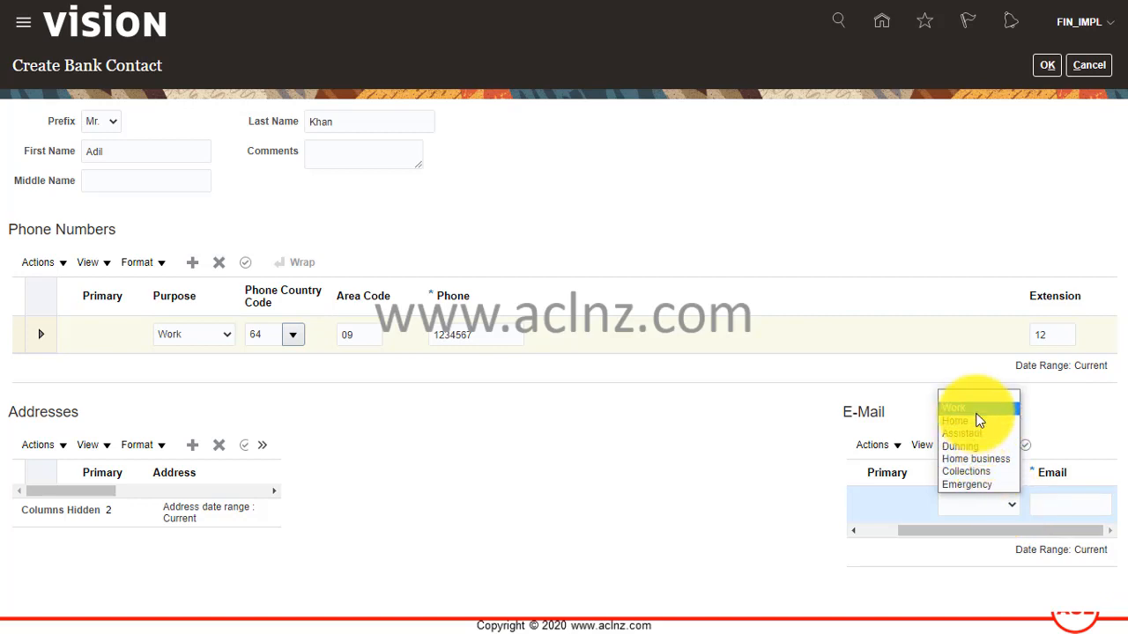
click(955, 419)
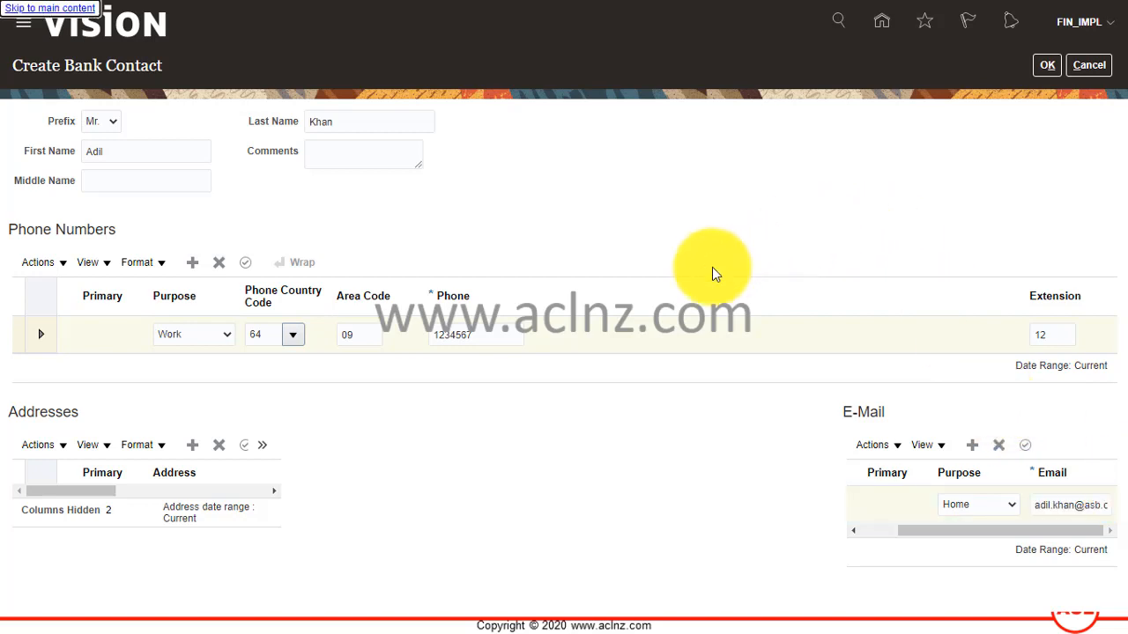
mouse_move(655, 238)
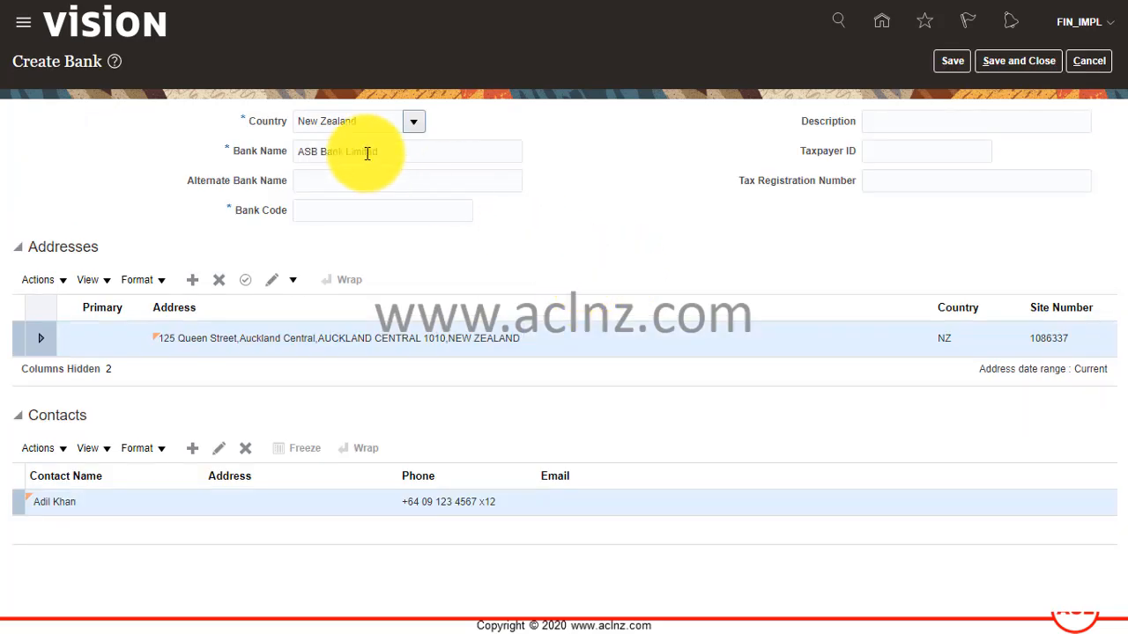
mouse_move(849, 202)
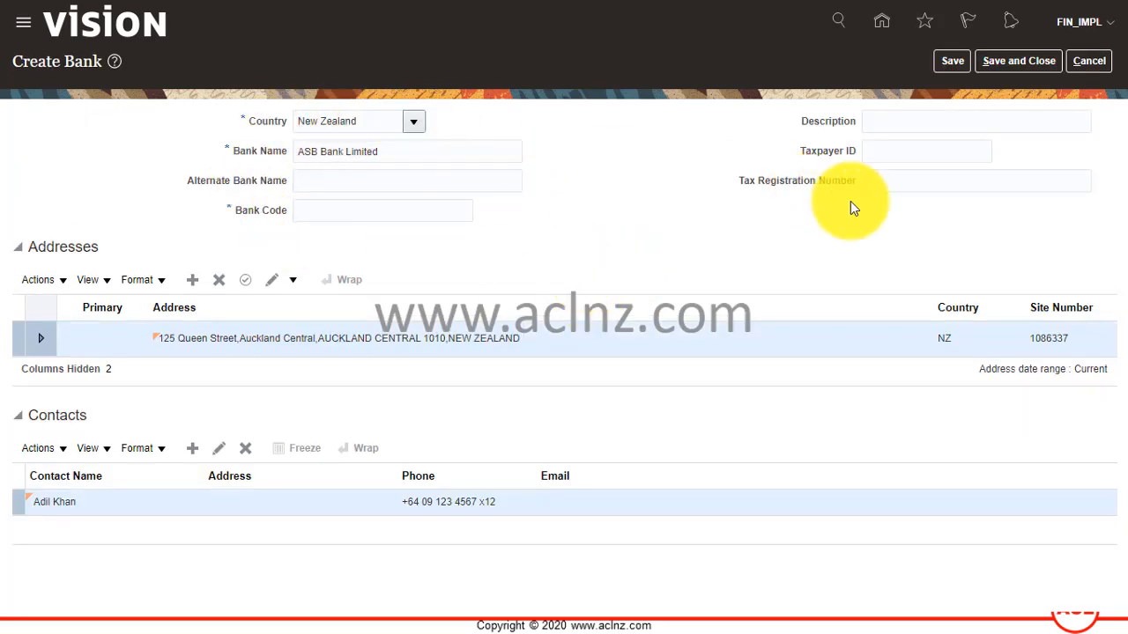
click(976, 120)
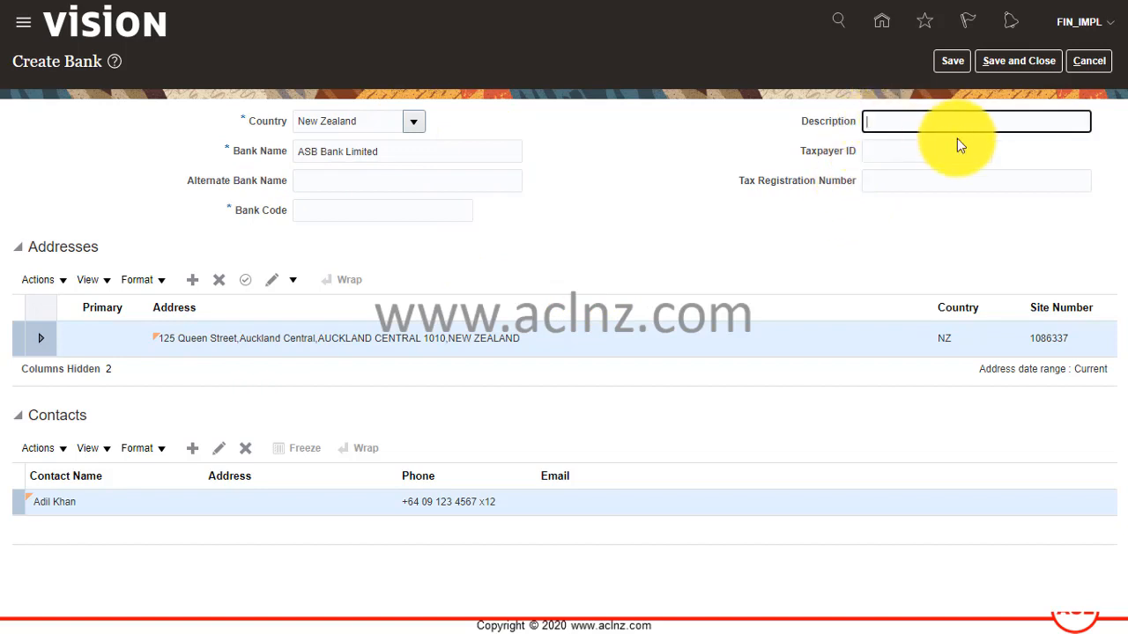
click(405, 151)
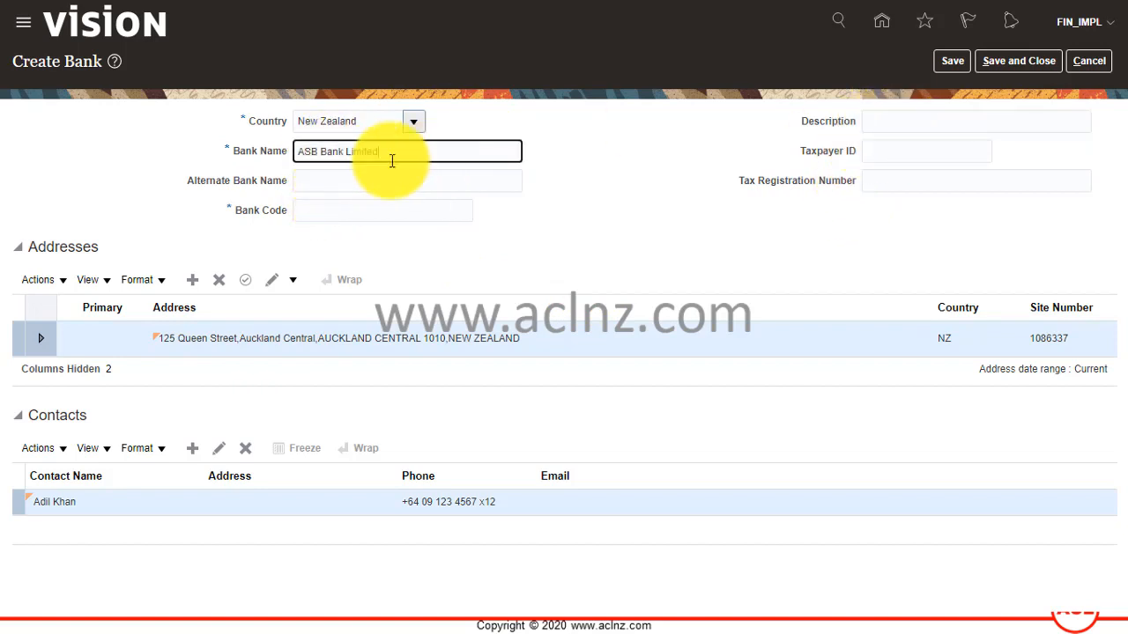
click(976, 120)
text(ASB Bank Limited)
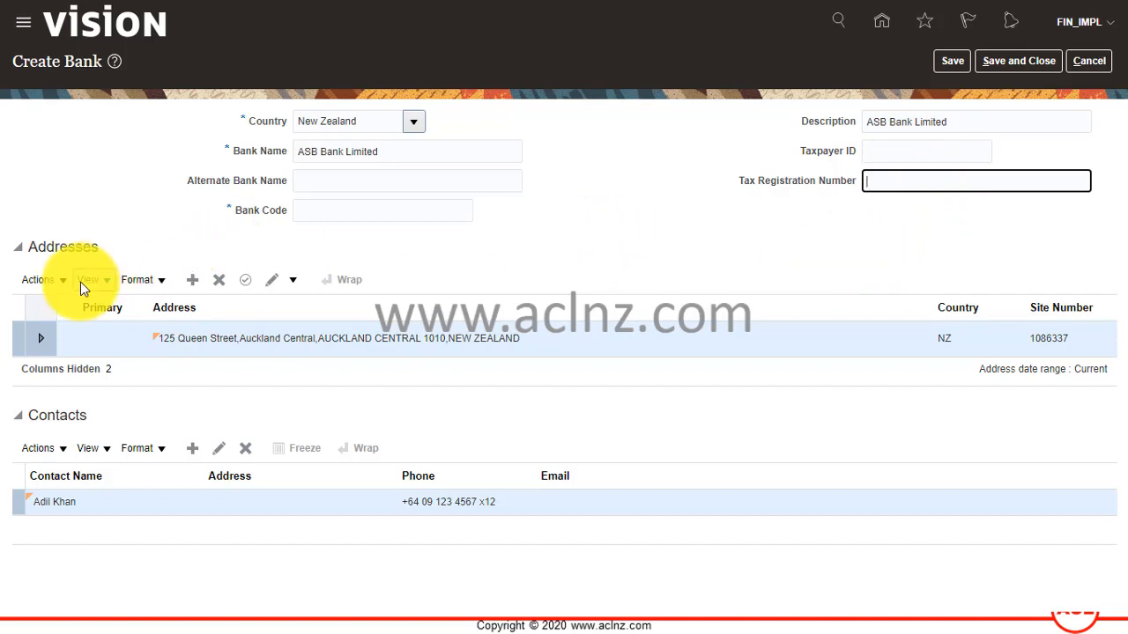
mouse_move(296, 364)
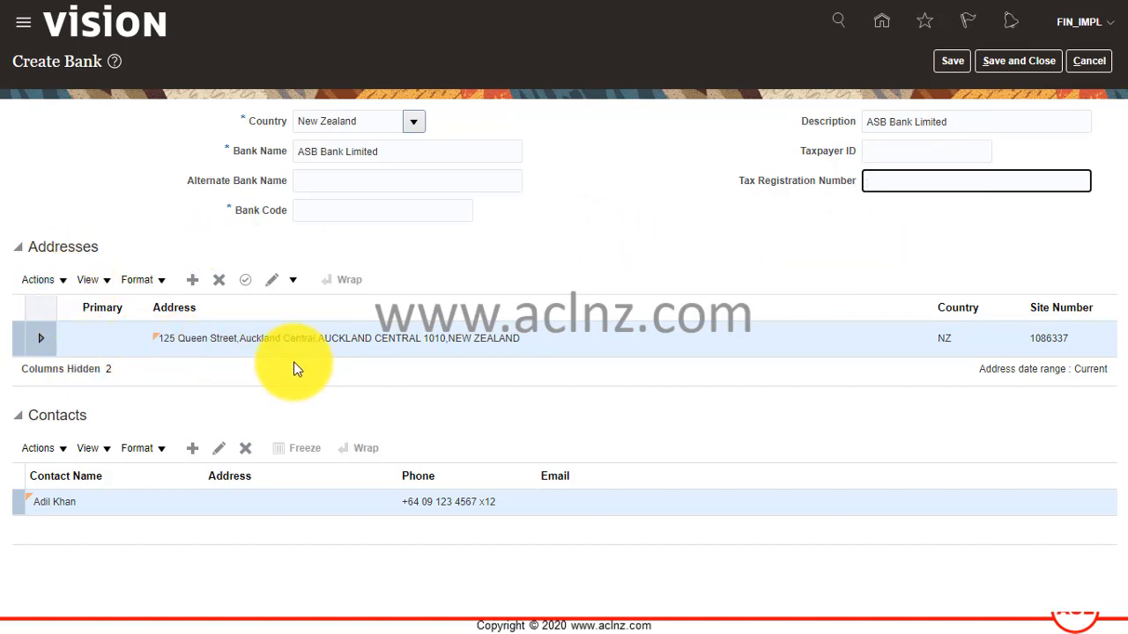
mouse_move(84, 507)
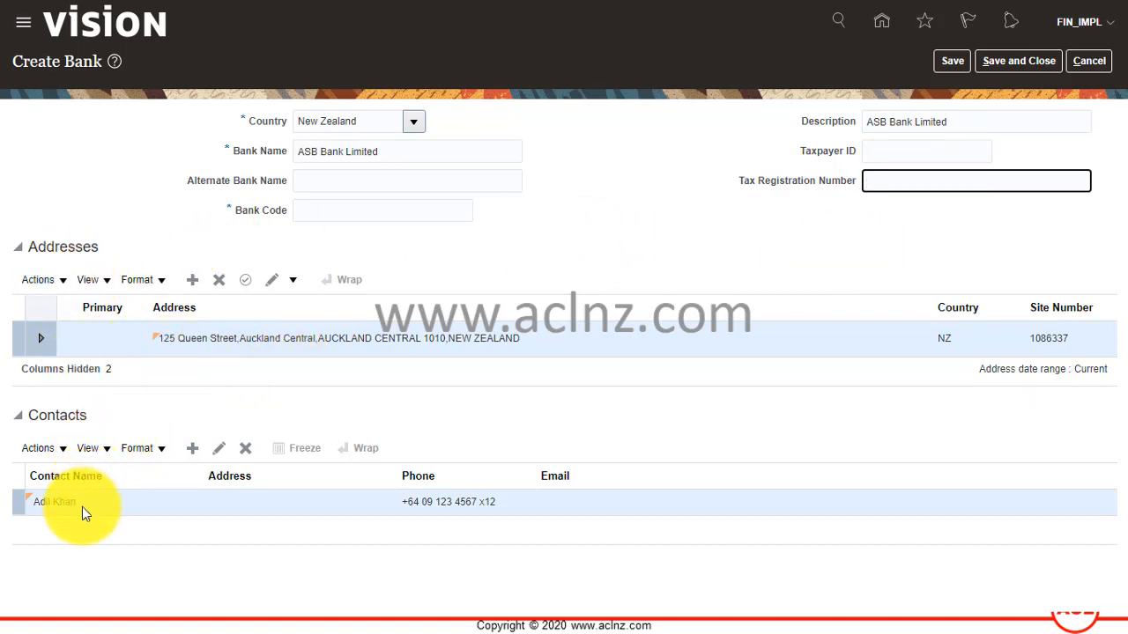
mouse_move(141, 458)
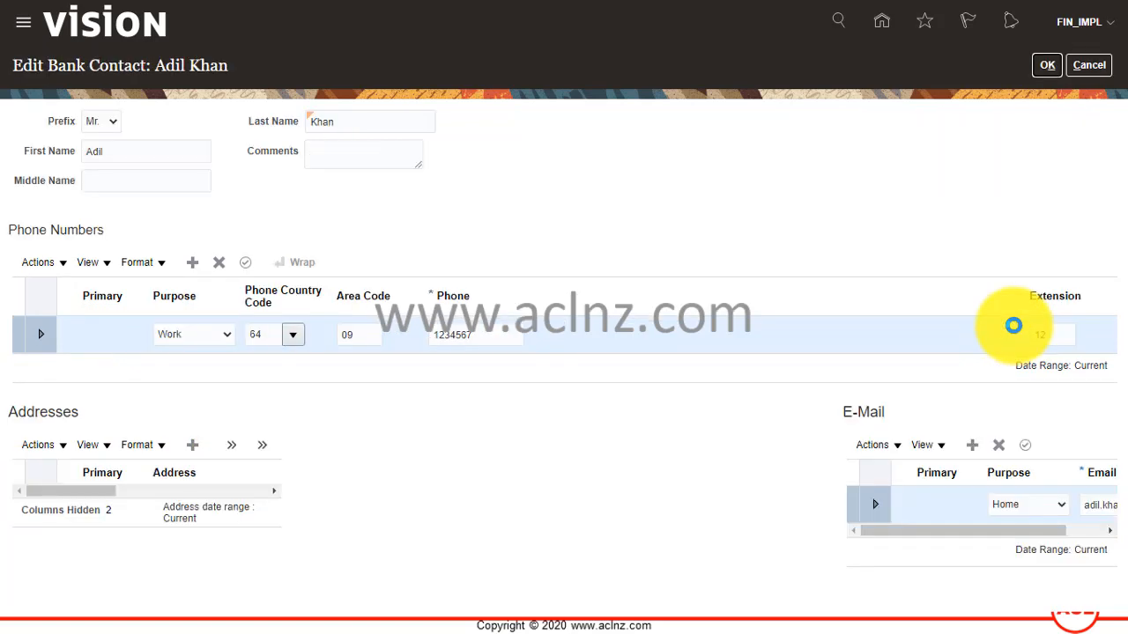
scroll(right, 3)
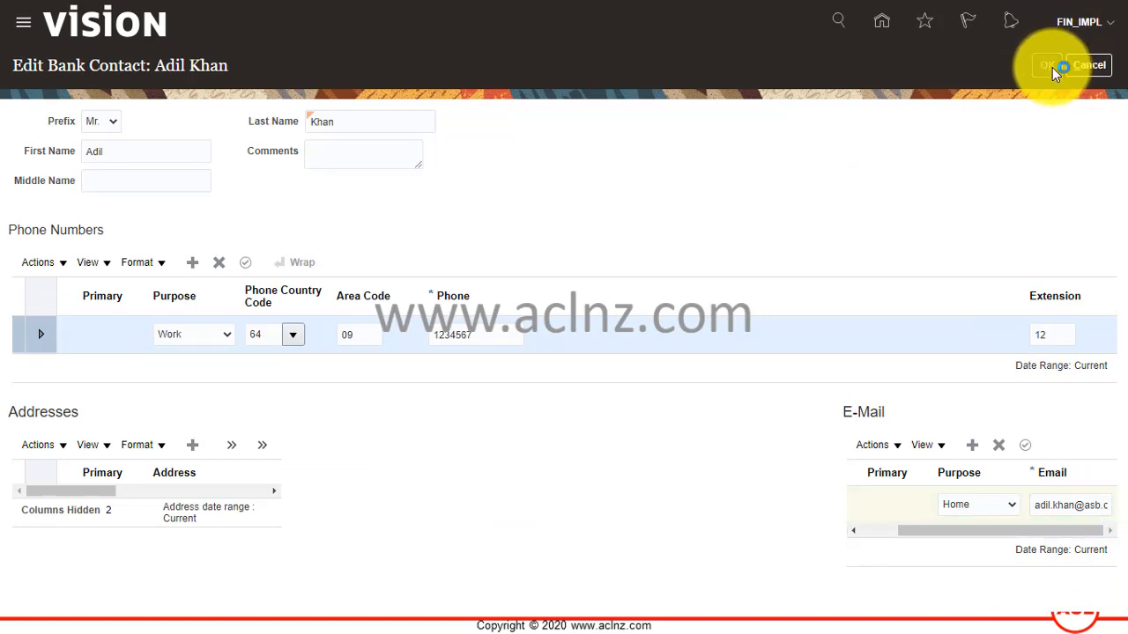
click(1048, 65)
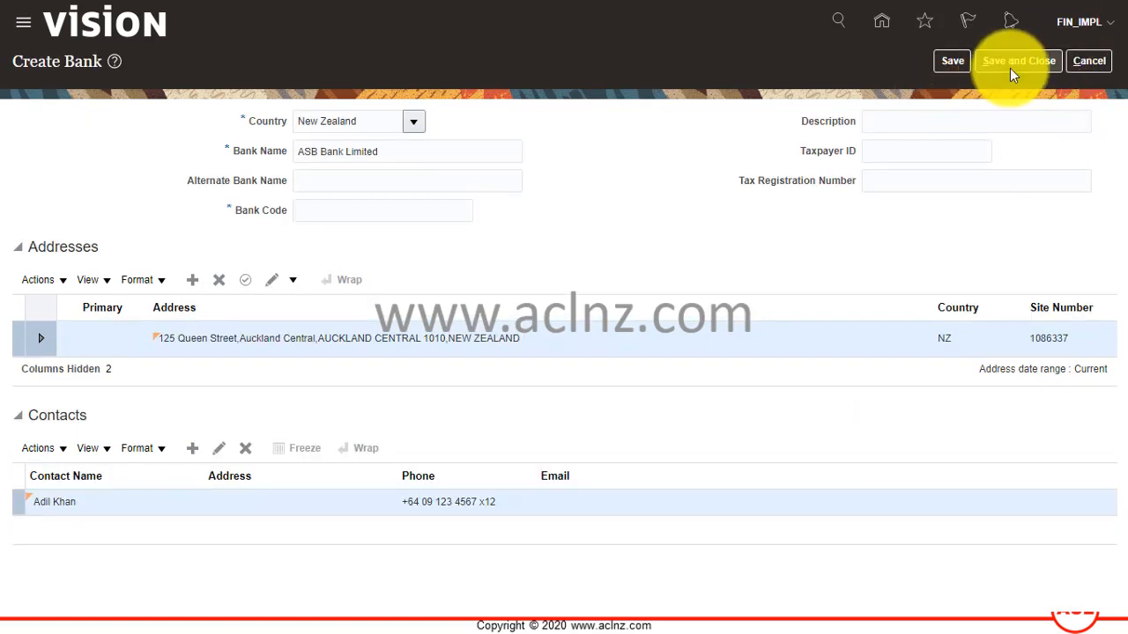
- Save and close ASB Bank Limited after supplying the required bank code 12
click(1019, 60)
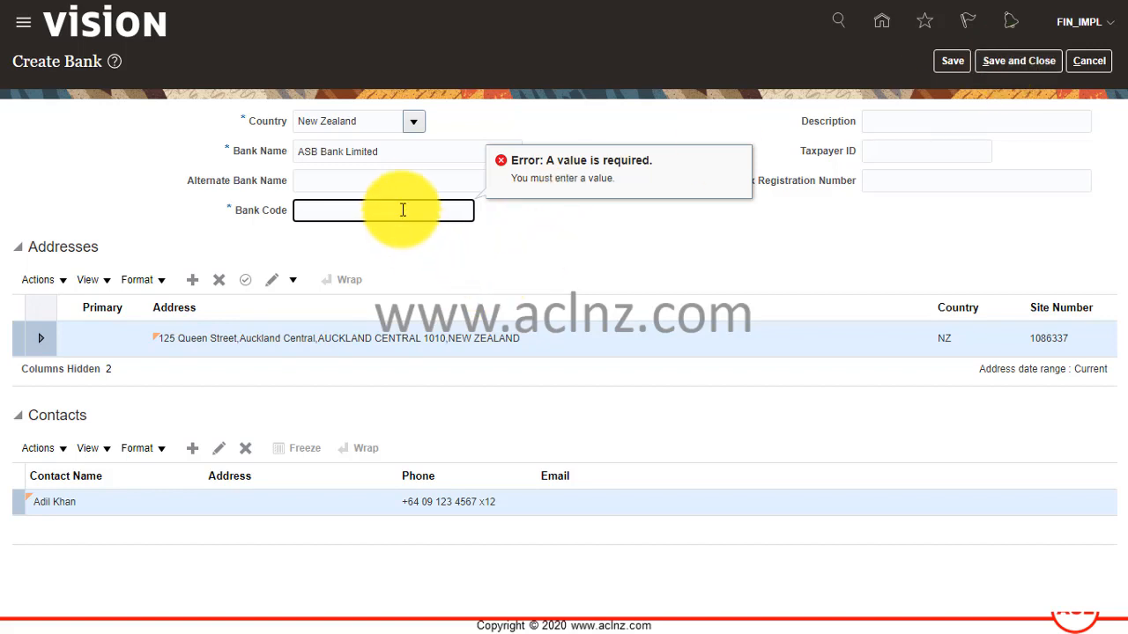
text(12)
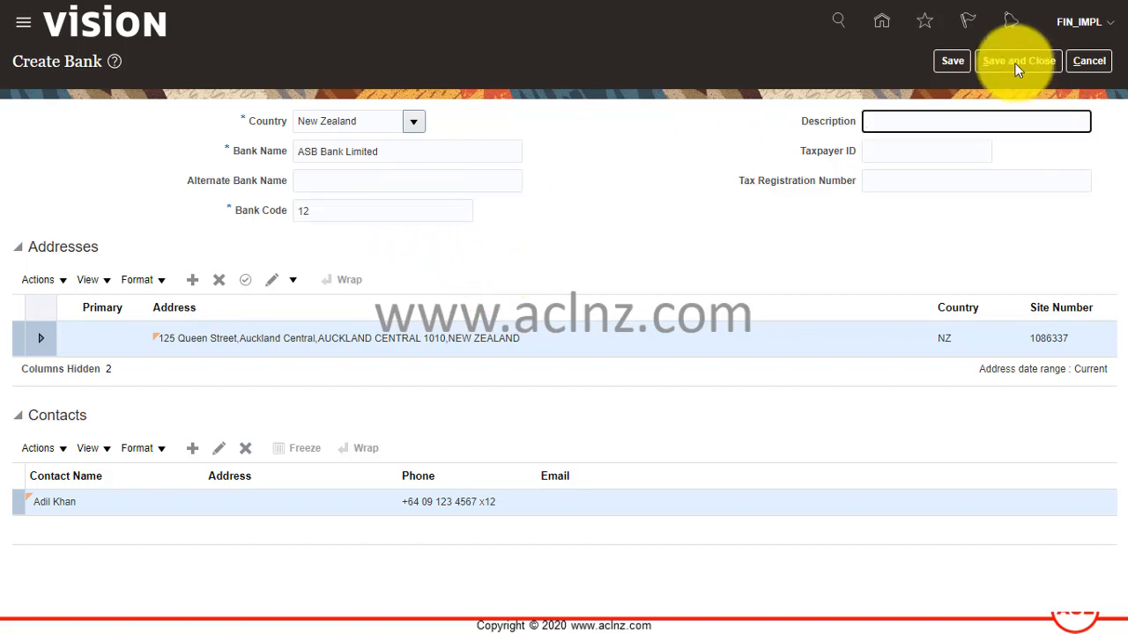
click(1019, 60)
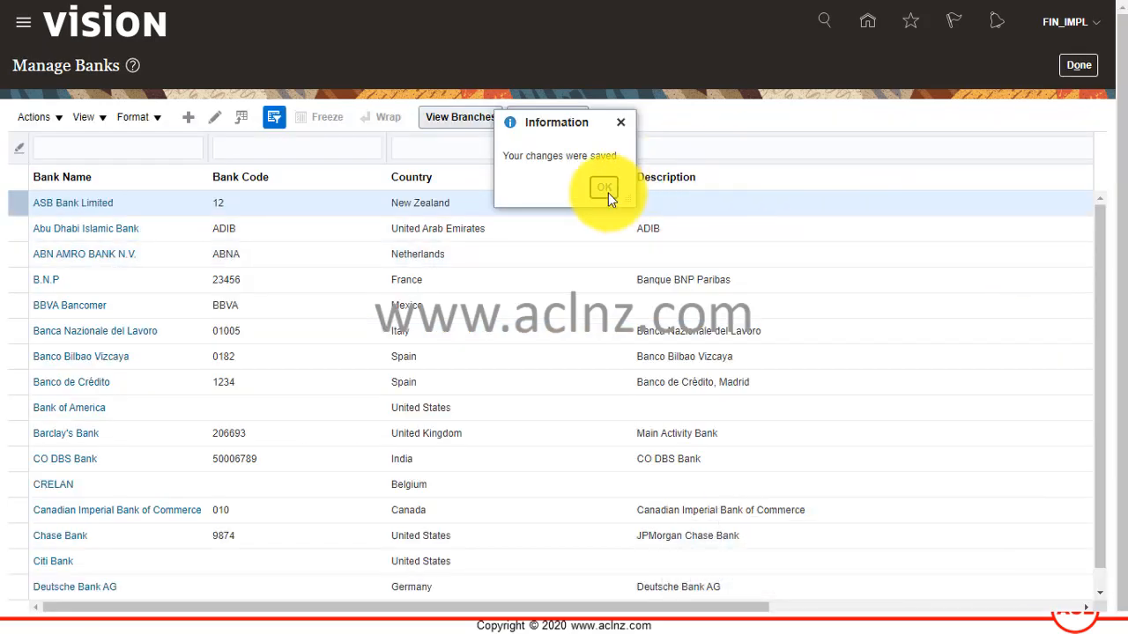
click(603, 186)
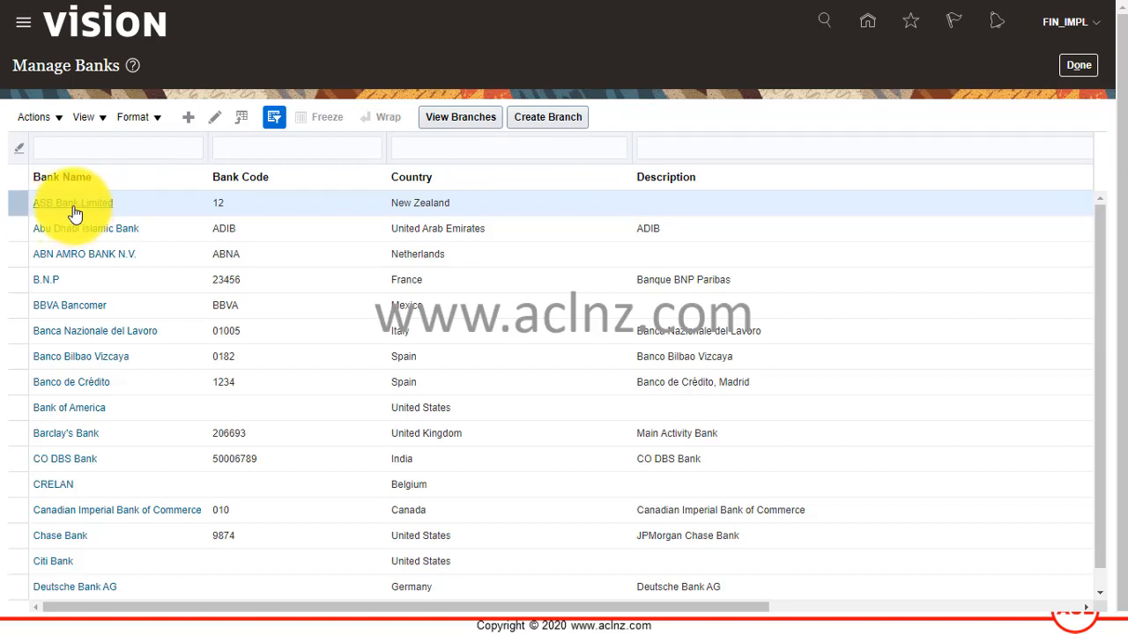
click(72, 202)
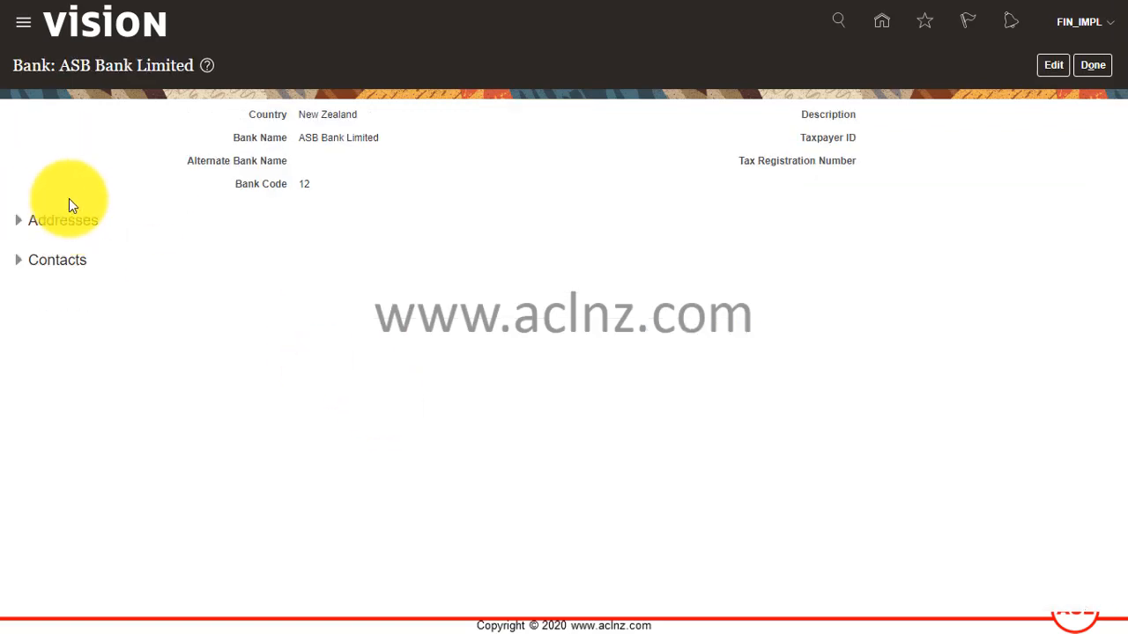
click(17, 218)
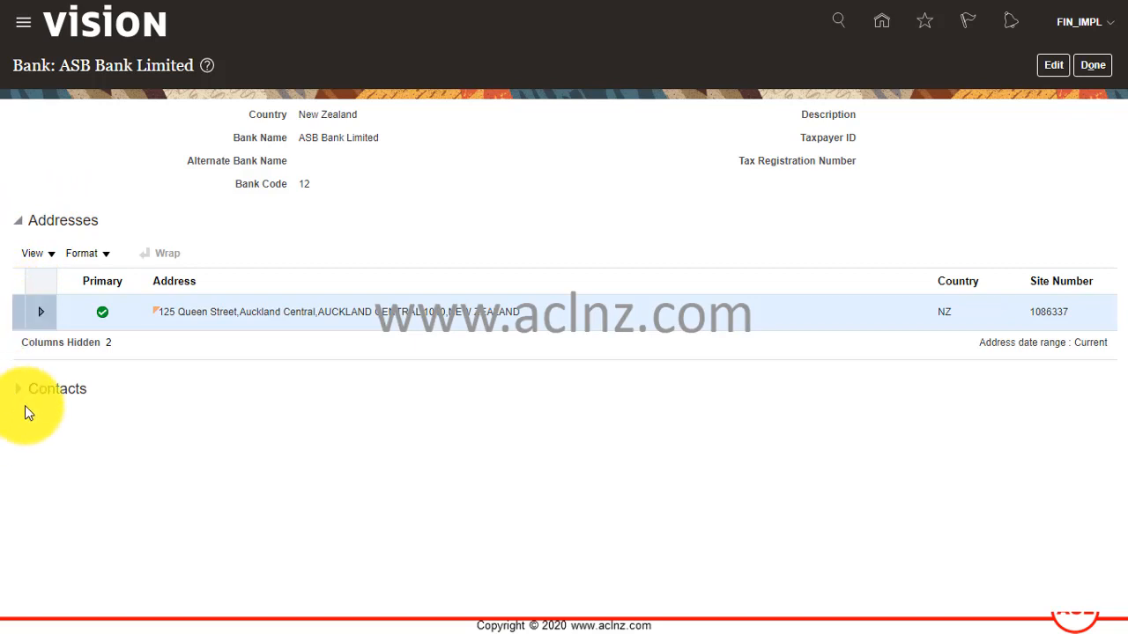
click(18, 390)
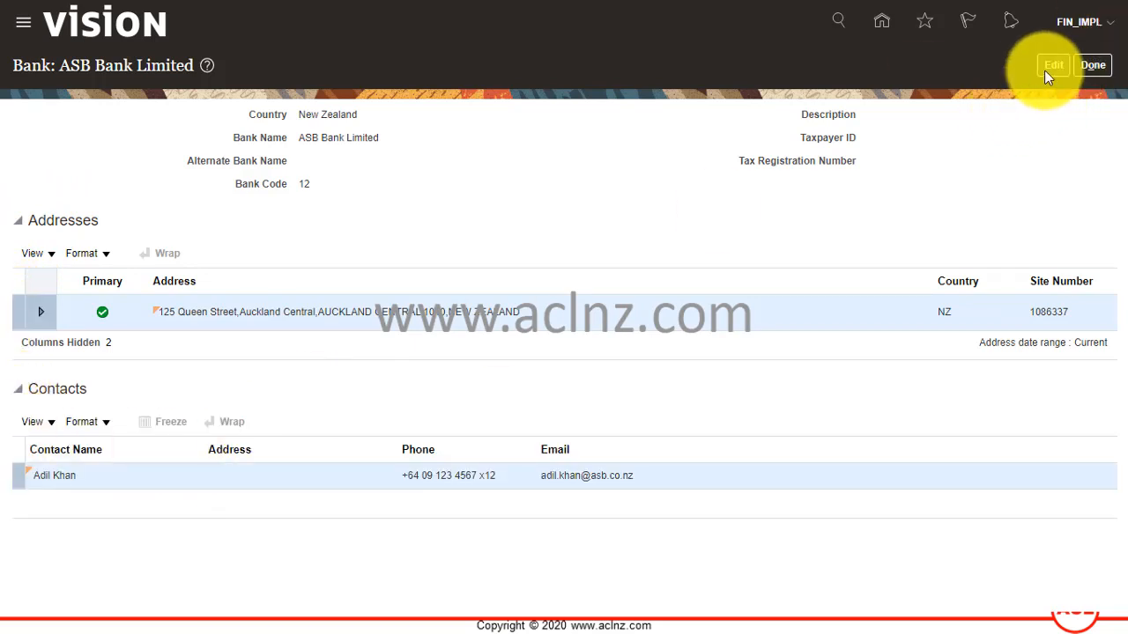
mouse_move(860, 344)
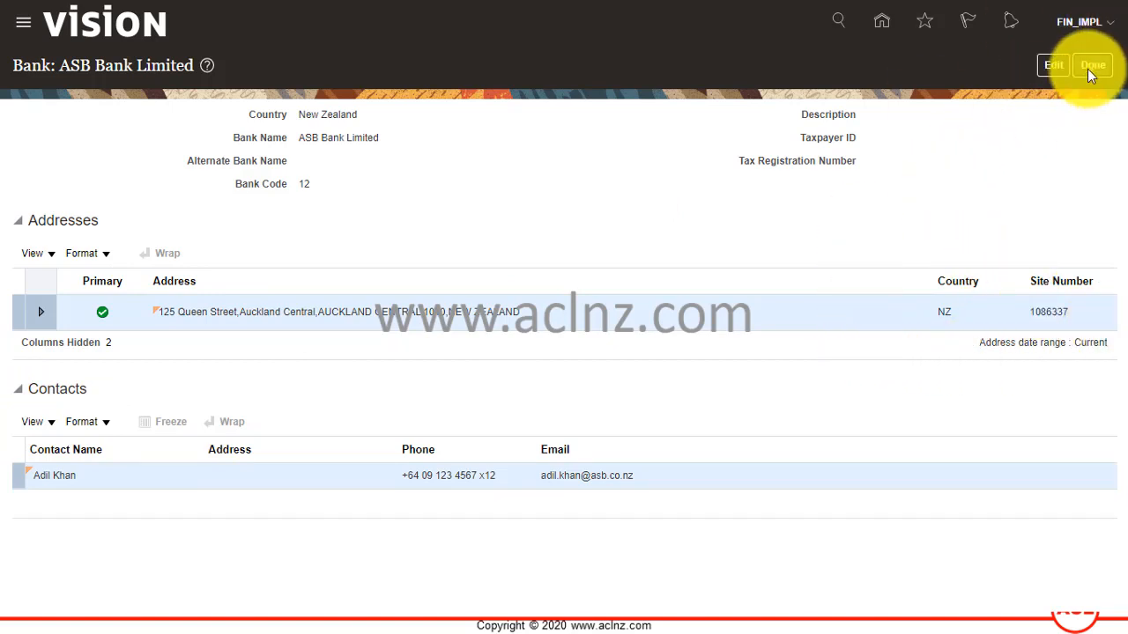
click(1092, 65)
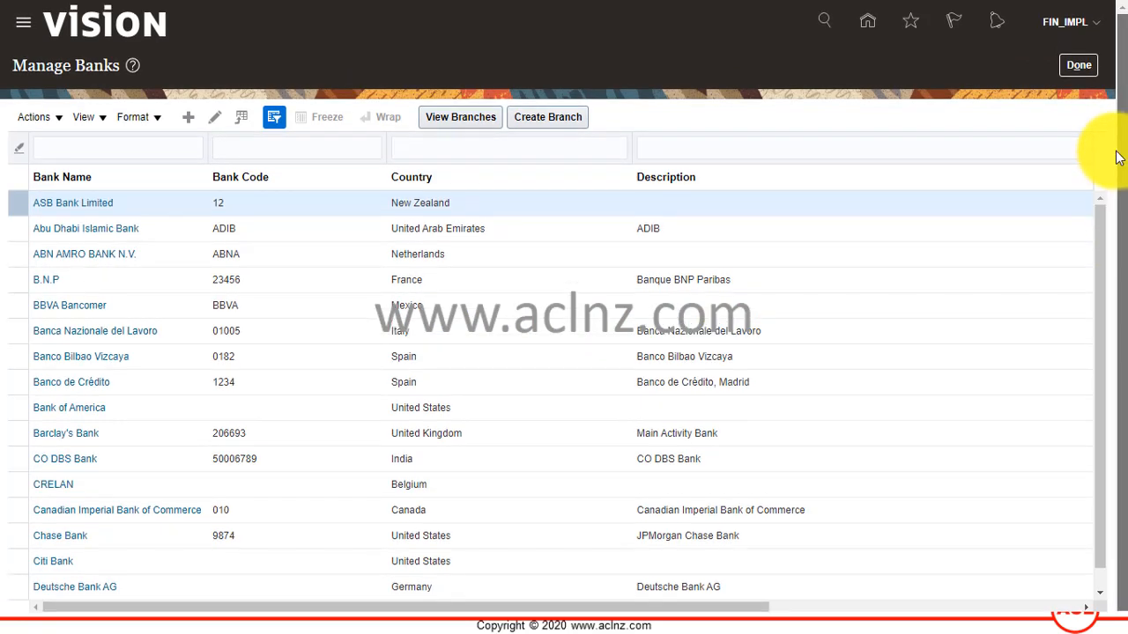
mouse_move(1108, 167)
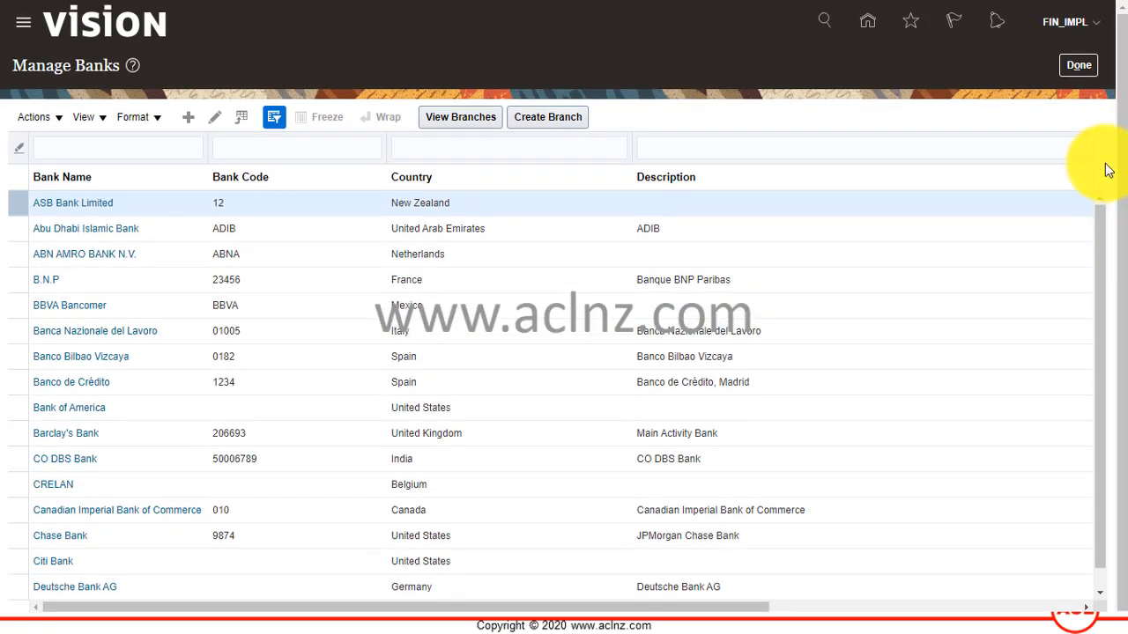